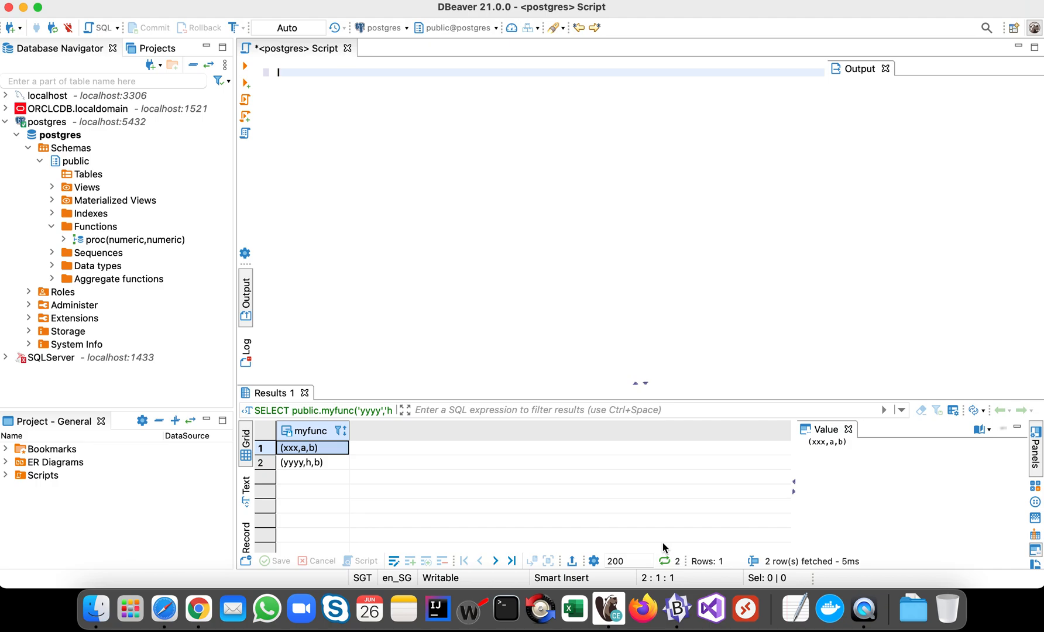
mouse_move(634, 522)
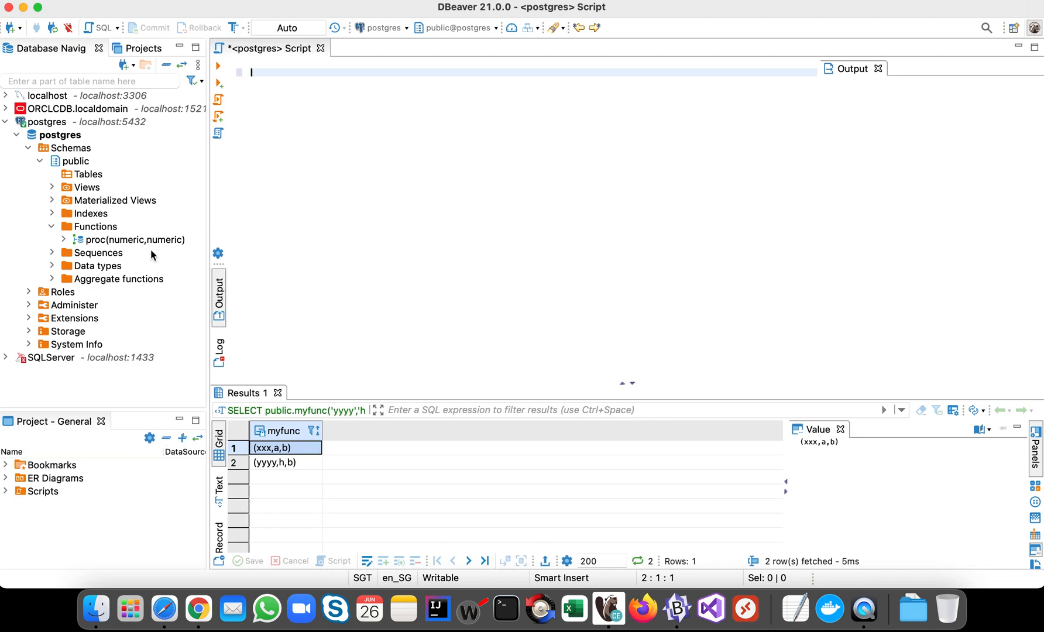
mouse_move(151, 252)
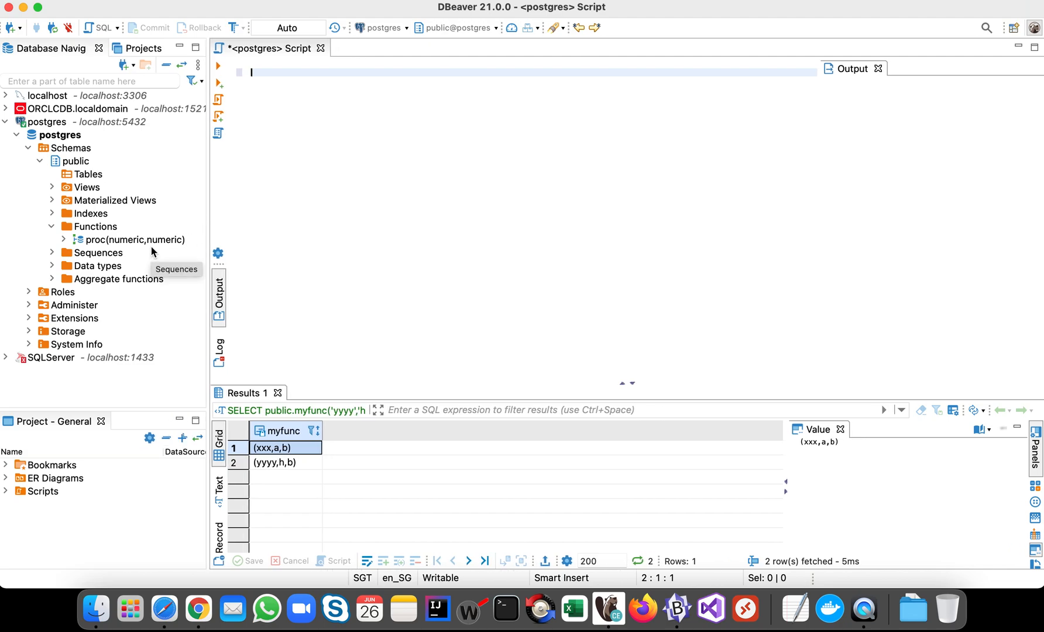
mouse_move(151, 253)
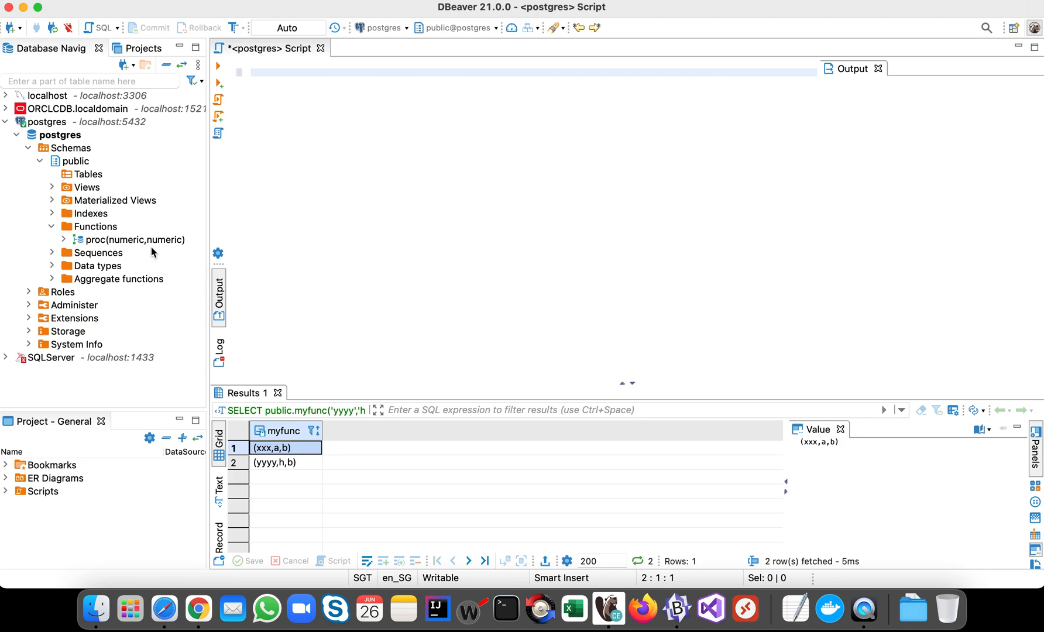
mouse_move(152, 252)
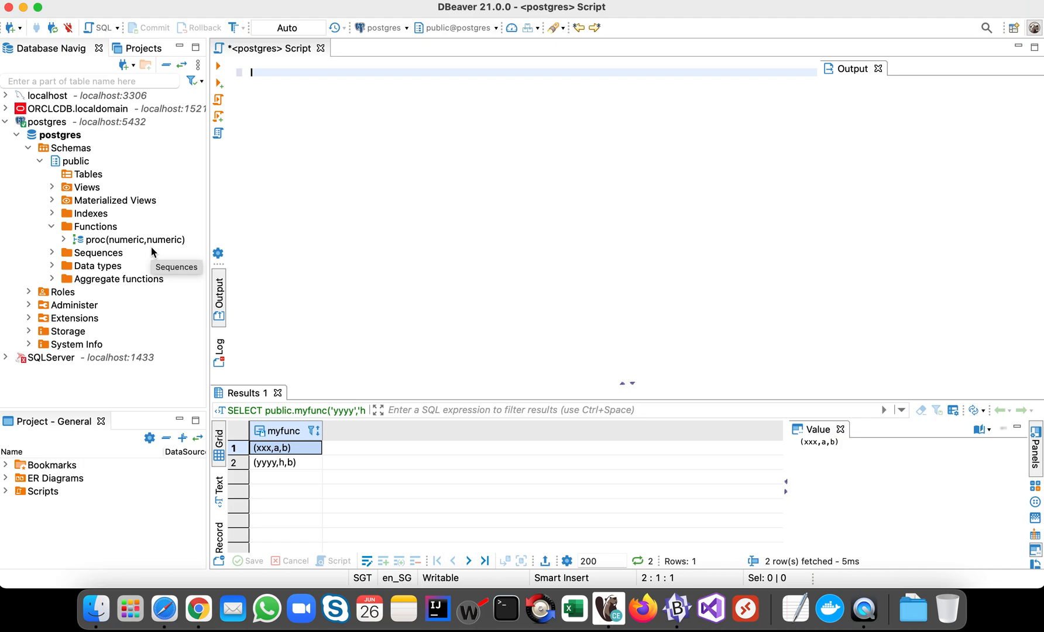
mouse_move(116, 240)
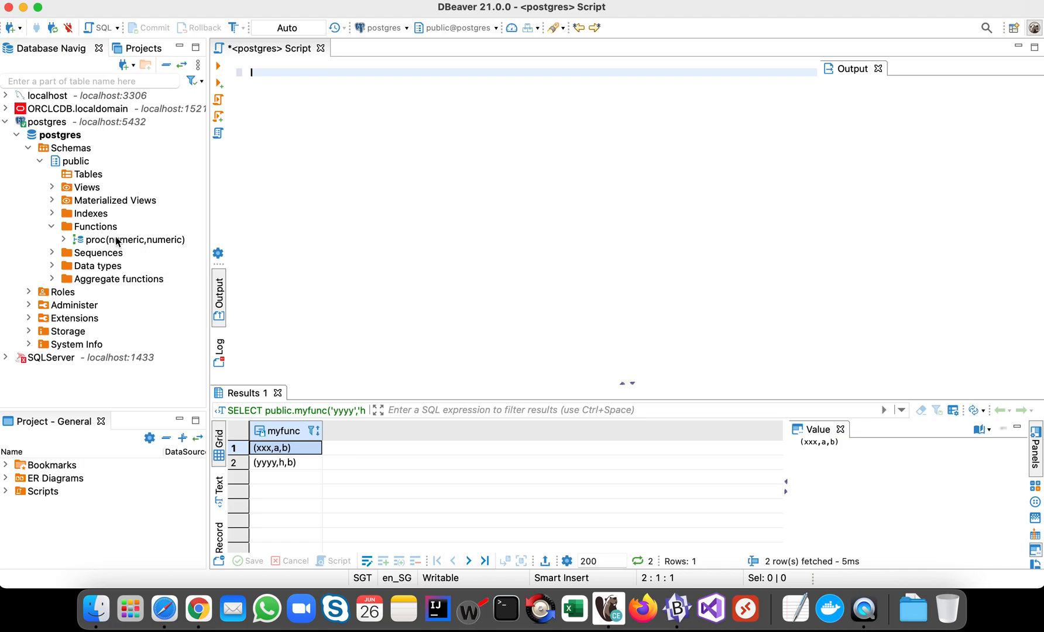
Start creating a new function from the Functions folder of the postgres public schema.
click(133, 239)
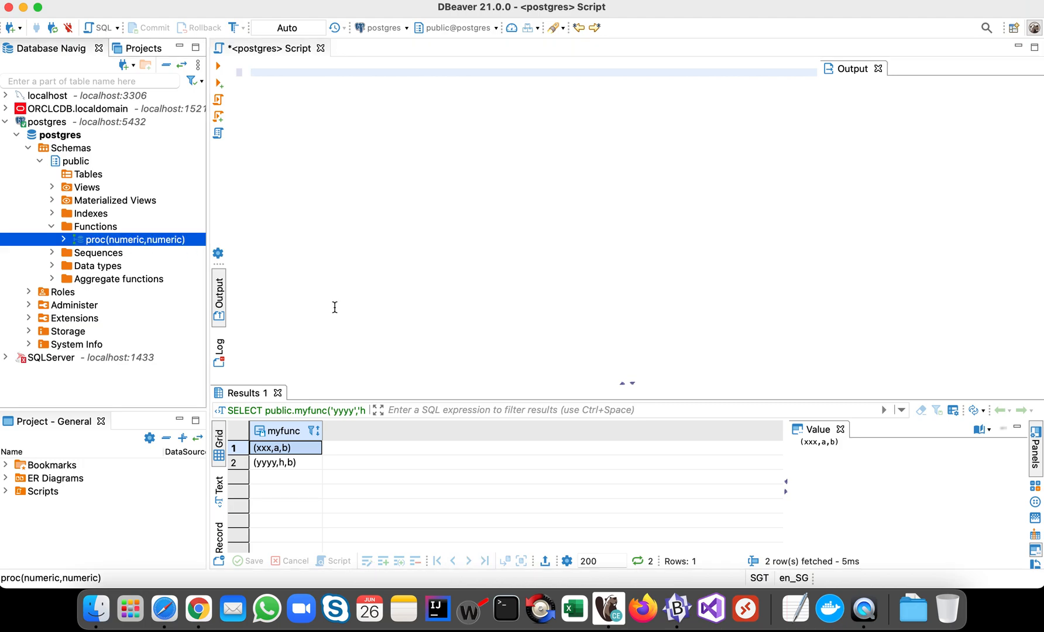
click(361, 295)
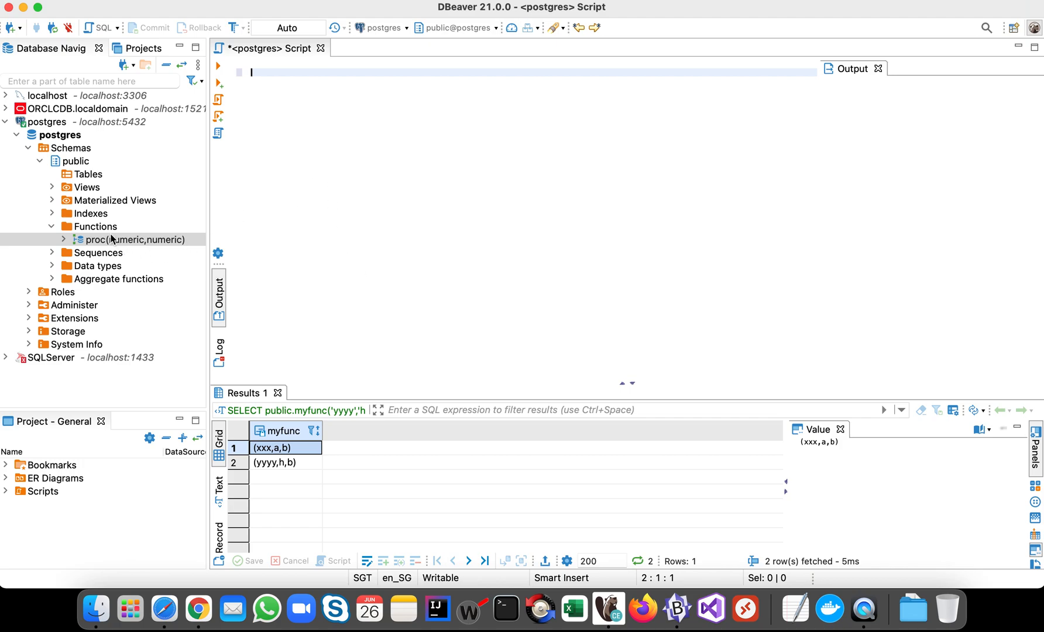
right_click(134, 240)
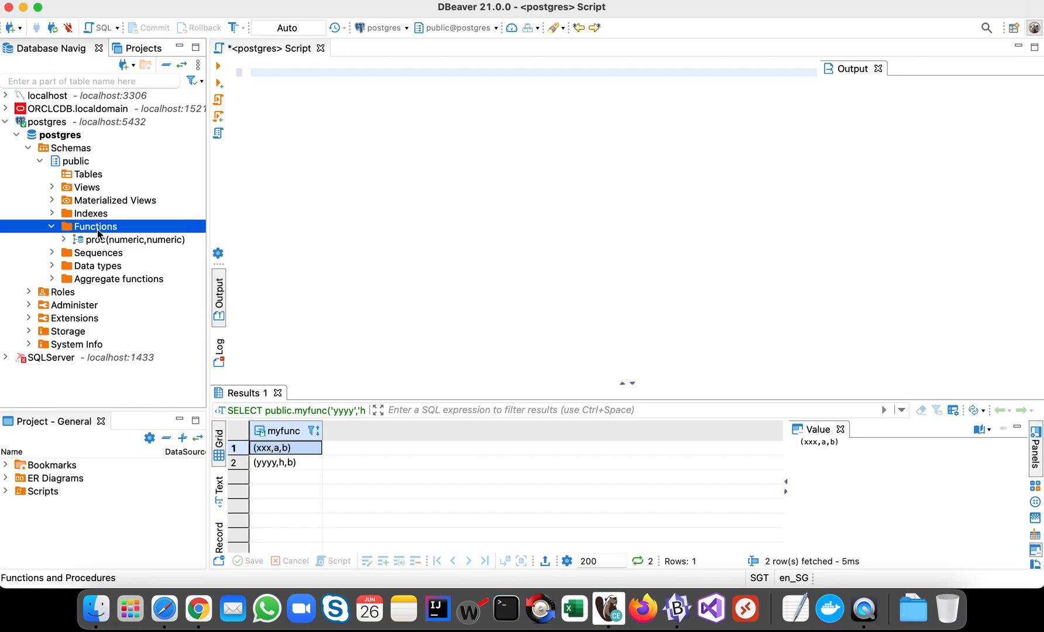
mouse_move(98, 231)
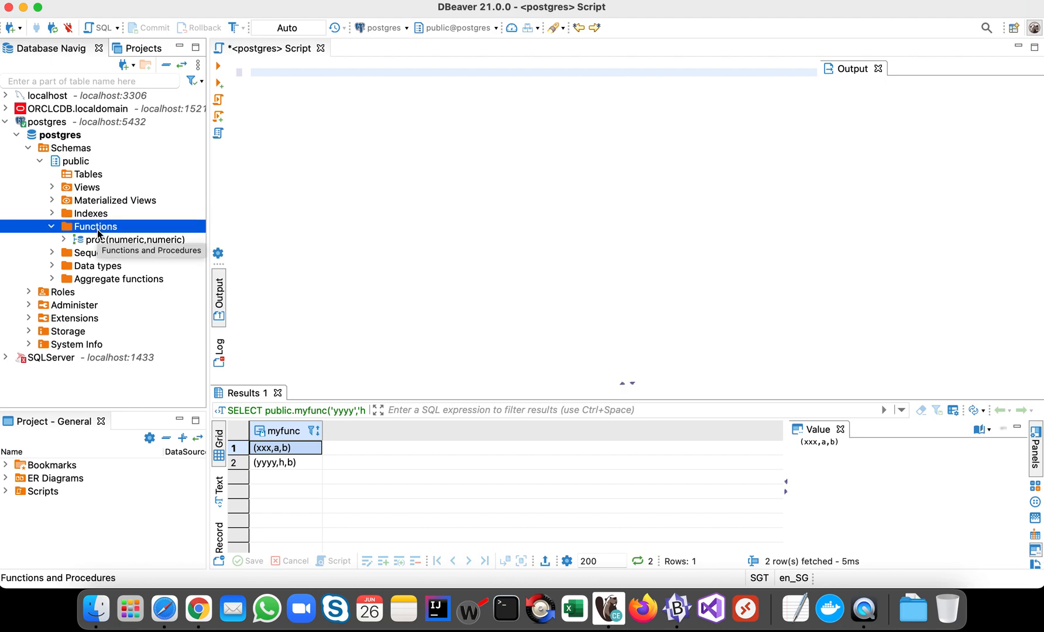
right_click(95, 227)
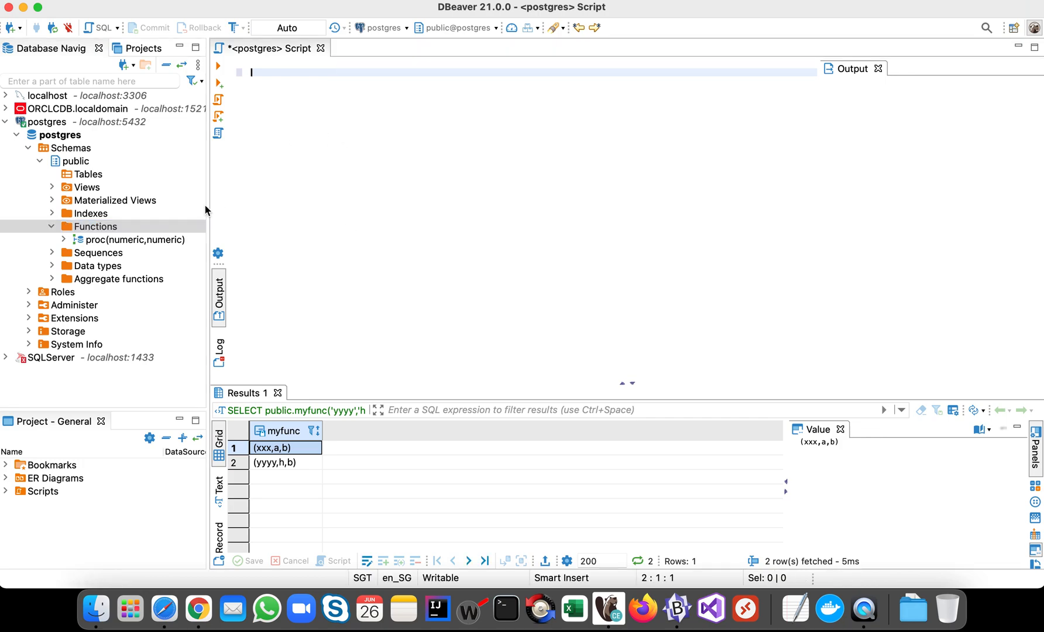
right_click(95, 227)
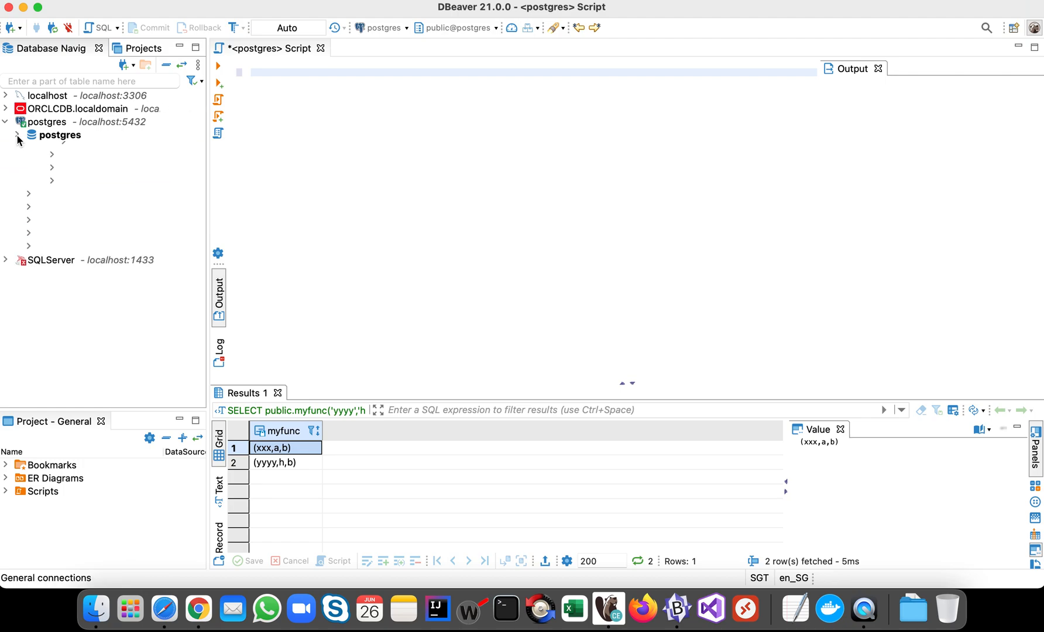
click(18, 136)
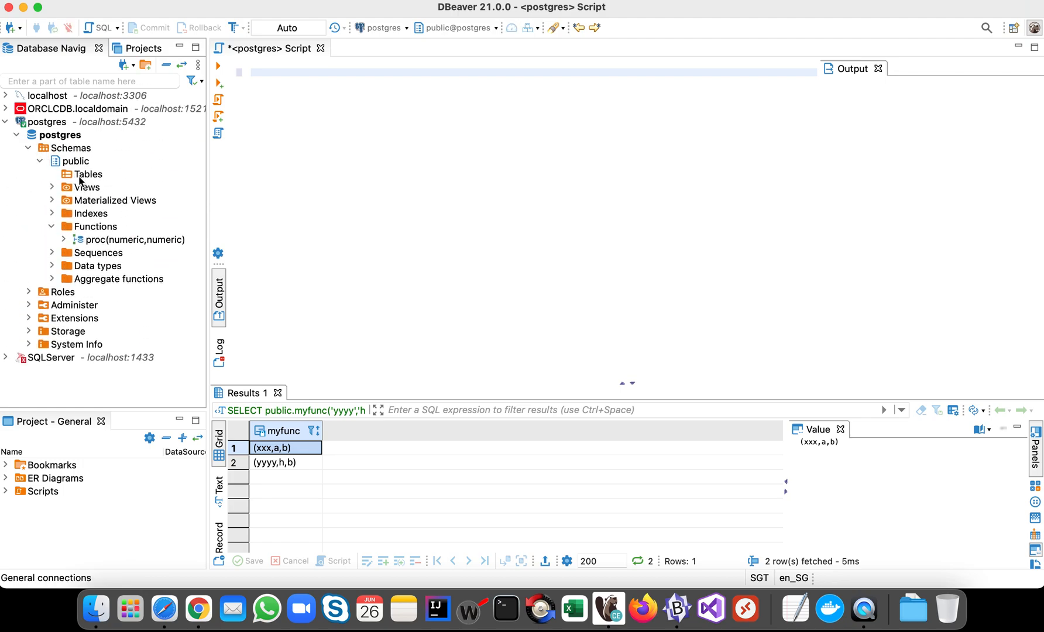
click(94, 227)
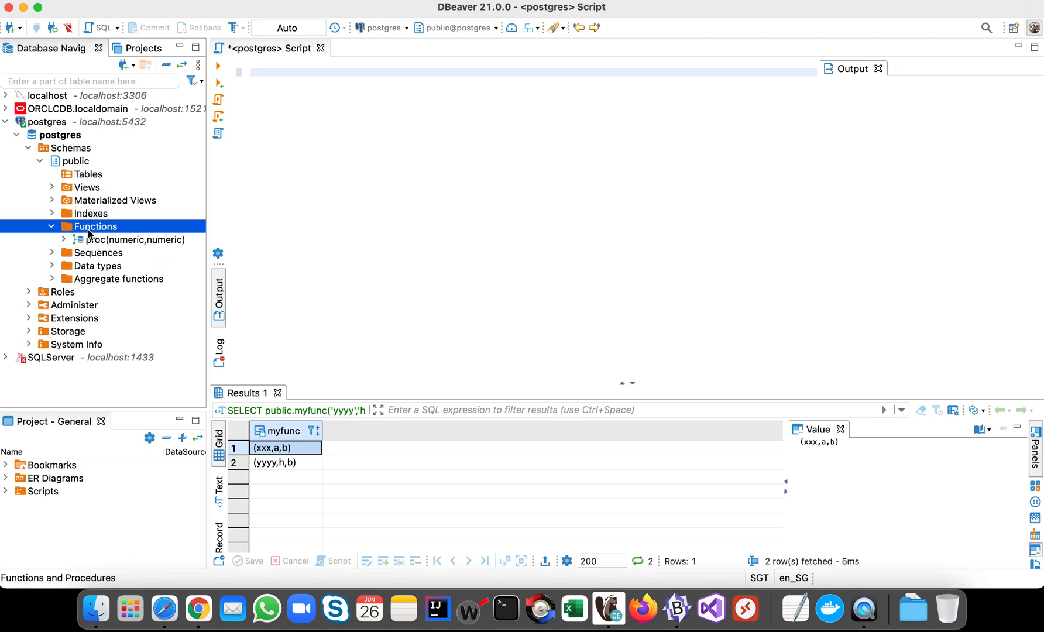
right_click(95, 227)
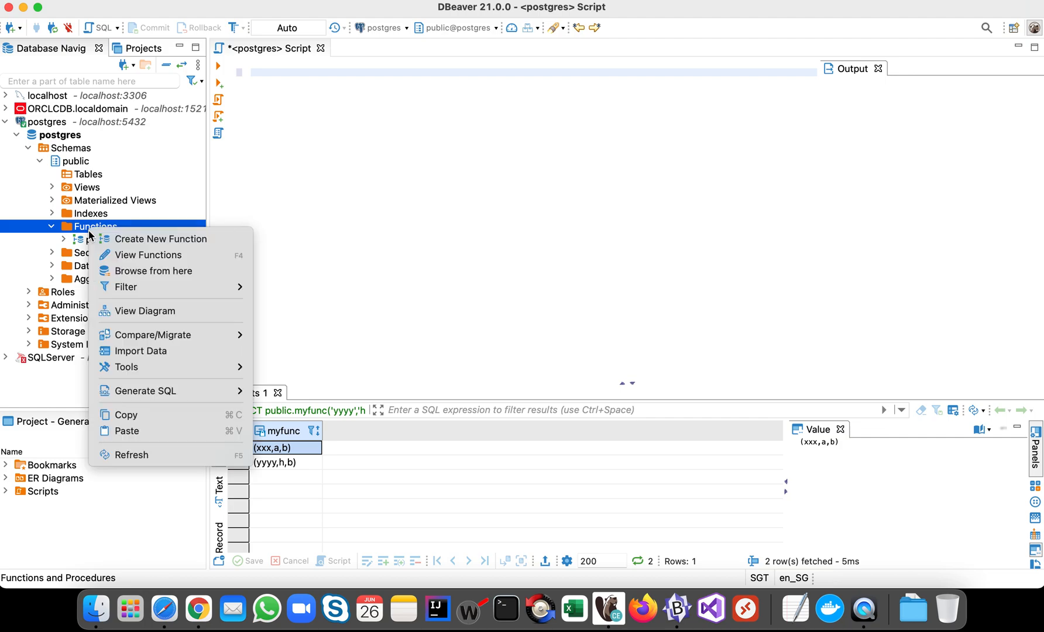
mouse_move(161, 238)
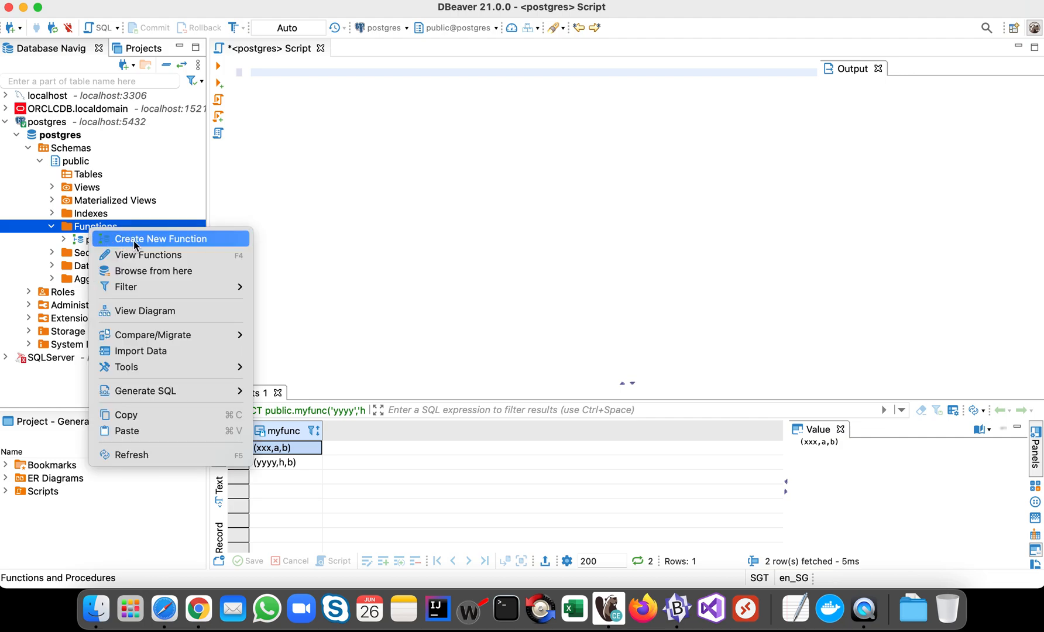
click(162, 238)
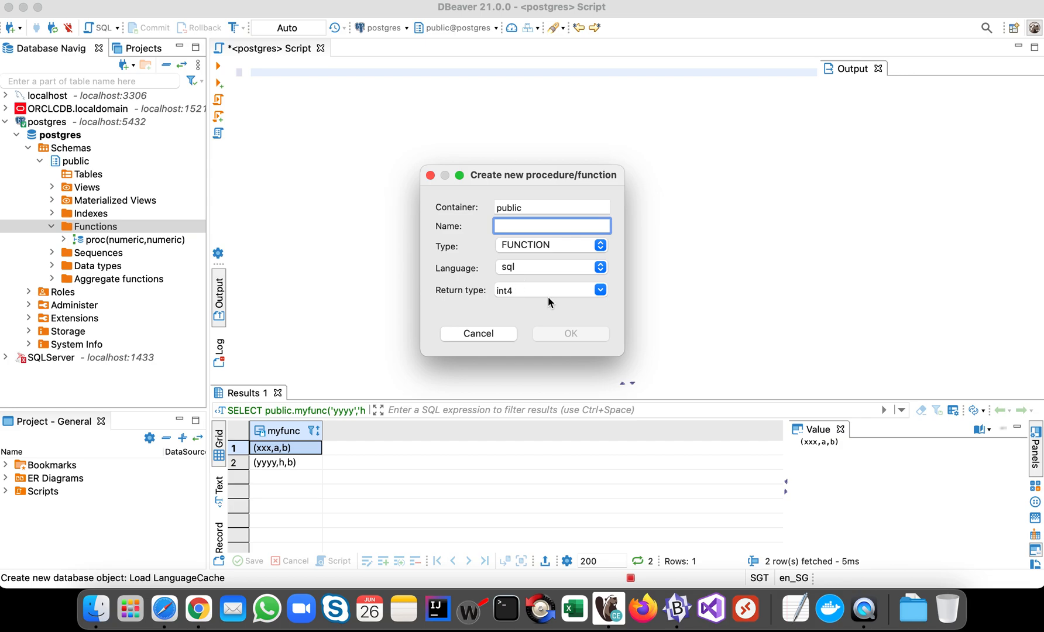
mouse_move(566, 249)
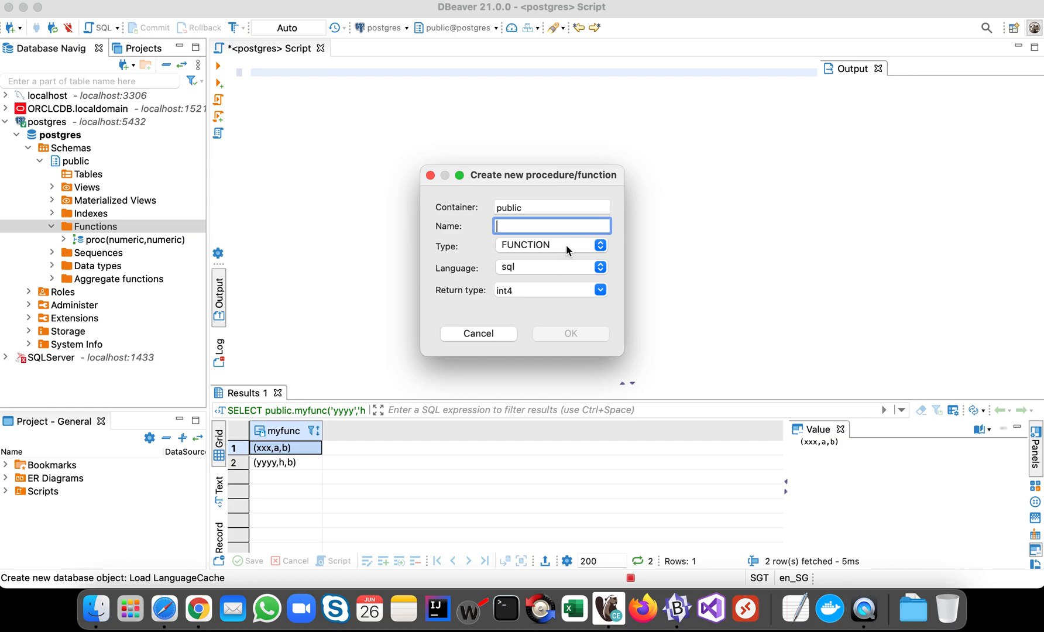
Name it myfunc, language plpgsql, return type table(varchar, varchar, varchar), and confirm.
text(my)
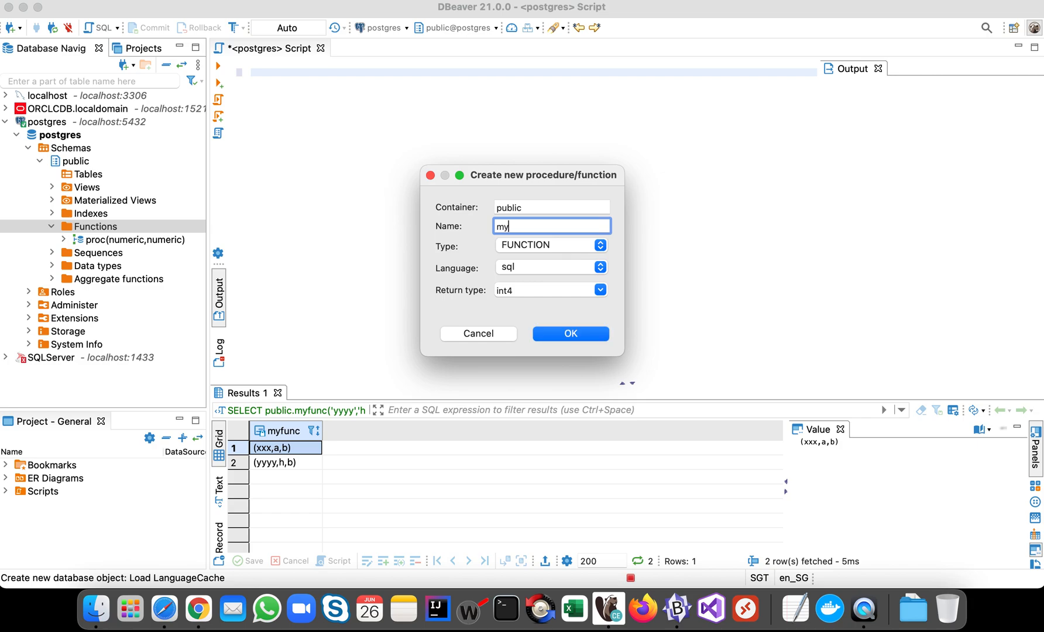
text(func)
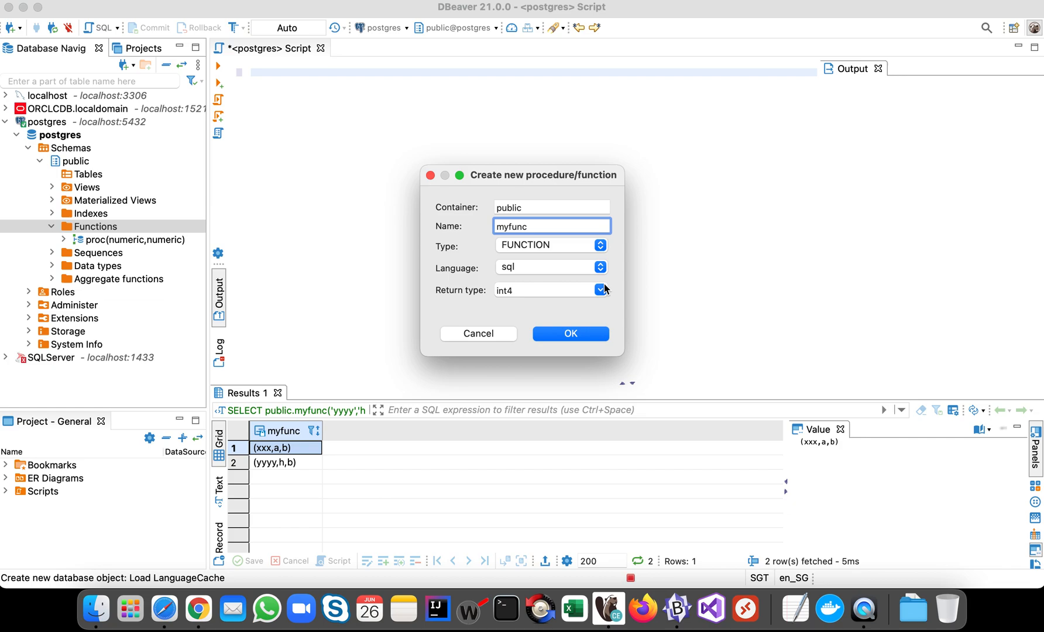
click(599, 267)
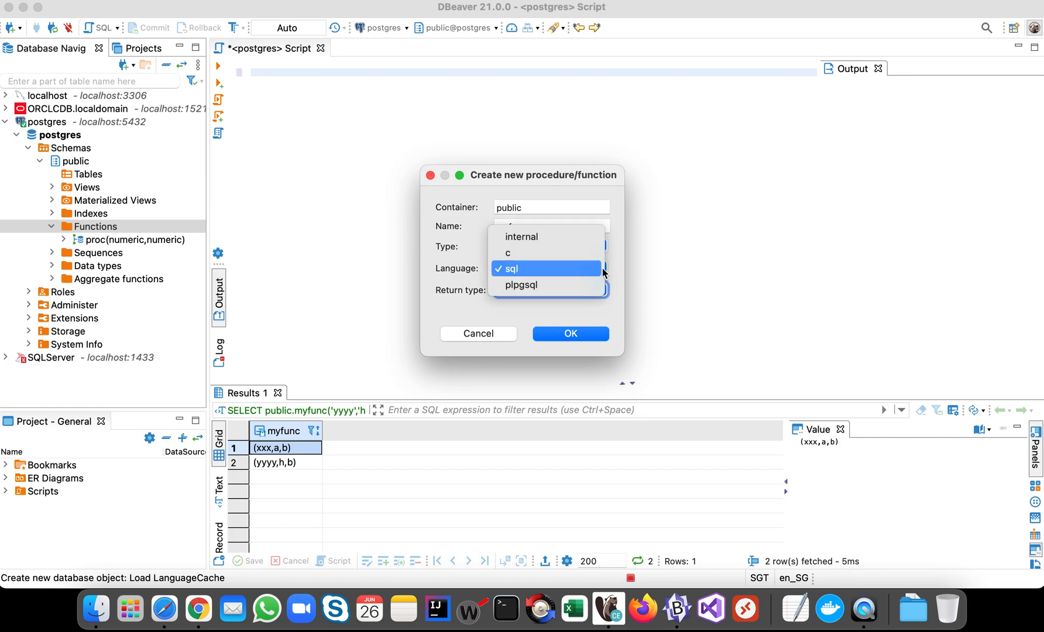
mouse_move(542, 294)
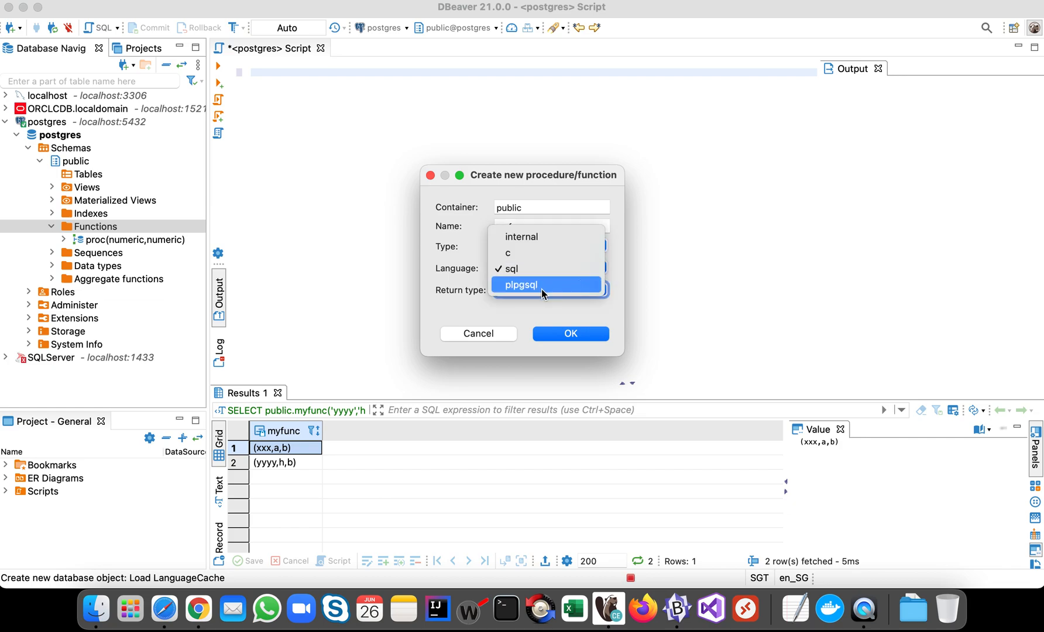
click(519, 284)
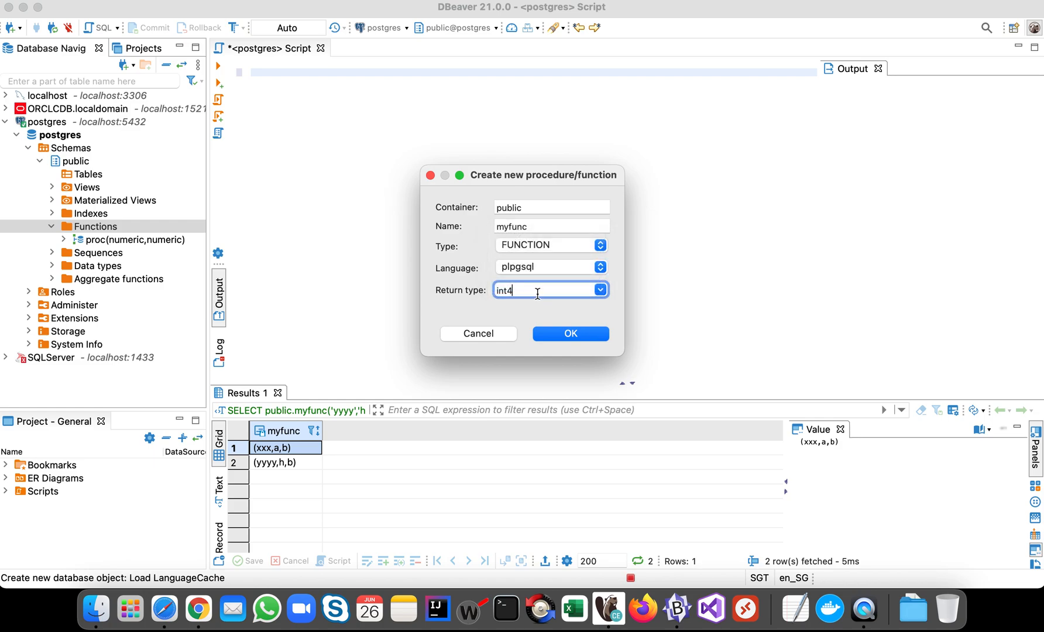
click(599, 290)
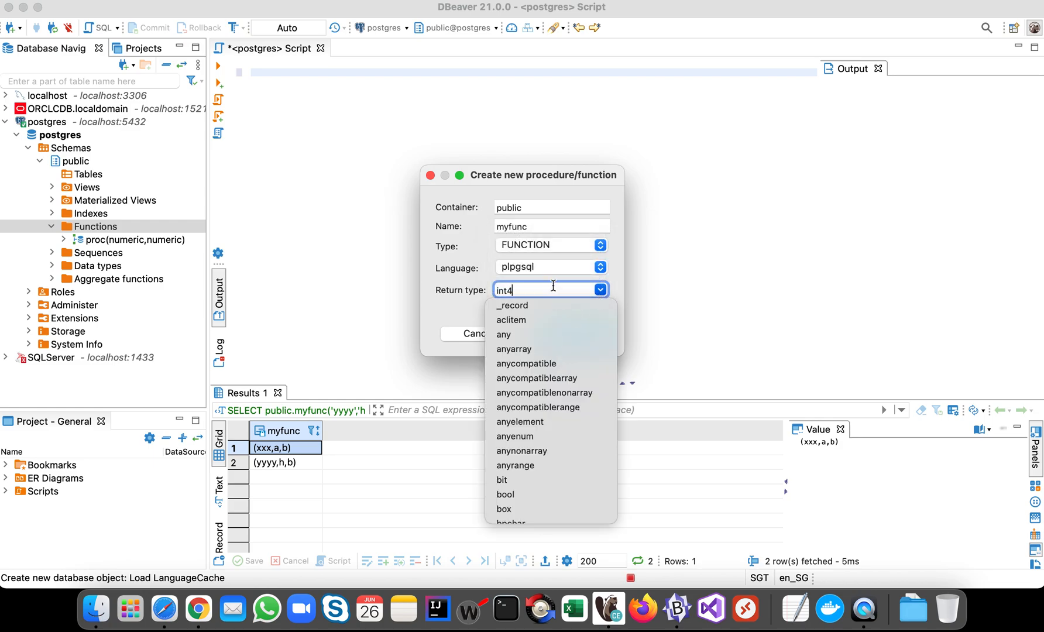
text(table()
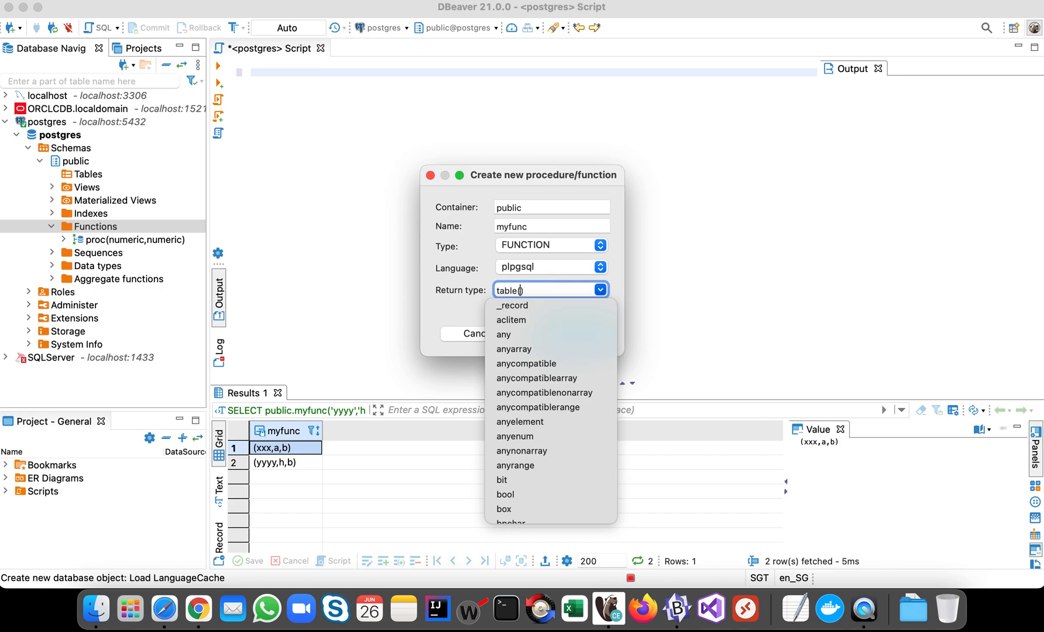
text(v)
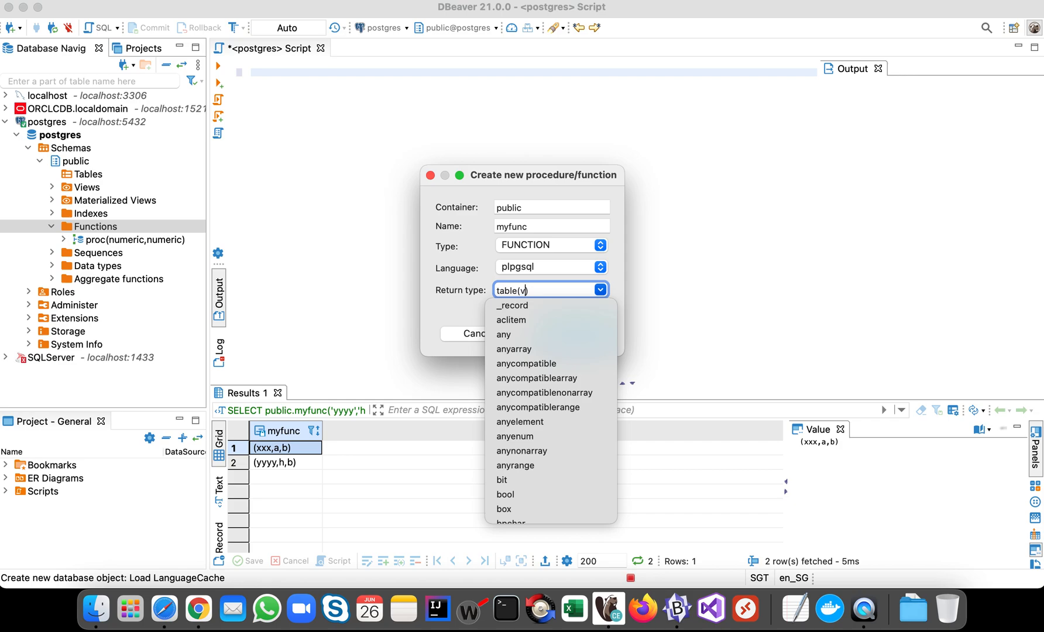
text(archar,)
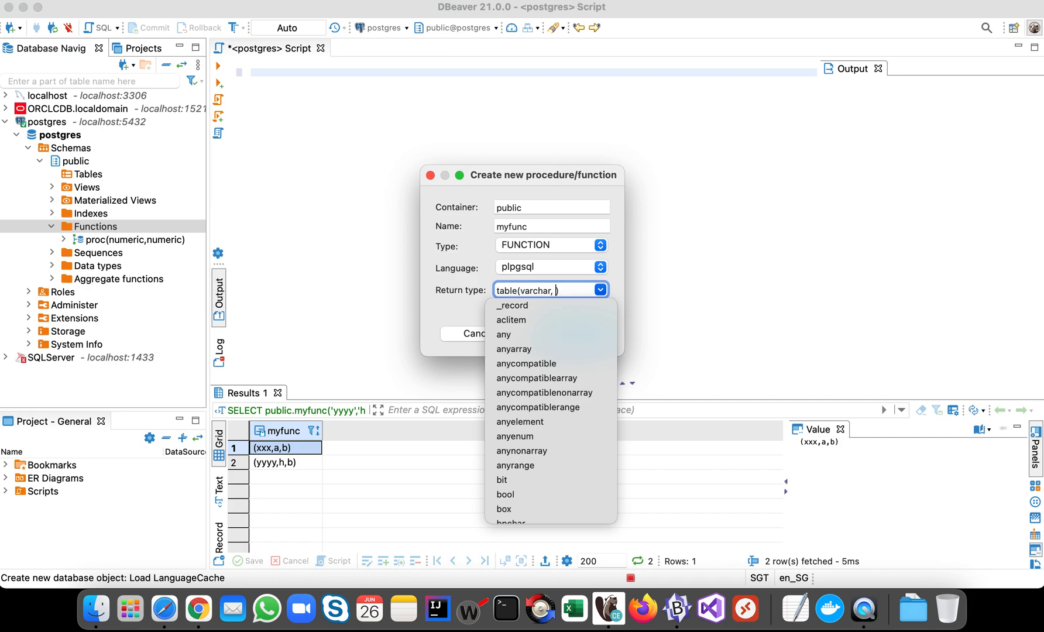
text(vha)
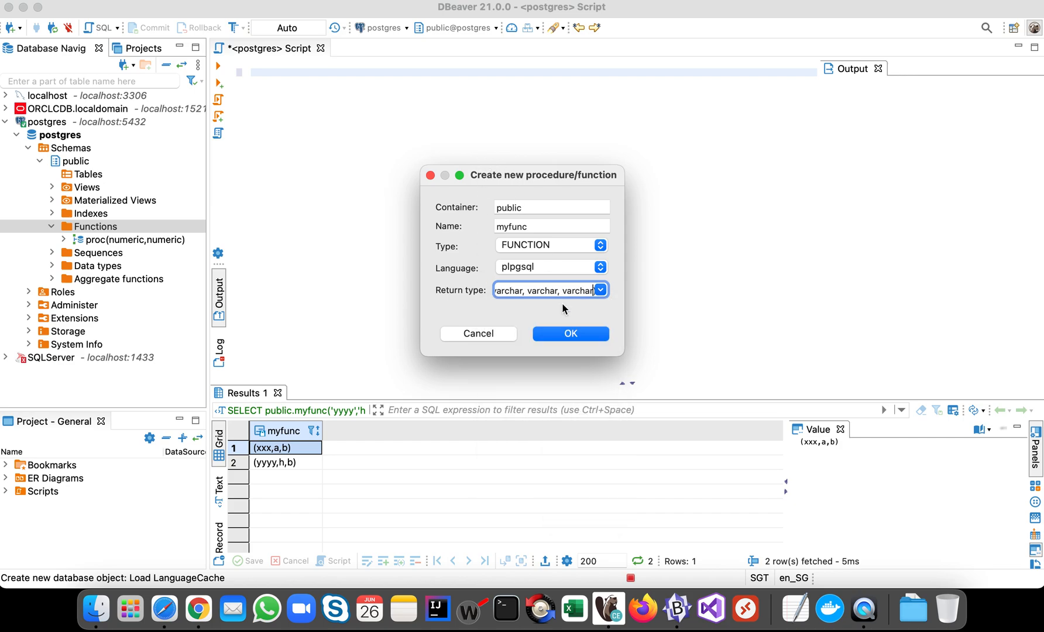
click(569, 334)
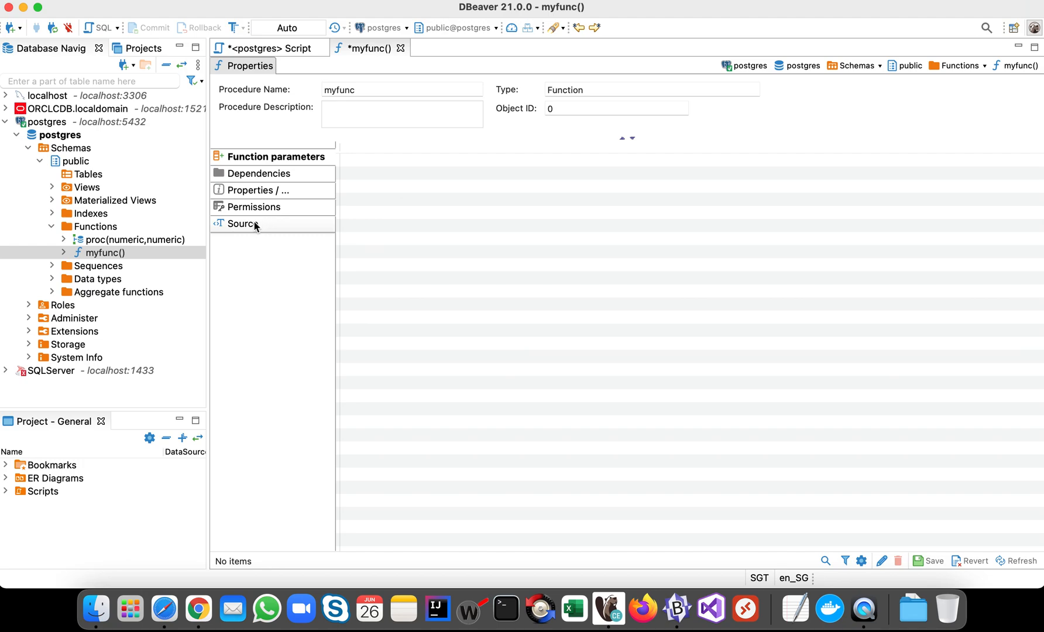
Copy the myfunc source code from its Source view.
click(242, 223)
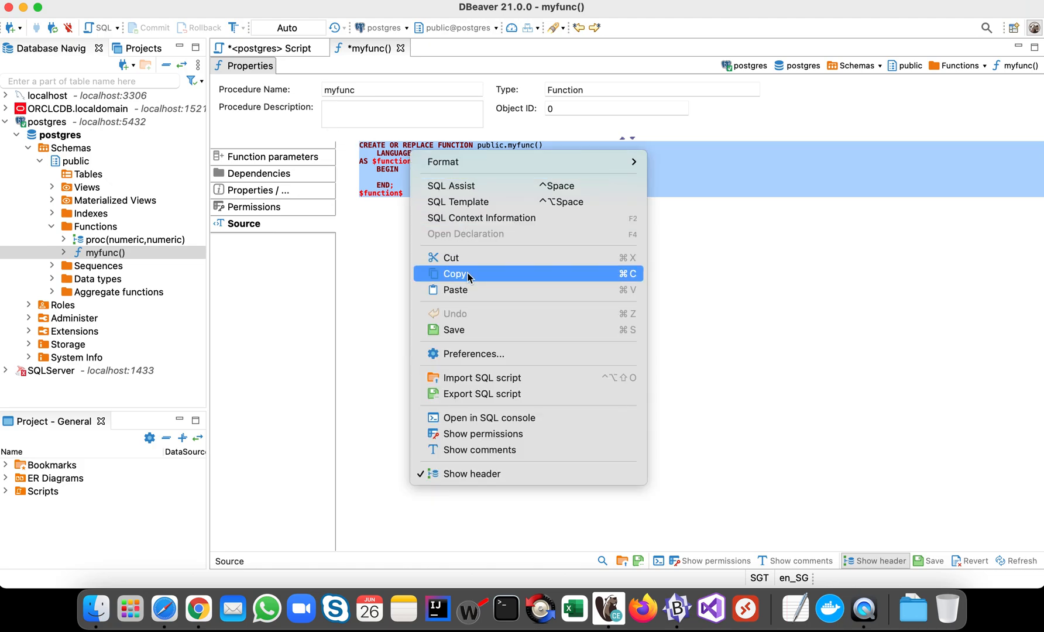
click(400, 49)
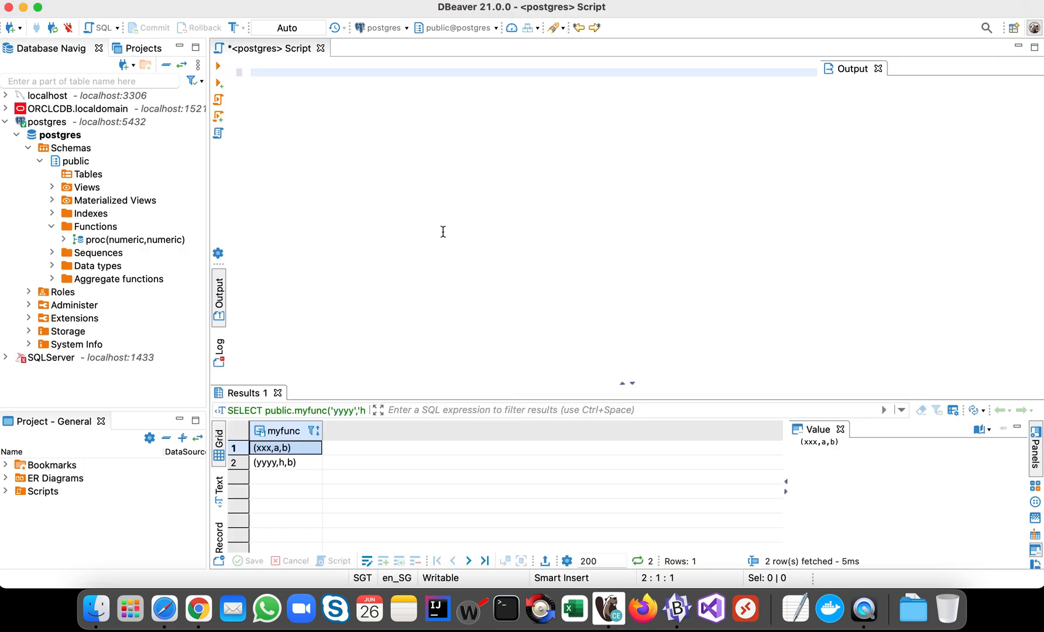
Paste the myfunc skeleton into the postgres script and place the cursor in its BEGIN…END body.
right_click(92, 227)
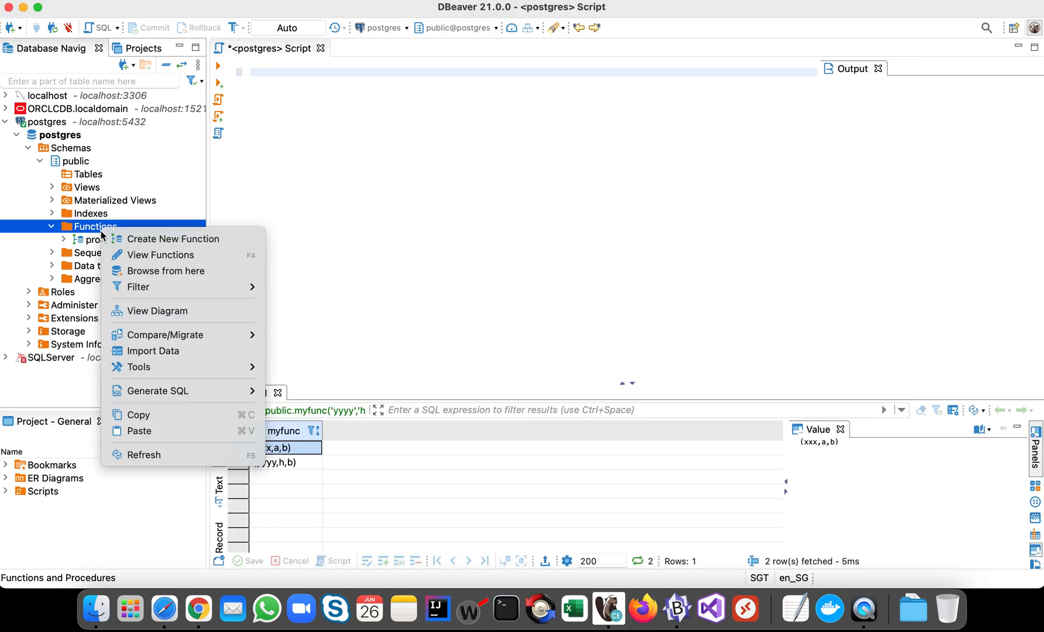
mouse_move(145, 455)
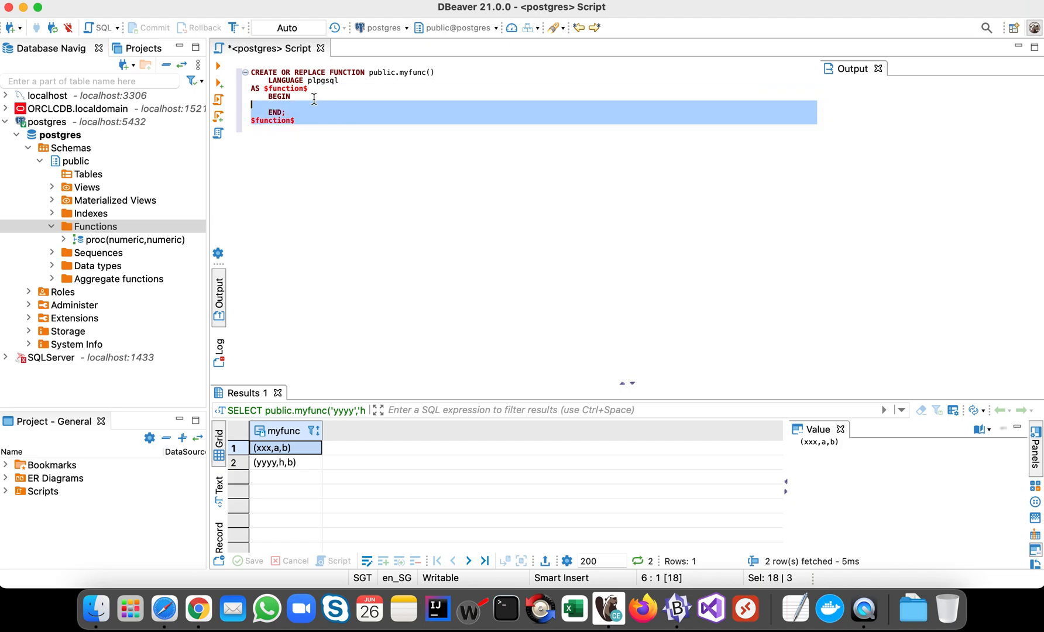
key(Cmd+a)
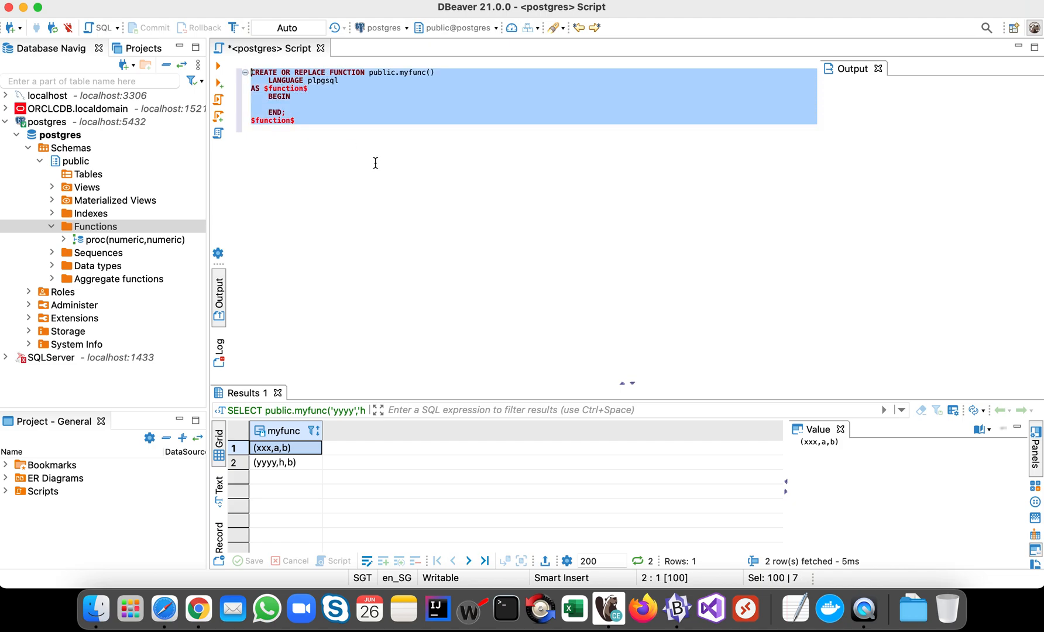
click(475, 87)
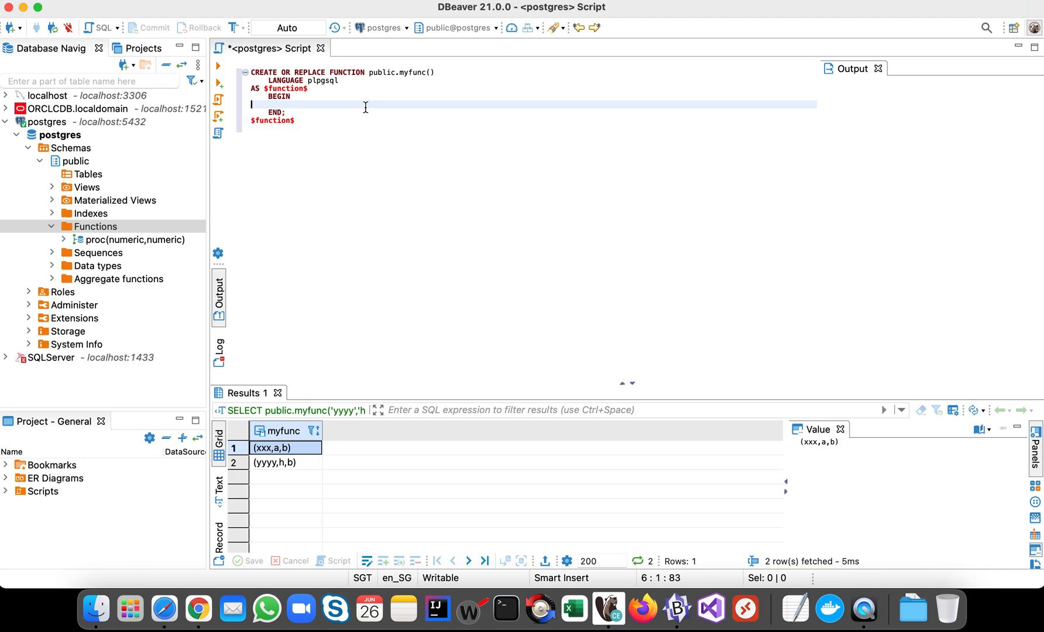
mouse_move(348, 223)
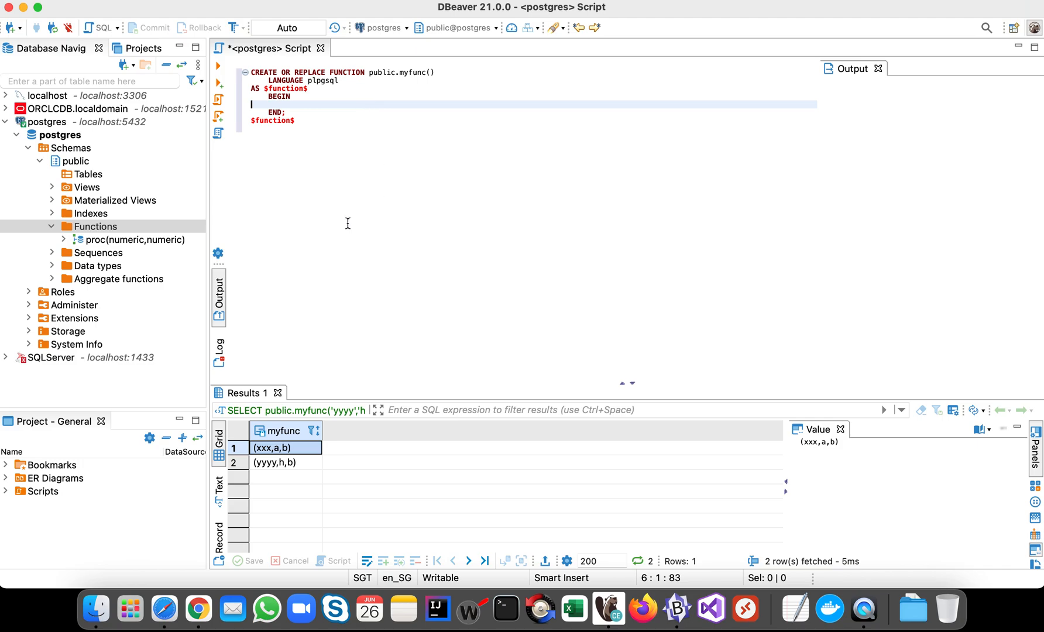
mouse_move(214, 216)
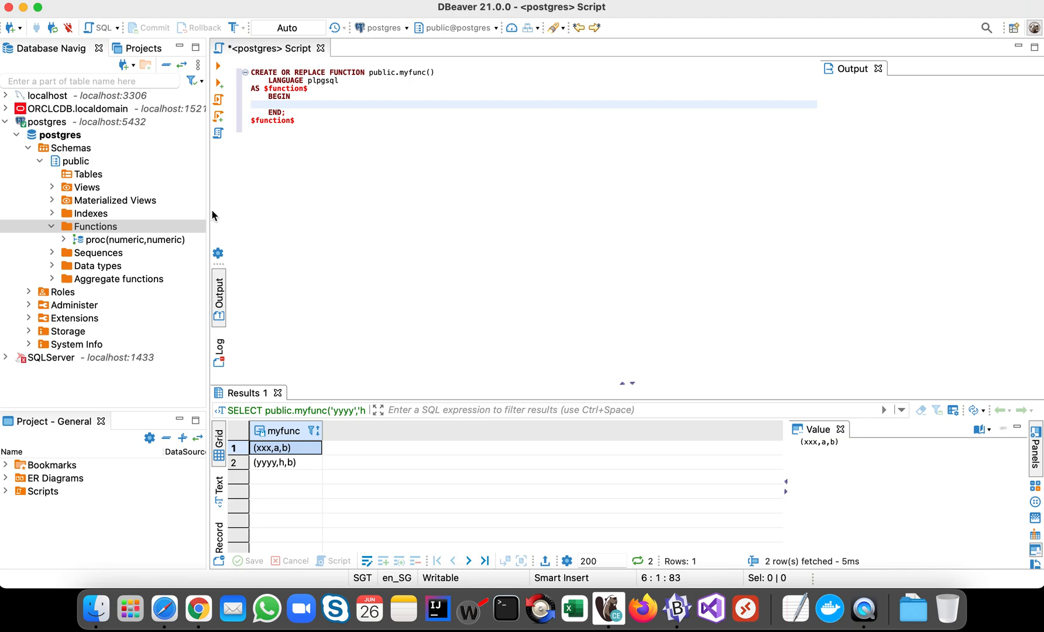
mouse_move(213, 266)
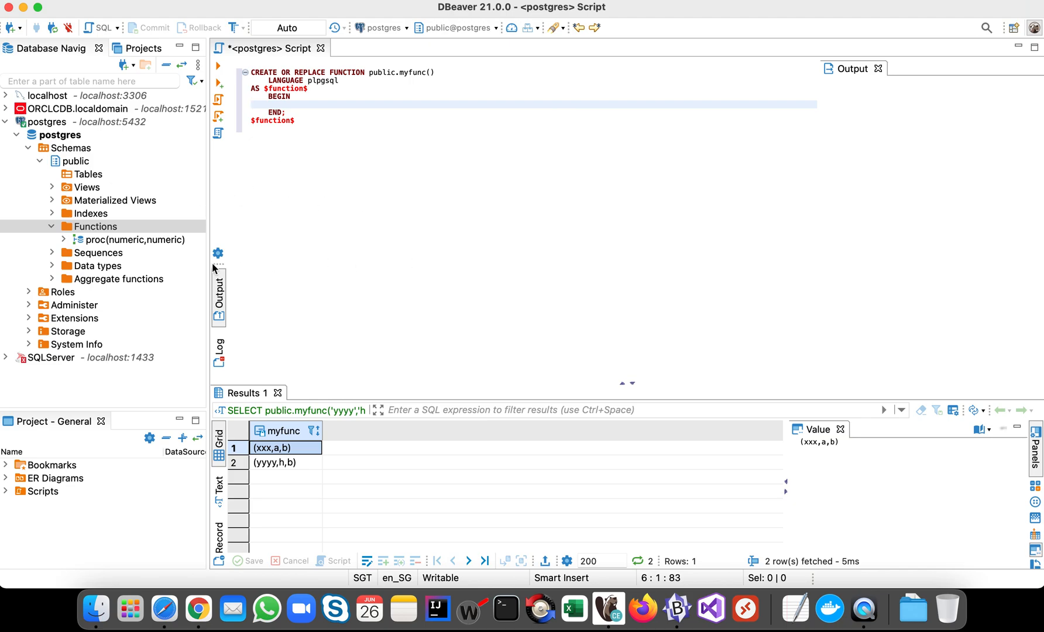
click(87, 174)
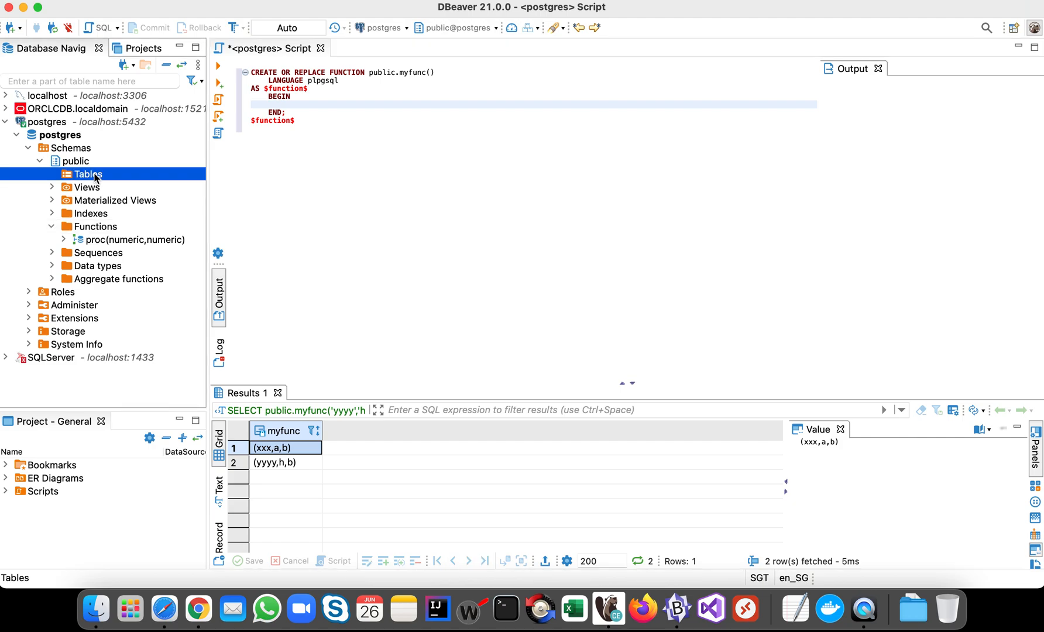
right_click(87, 174)
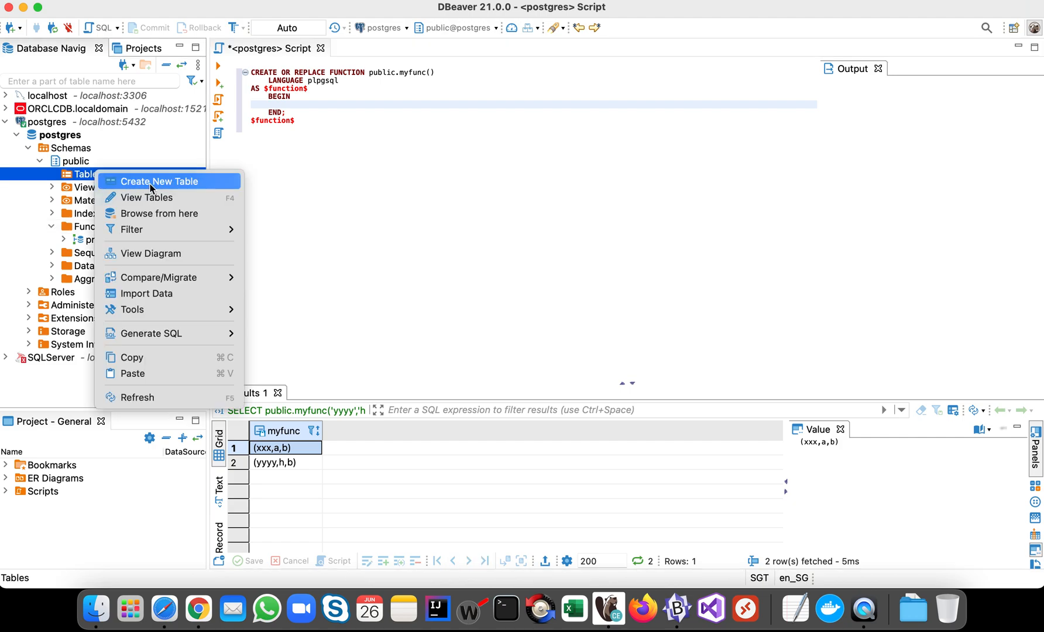
click(160, 181)
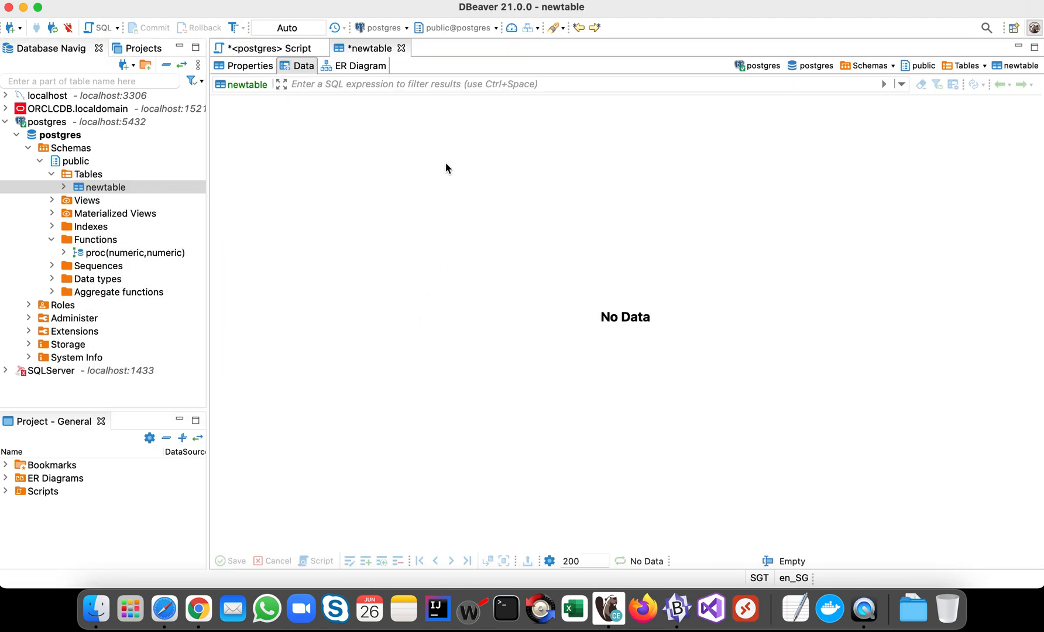
mouse_move(728, 255)
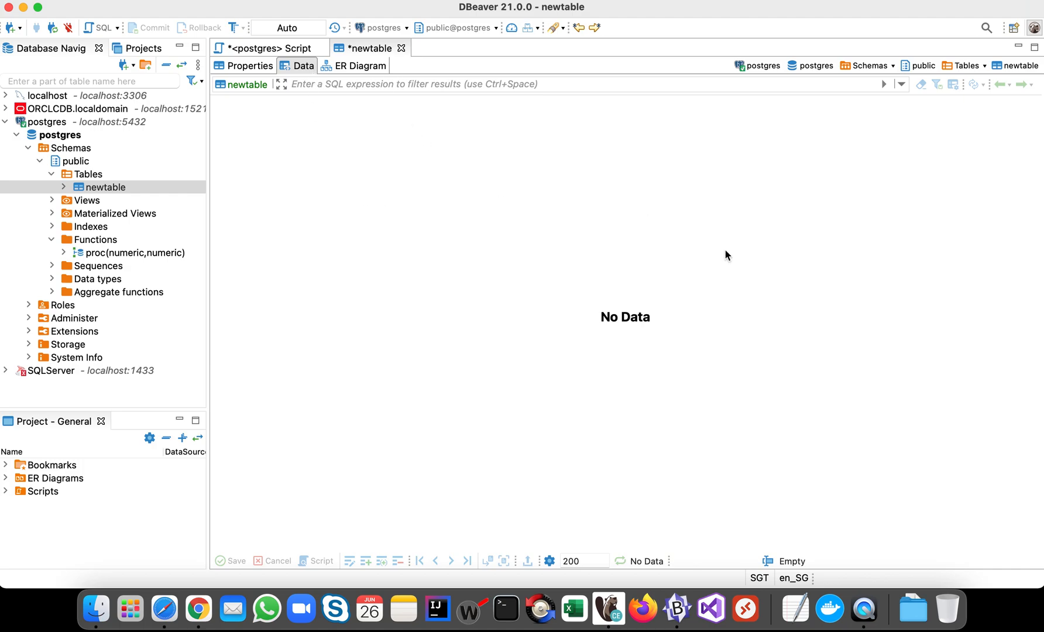
mouse_move(667, 281)
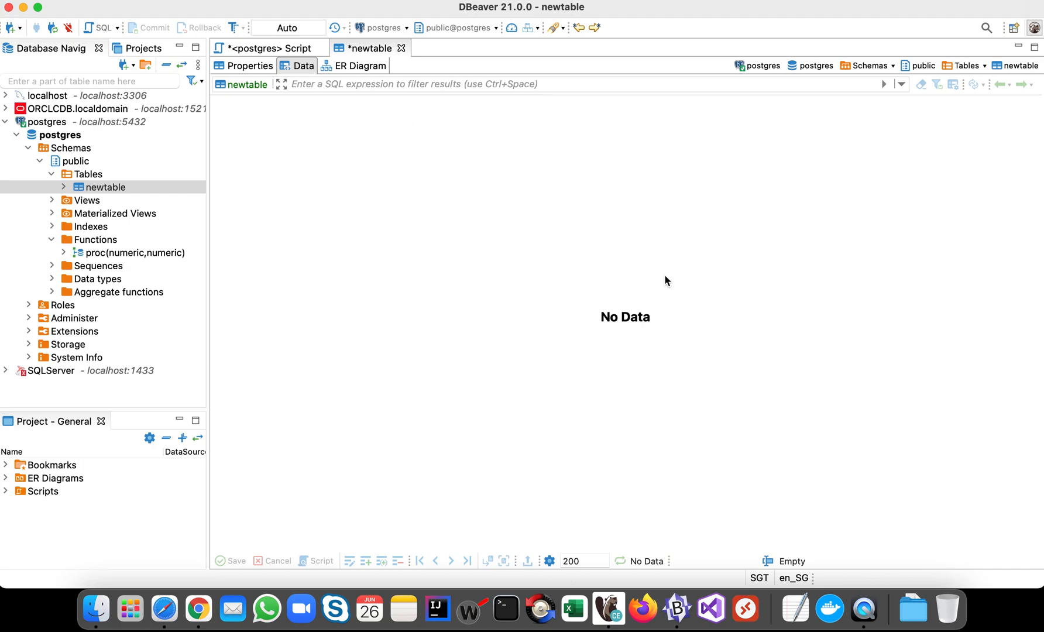
mouse_move(395, 58)
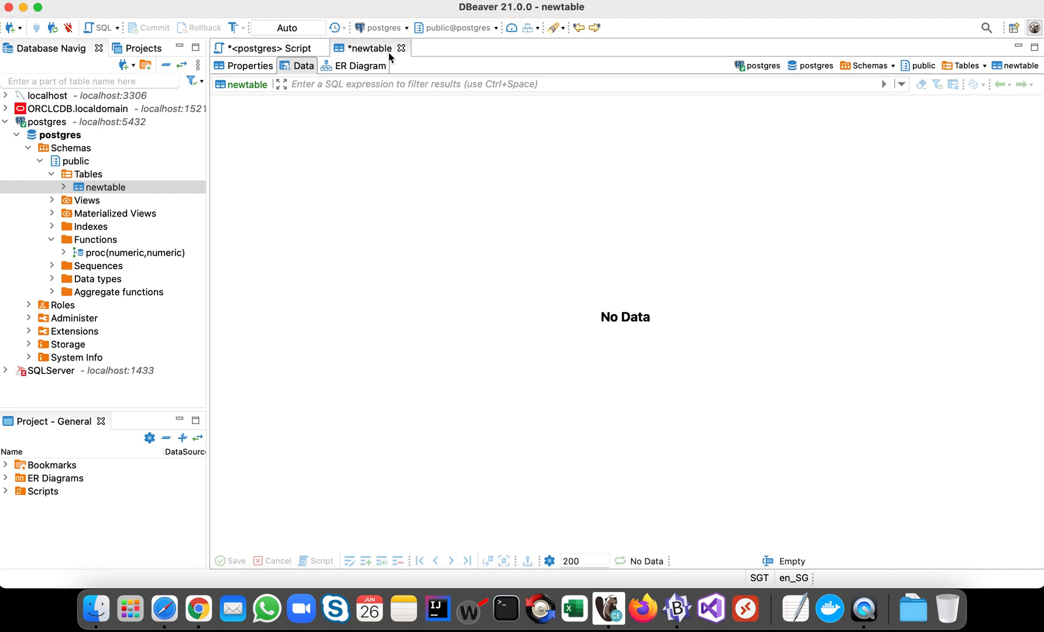
mouse_move(401, 48)
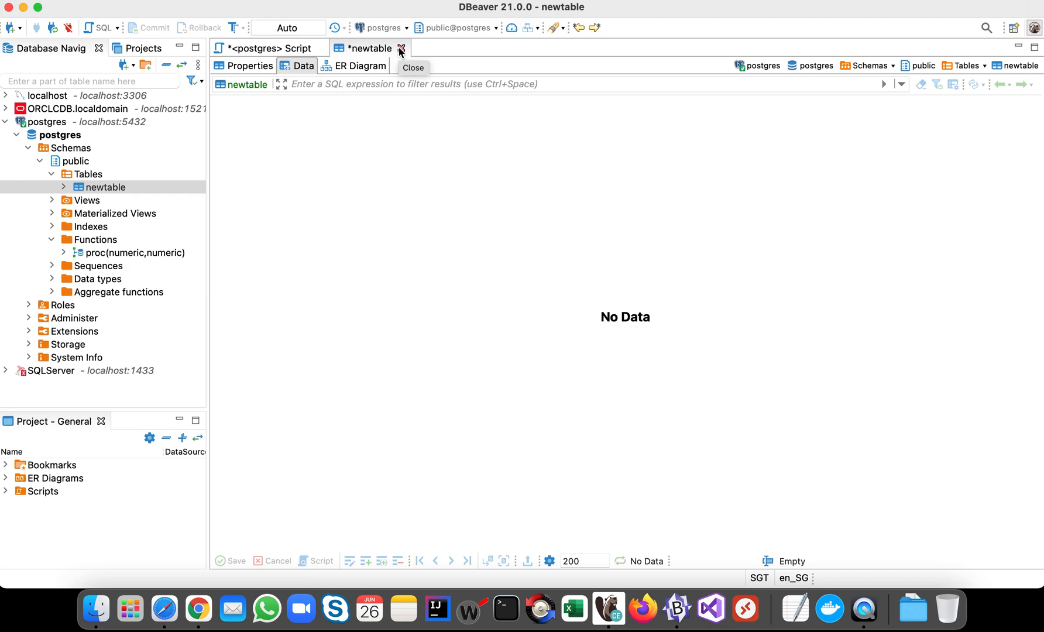
right_click(103, 188)
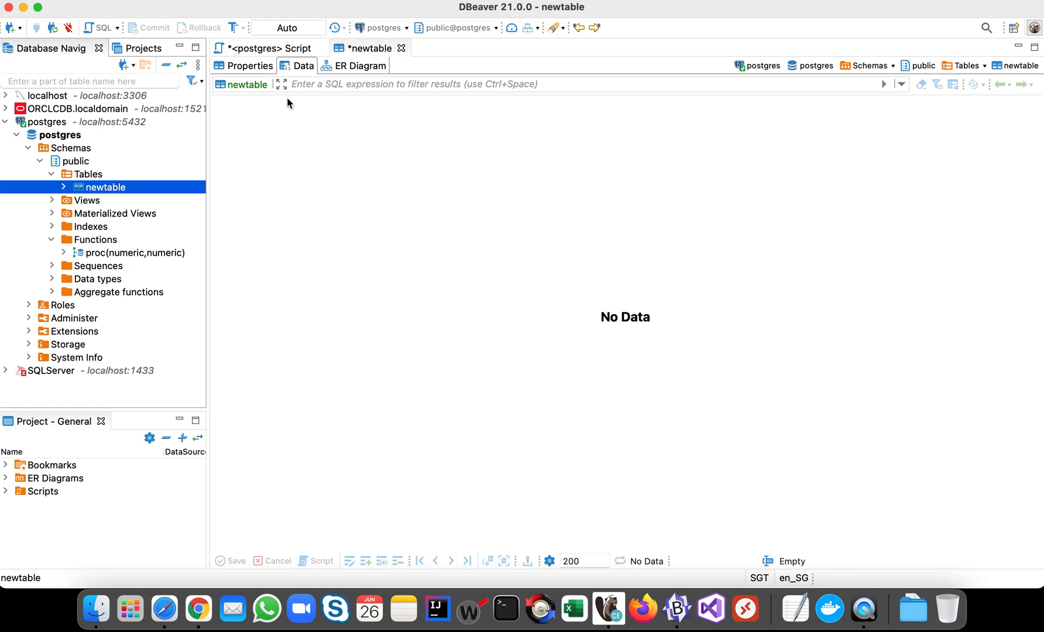
right_click(104, 187)
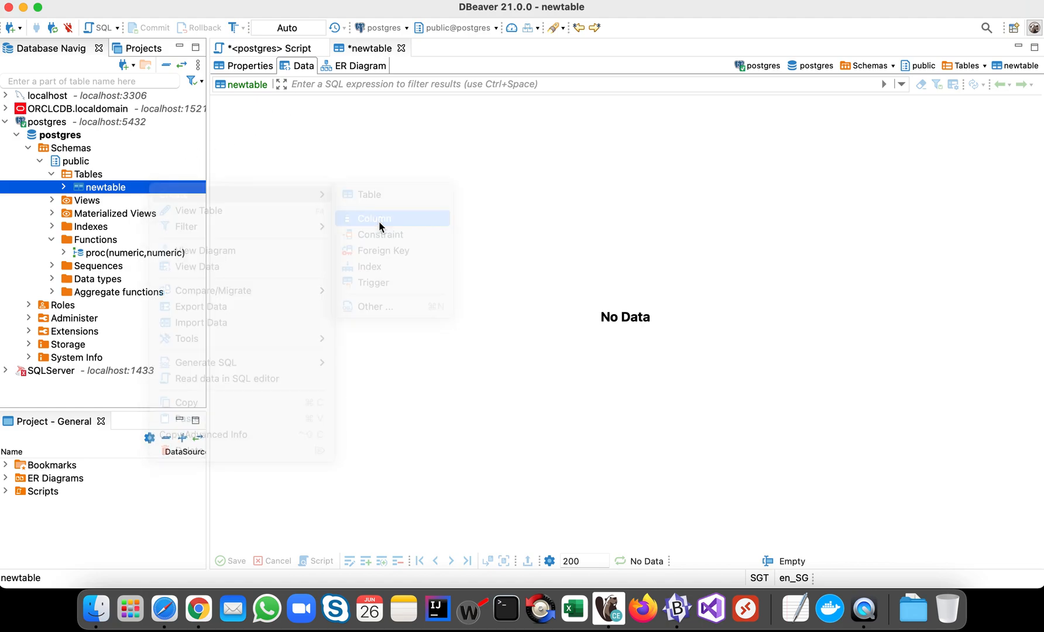
click(374, 218)
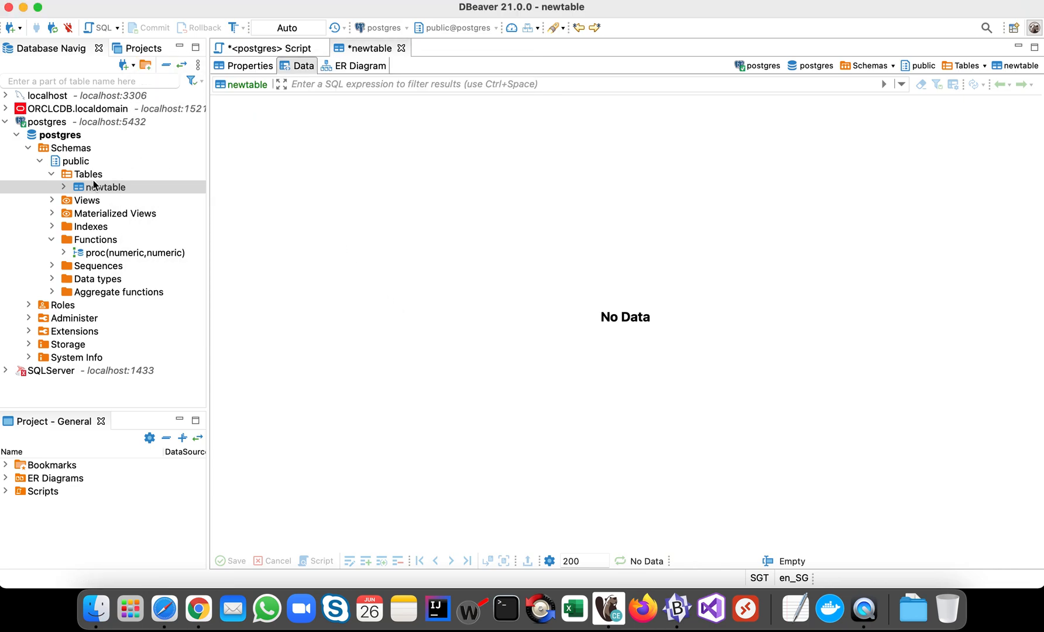
right_click(105, 187)
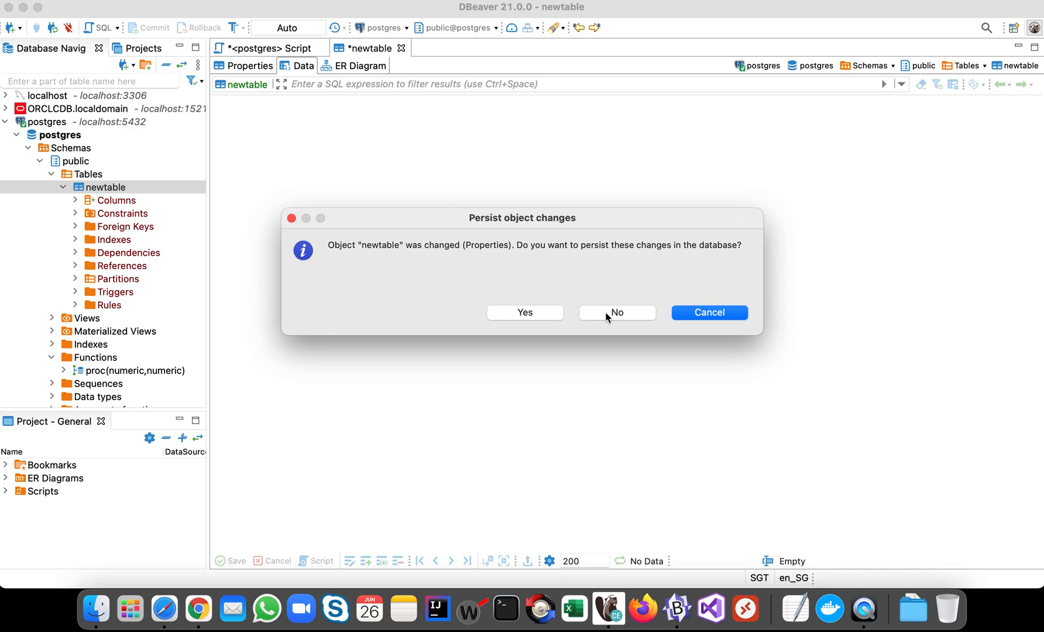
click(617, 312)
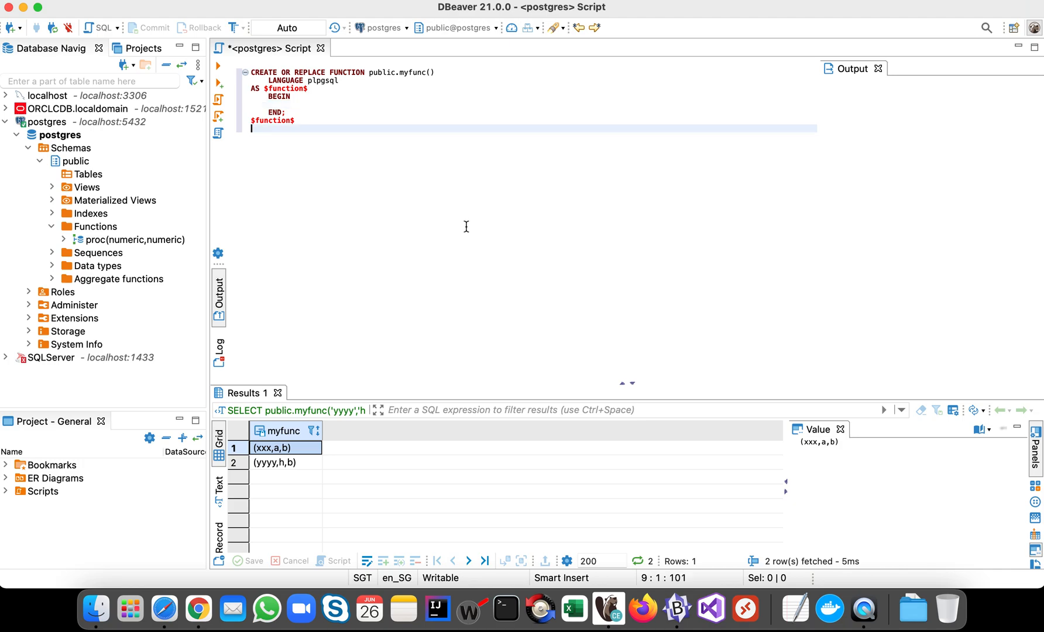
mouse_move(468, 455)
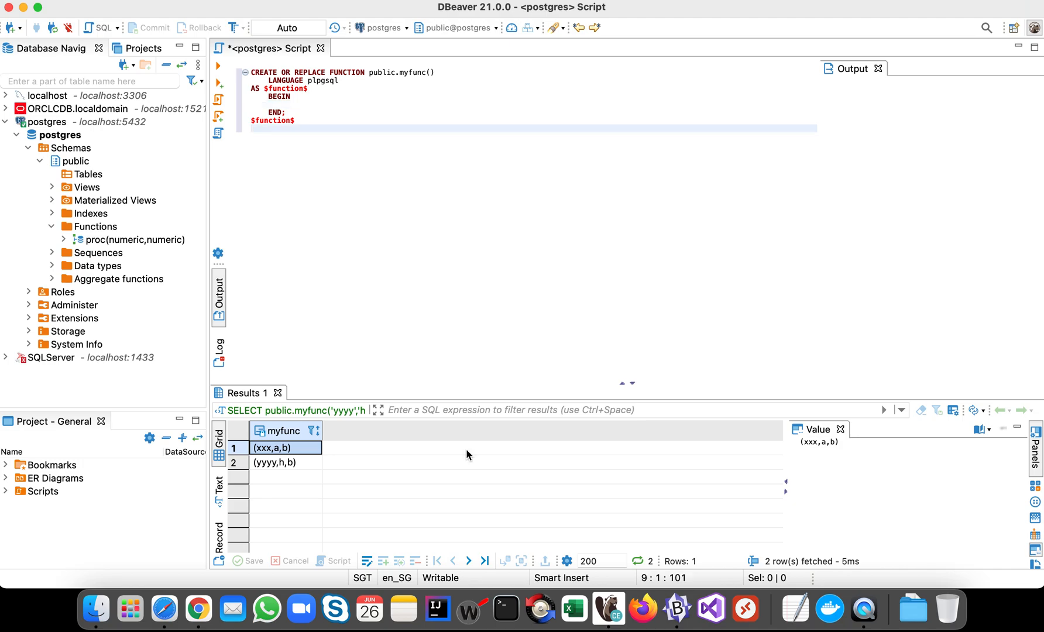
mouse_move(576, 612)
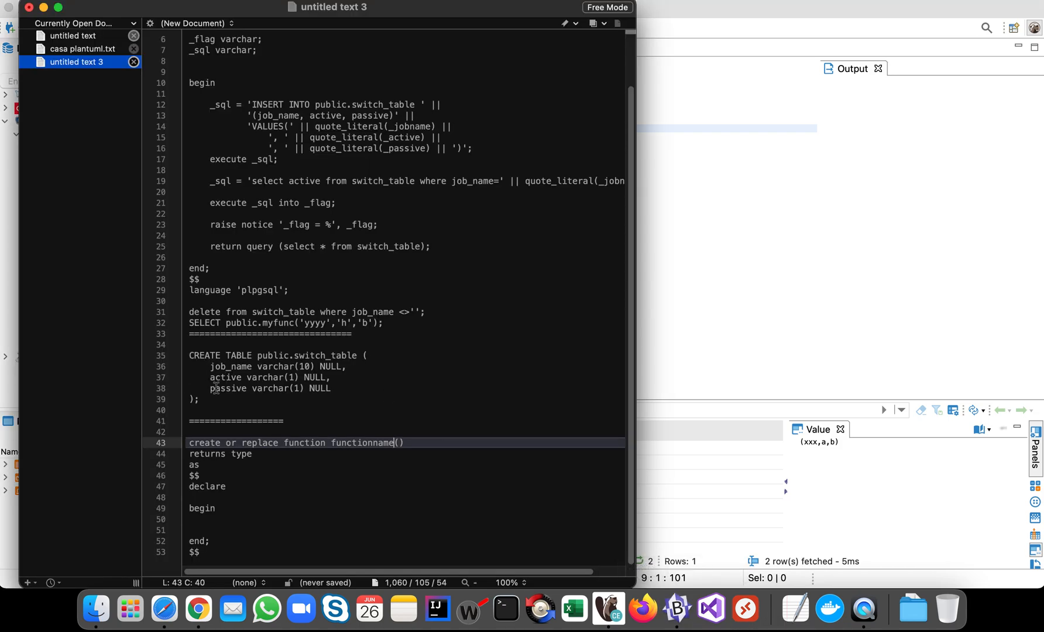
Run the CREATE TABLE public.switch_table statement taken from the notes.
drag(189, 354, 331, 393)
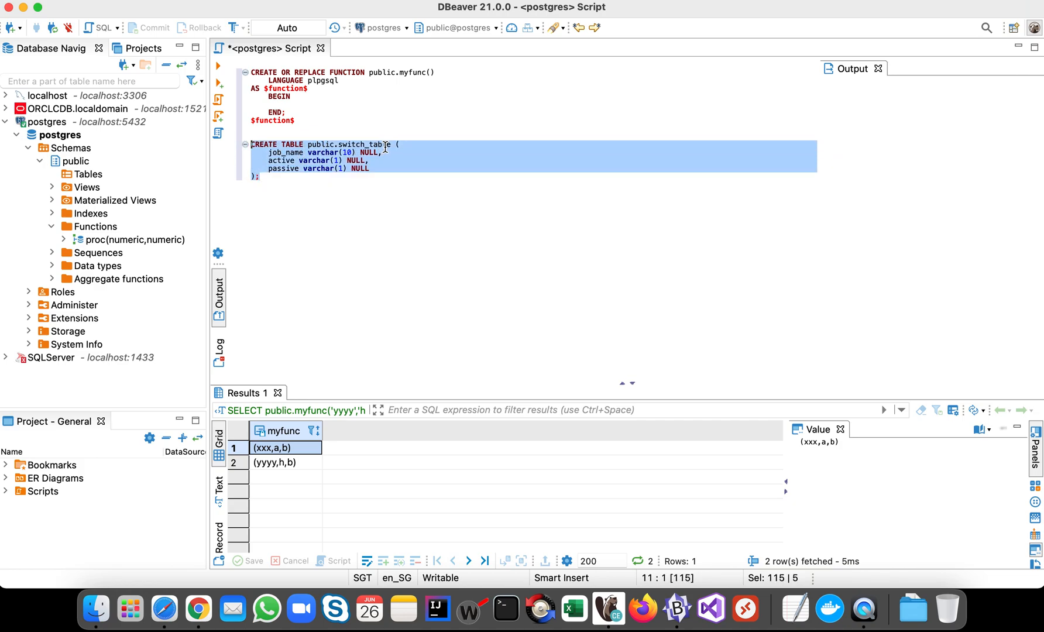
click(363, 145)
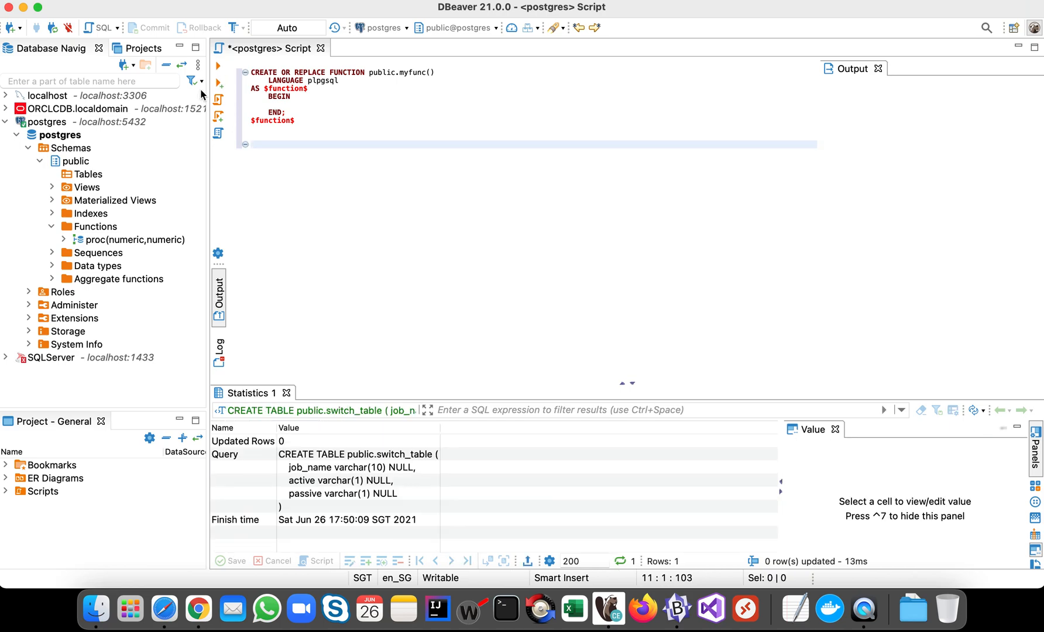
Refresh the Tables folder so switch_table appears and select it.
right_click(82, 174)
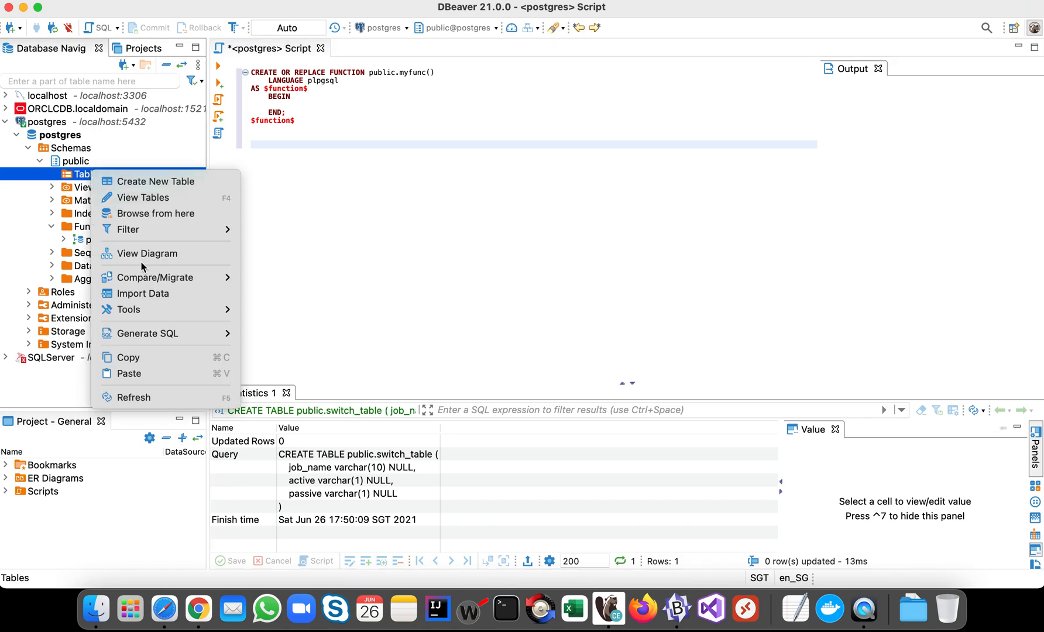
mouse_move(145, 398)
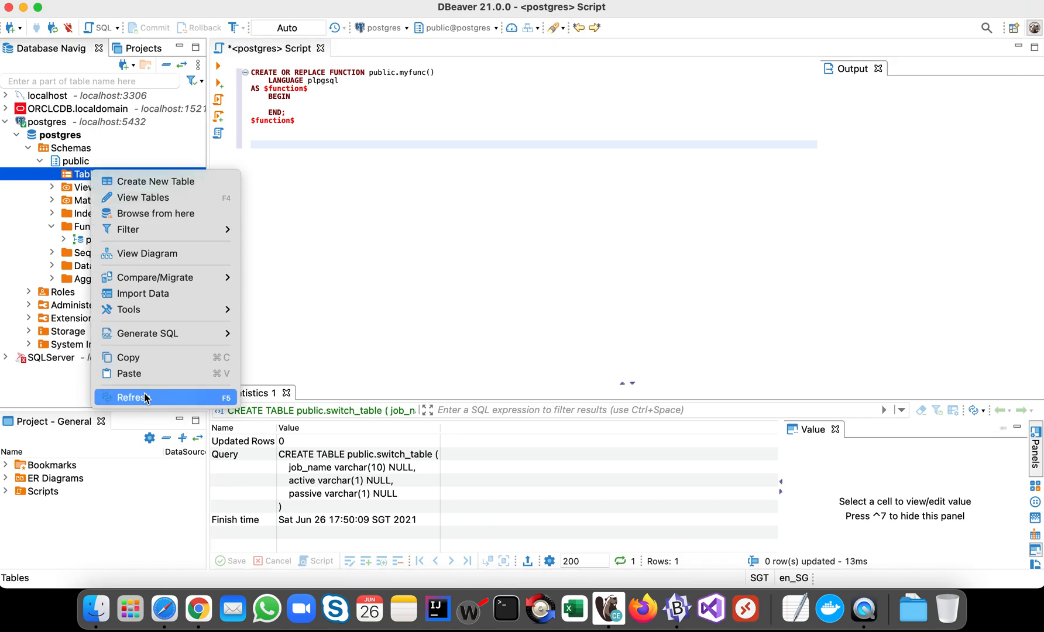
click(133, 397)
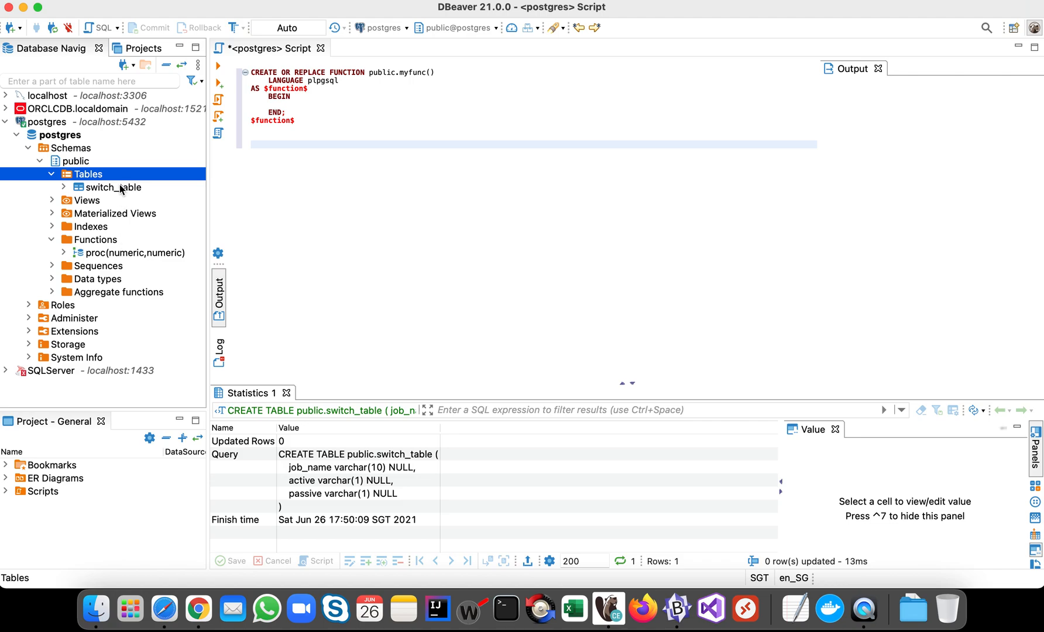
double_click(112, 187)
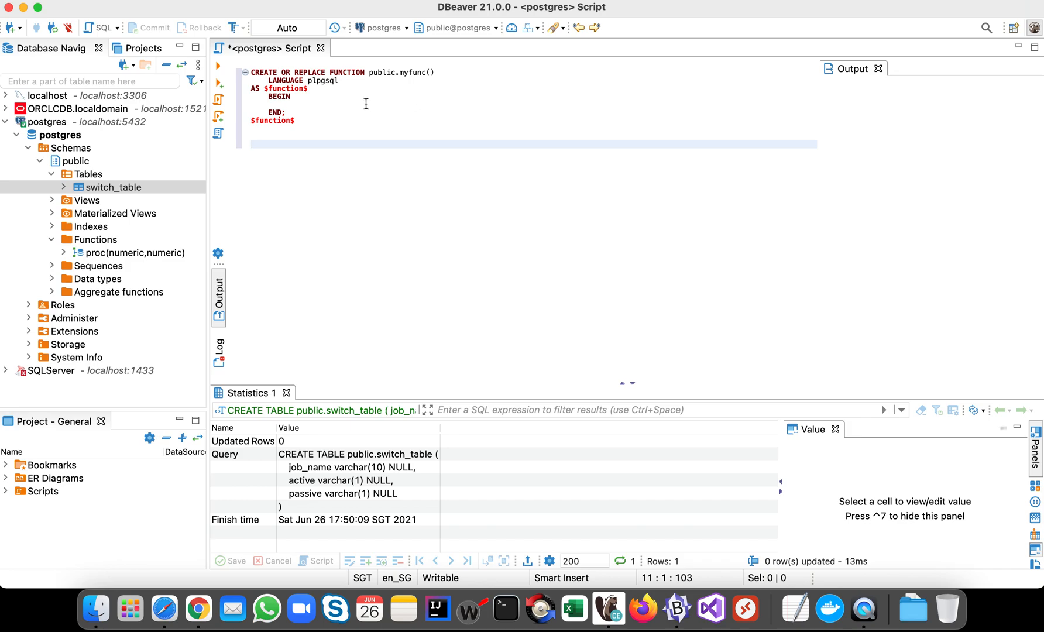
click(110, 187)
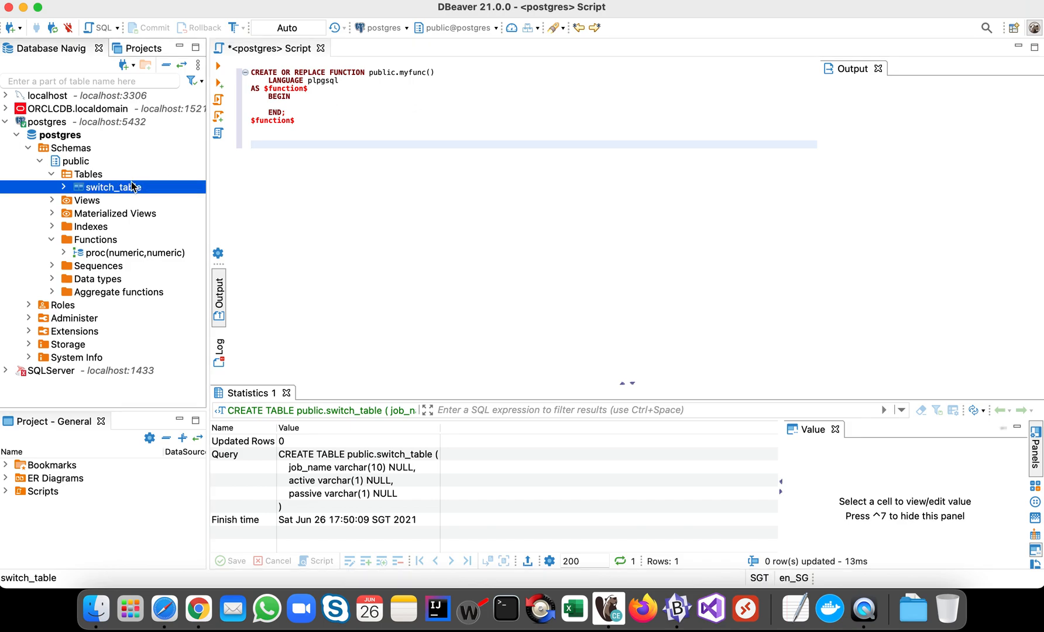
mouse_move(353, 177)
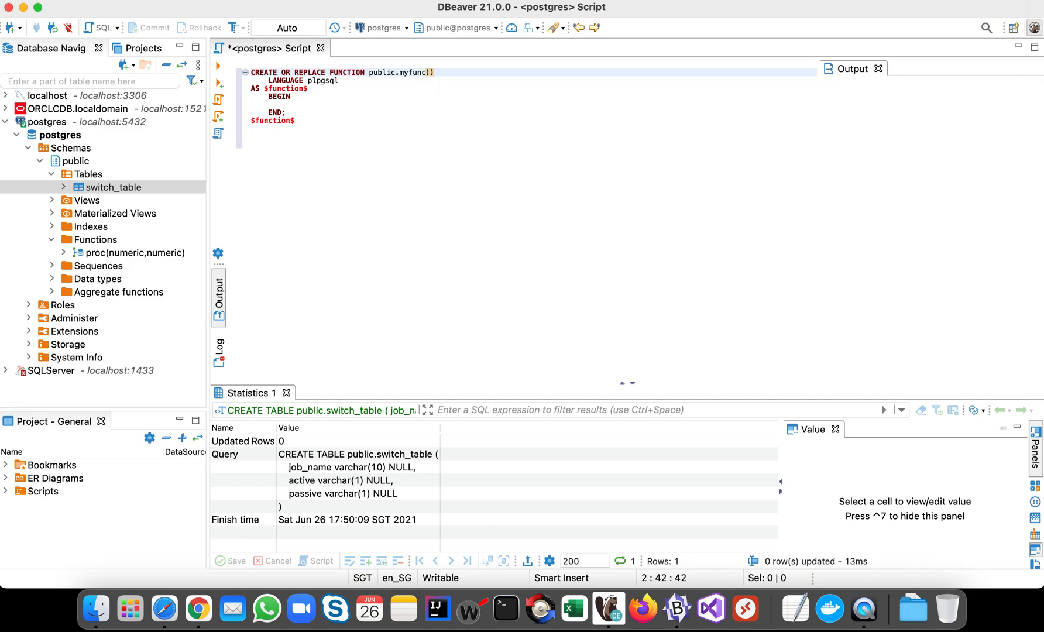
Give myfunc parameters jobname varchar, active varchar, passive varchar.
text(jobname)
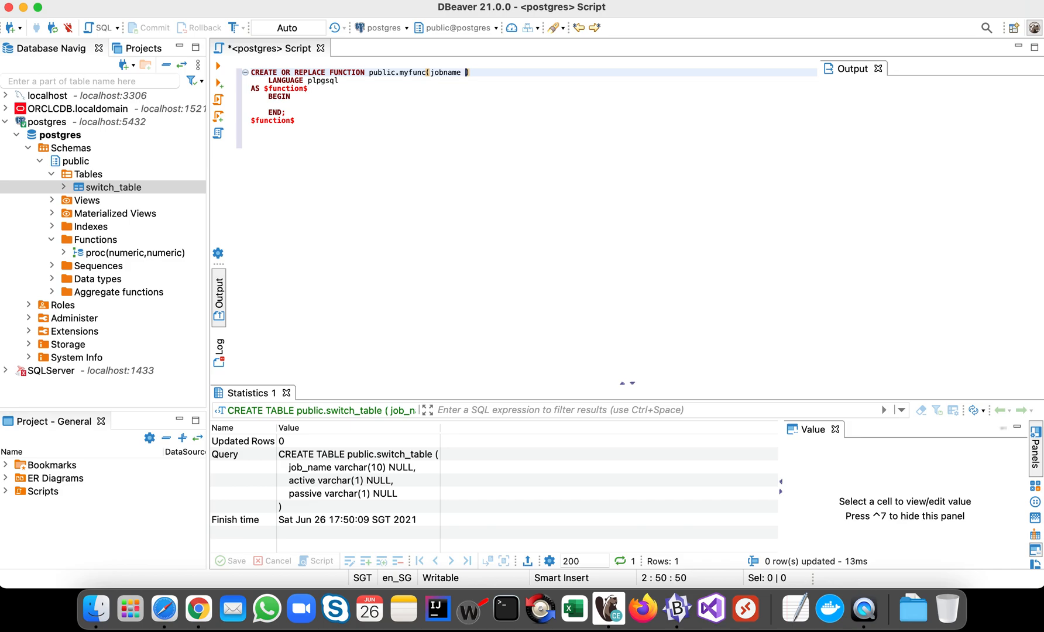
text(varchar)
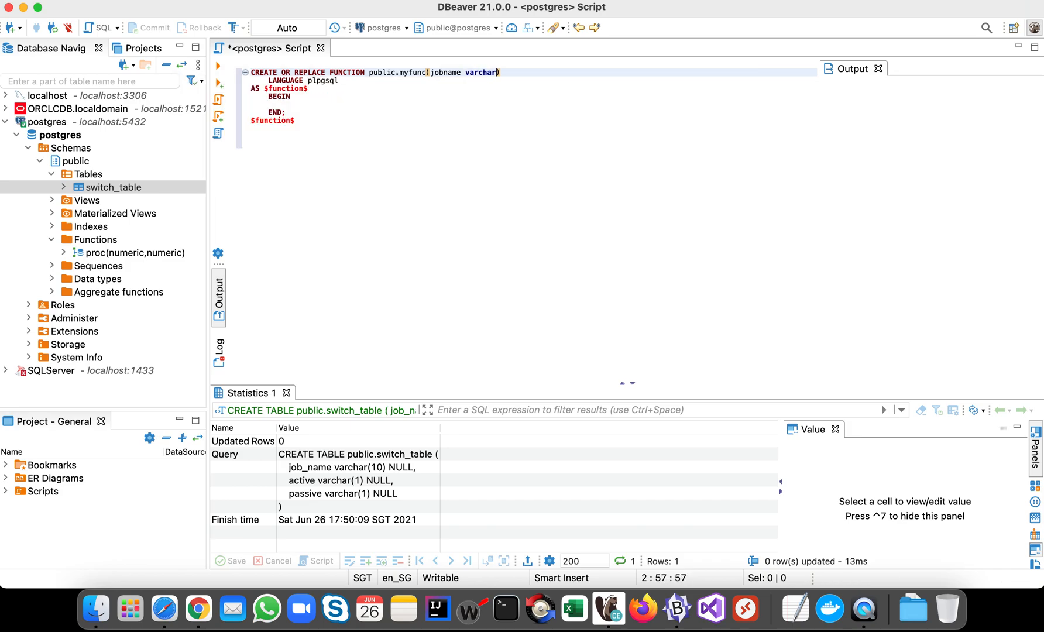
text(,)
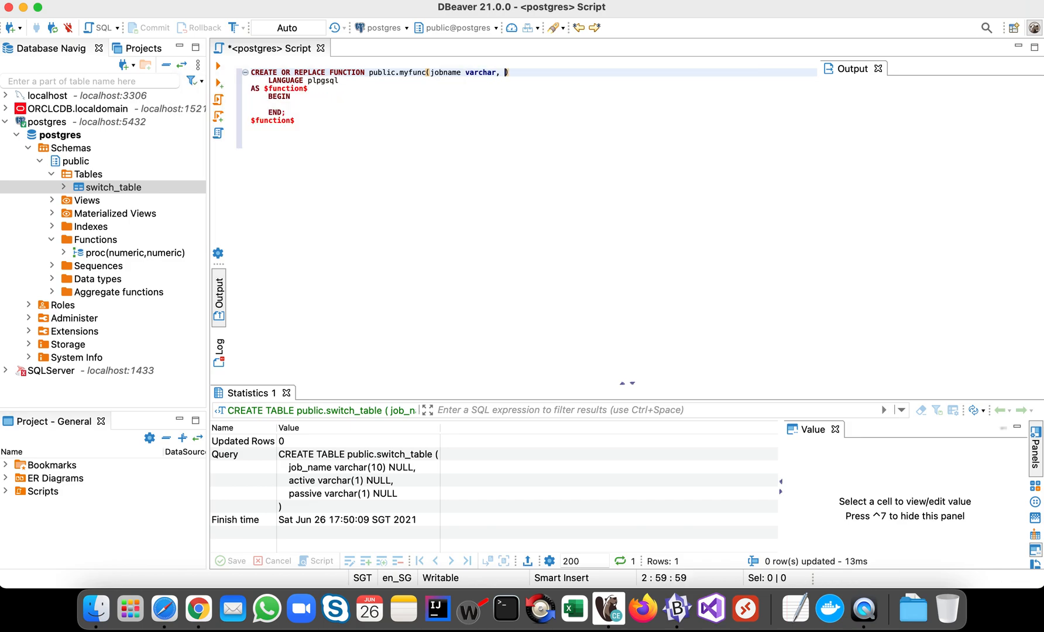
text(active)
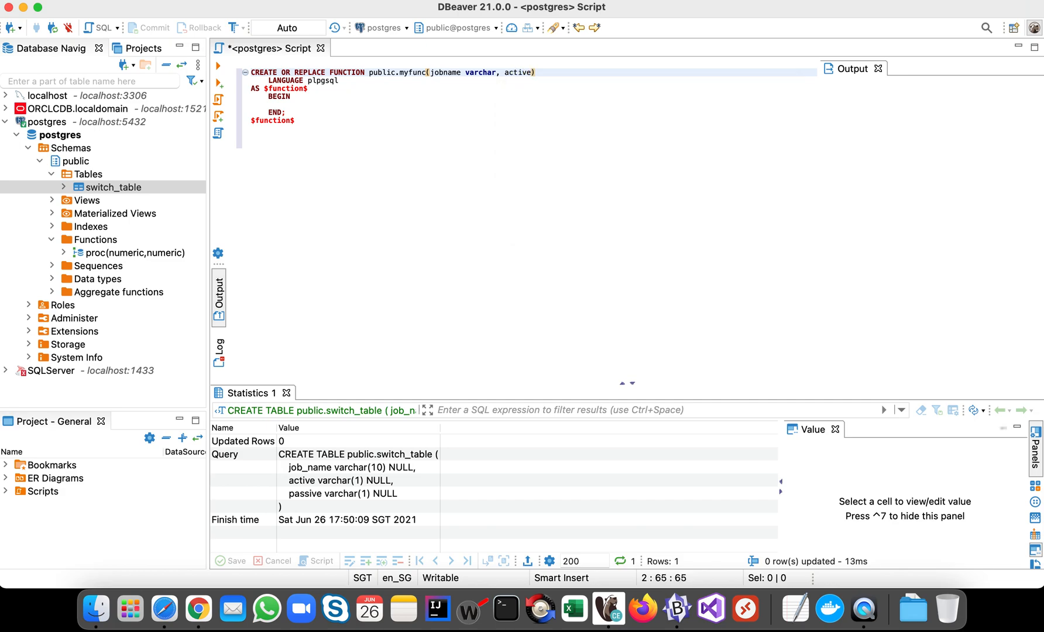
text(val)
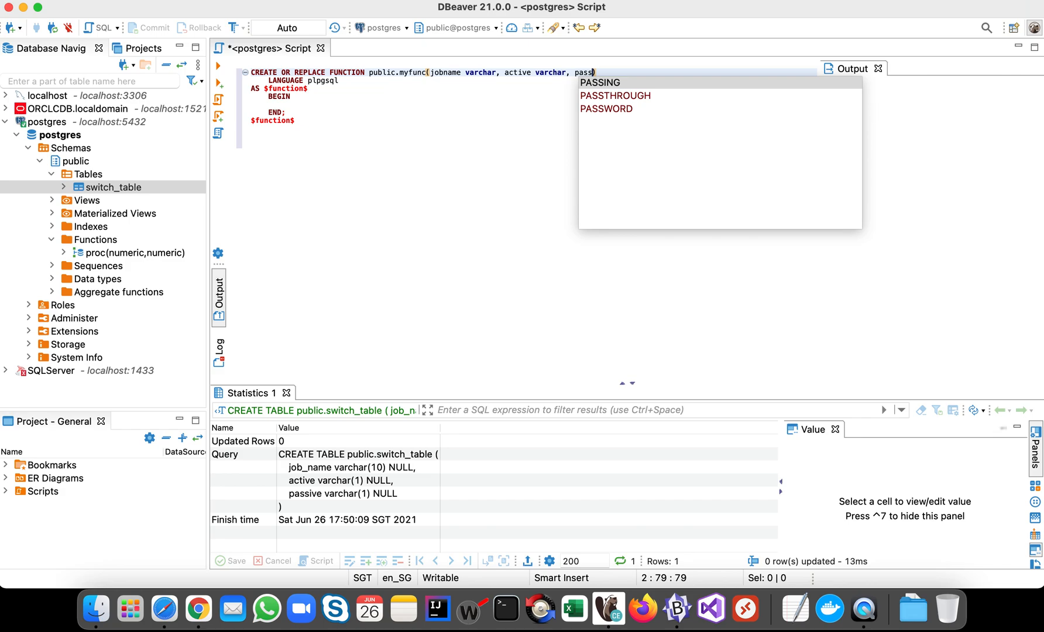
text(ive varchar)
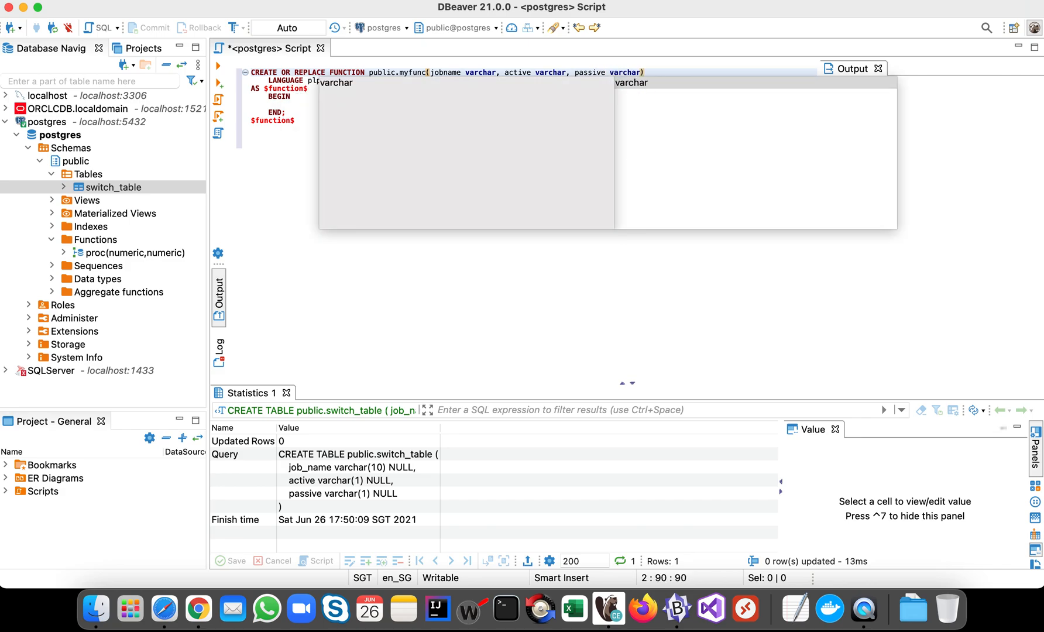
Add 'returns table(jobname varchar, active varchar, passive varchar)' below the signature.
click(454, 99)
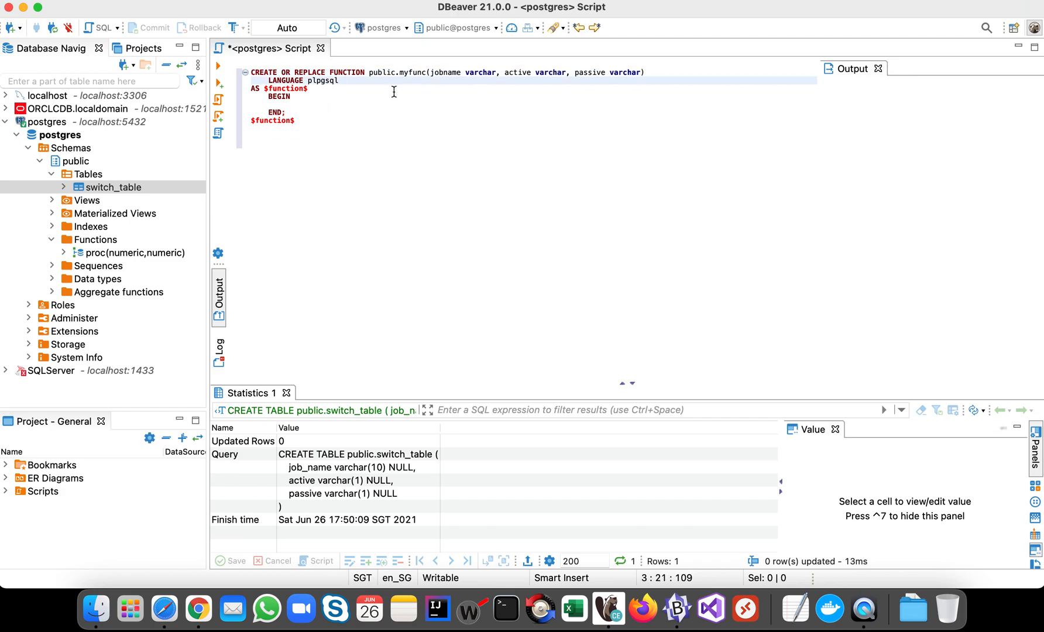
mouse_move(368, 91)
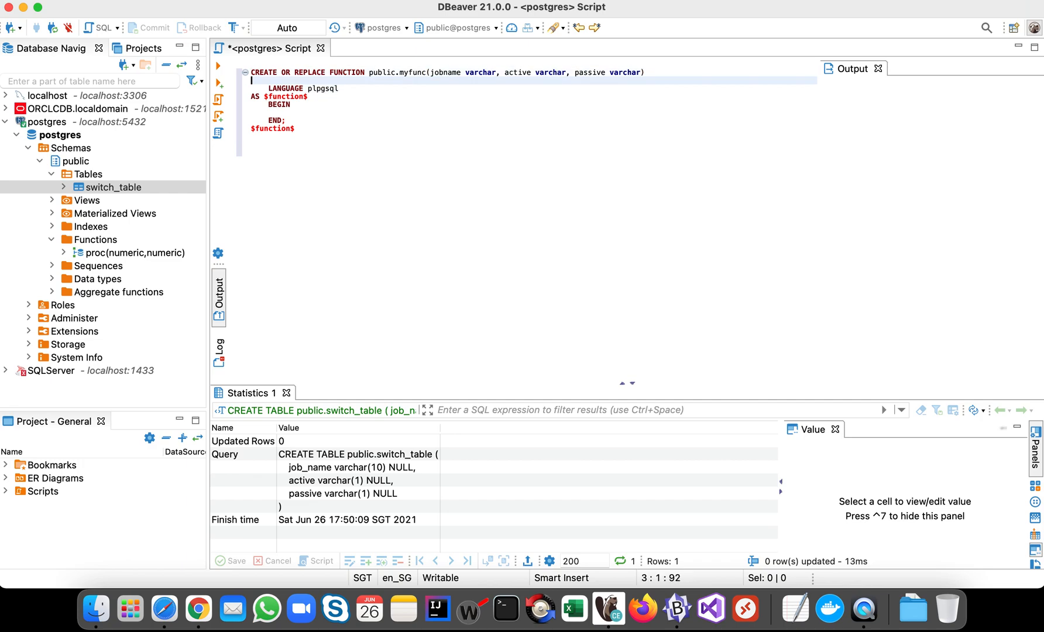
text(returns)
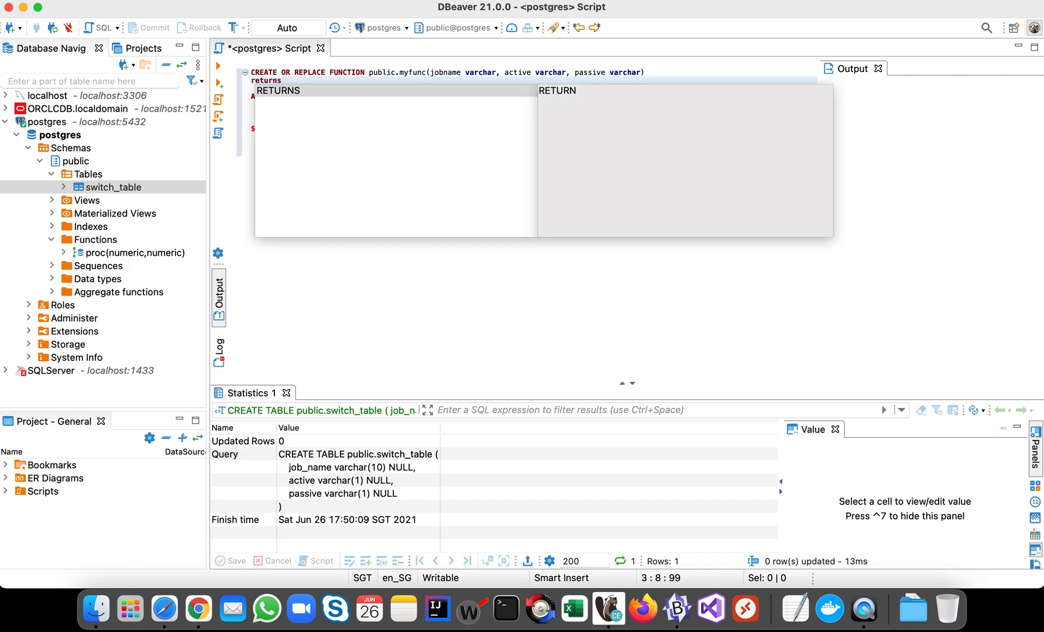
text(table()
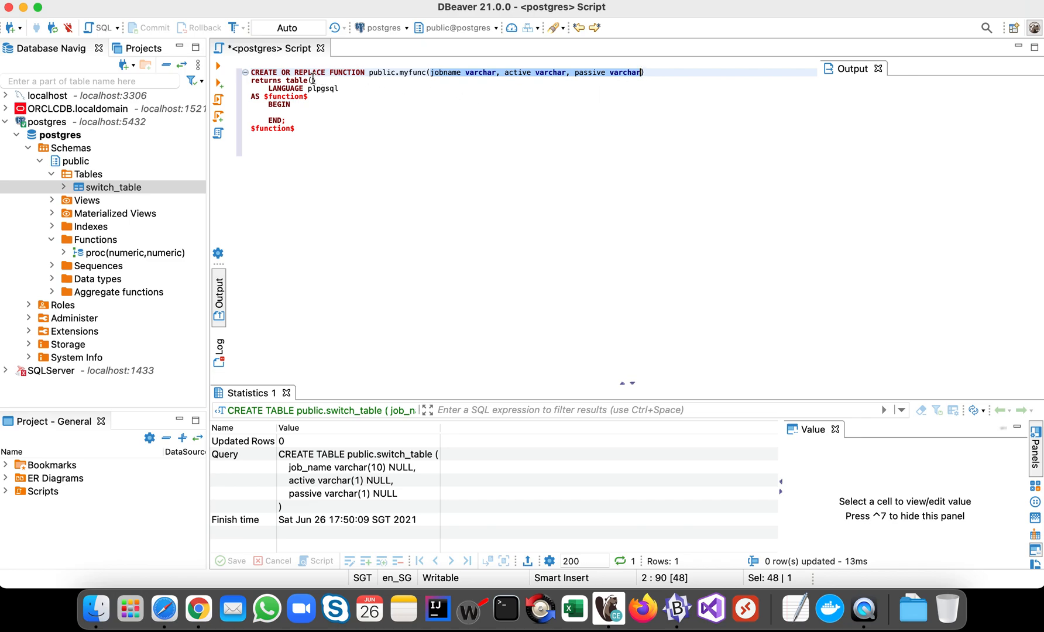
text(jobname varchar, active varchar, passive varchar))
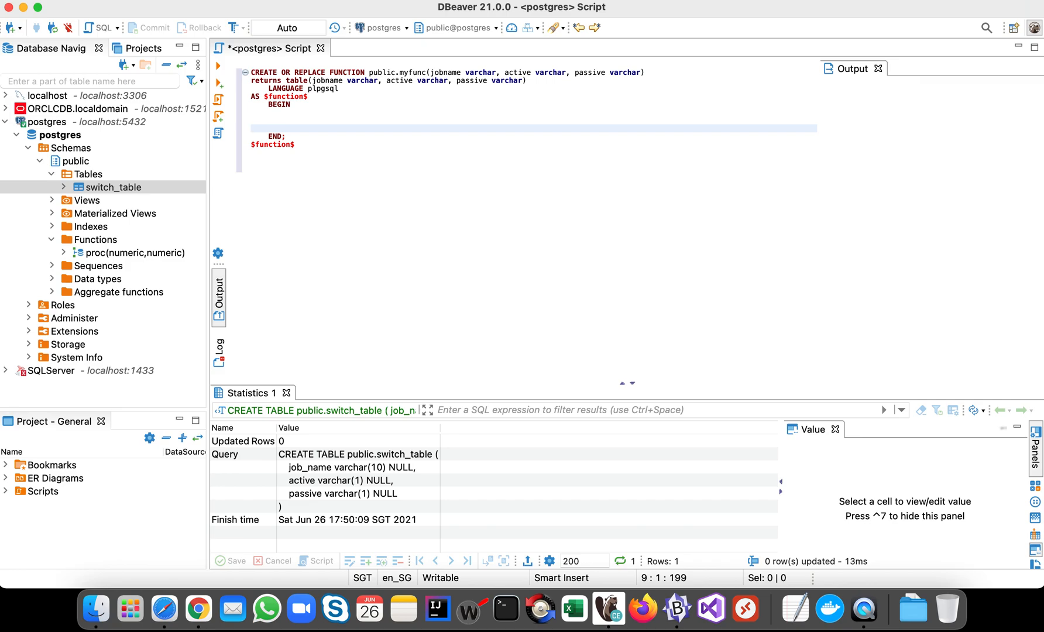
Write 'return query (select * from switch_table);' in the body and leave a blank line after BEGIN.
text(return q)
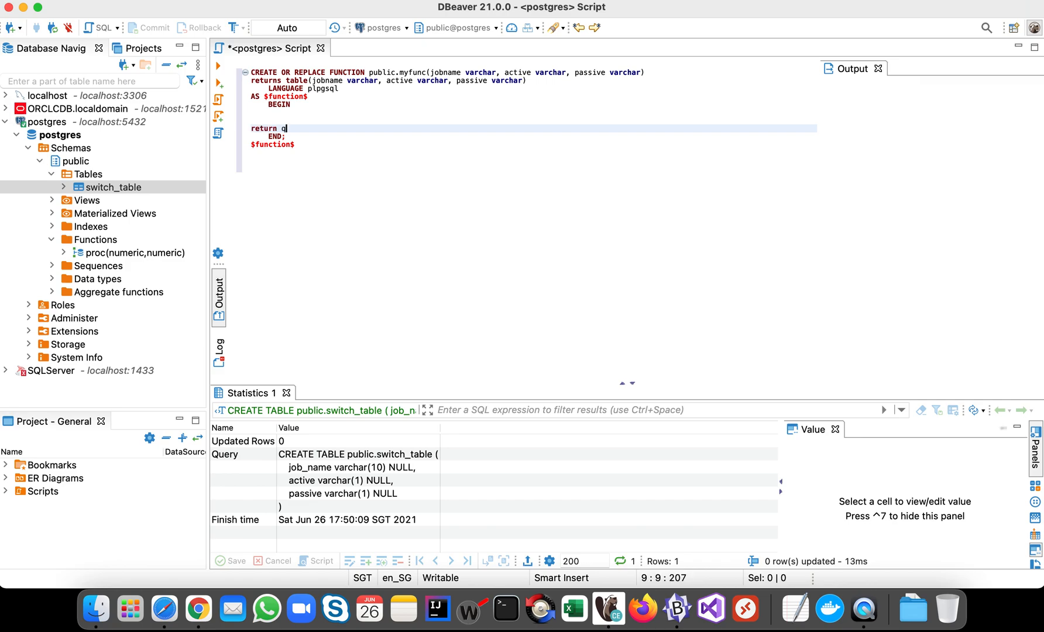
text(uery select * from)
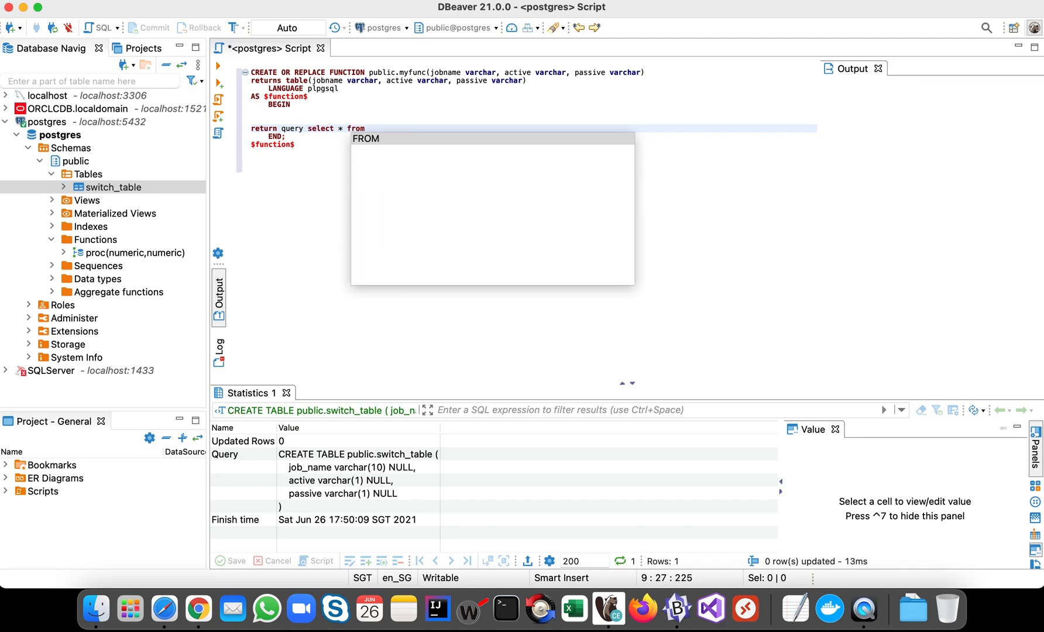
text(switch_table st)
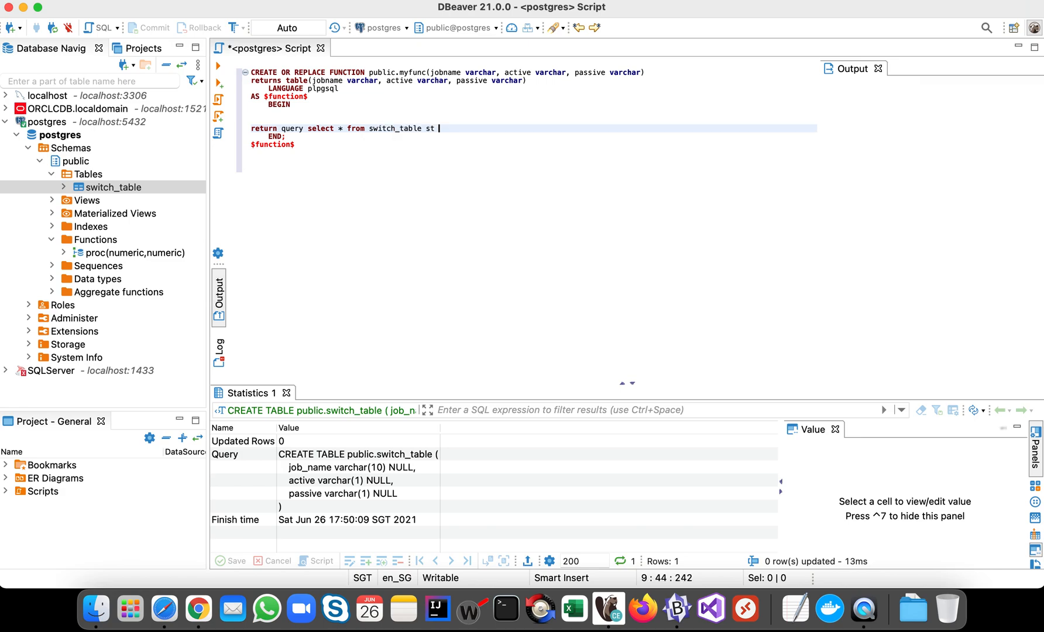
key(Backspace)
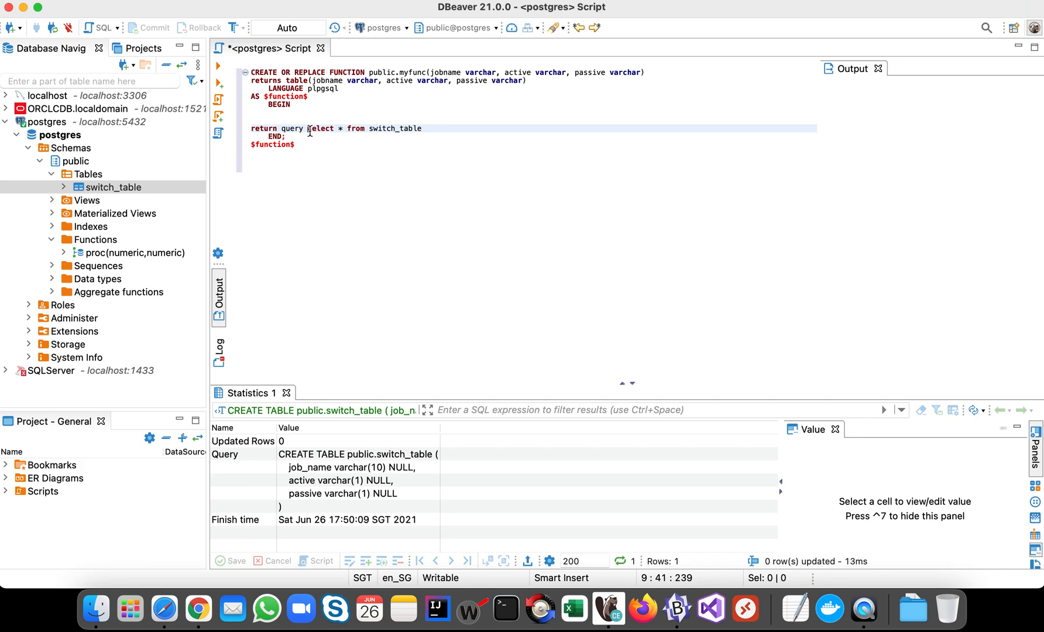
text(()
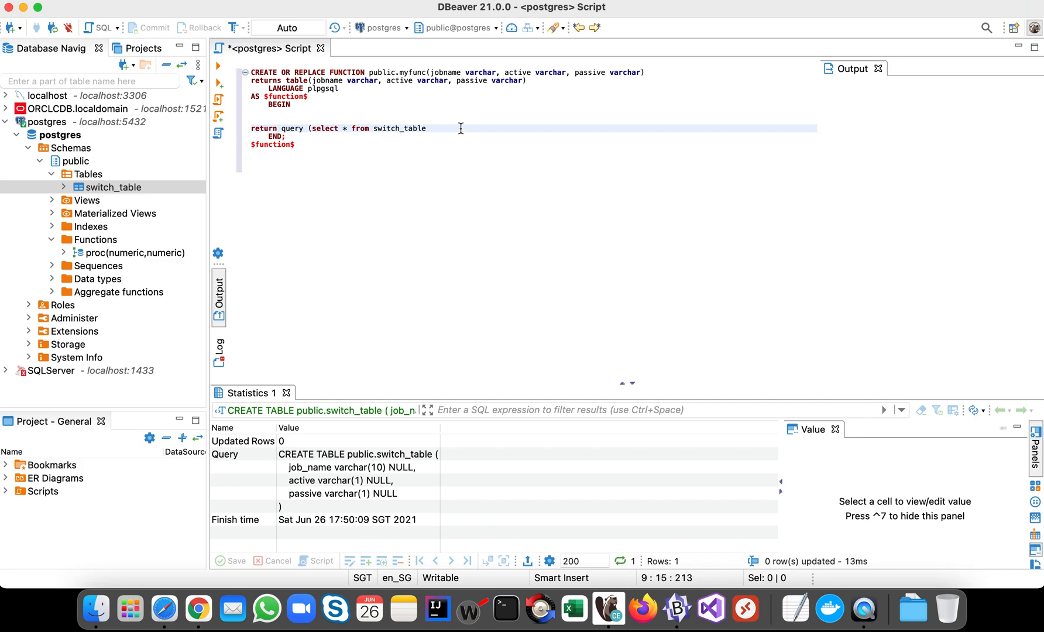
click(433, 129)
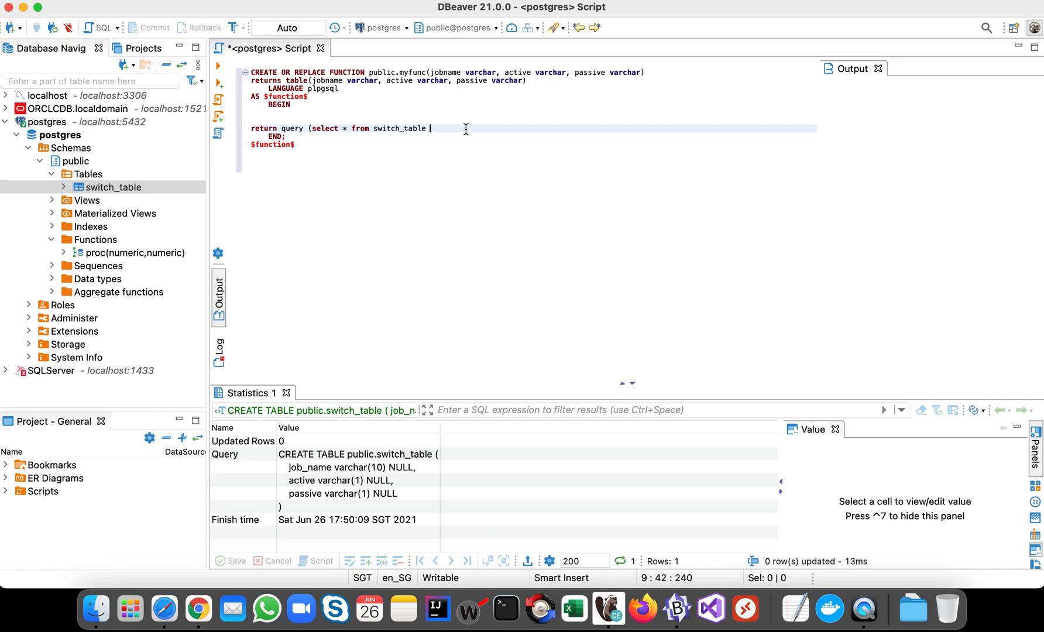
text(;)
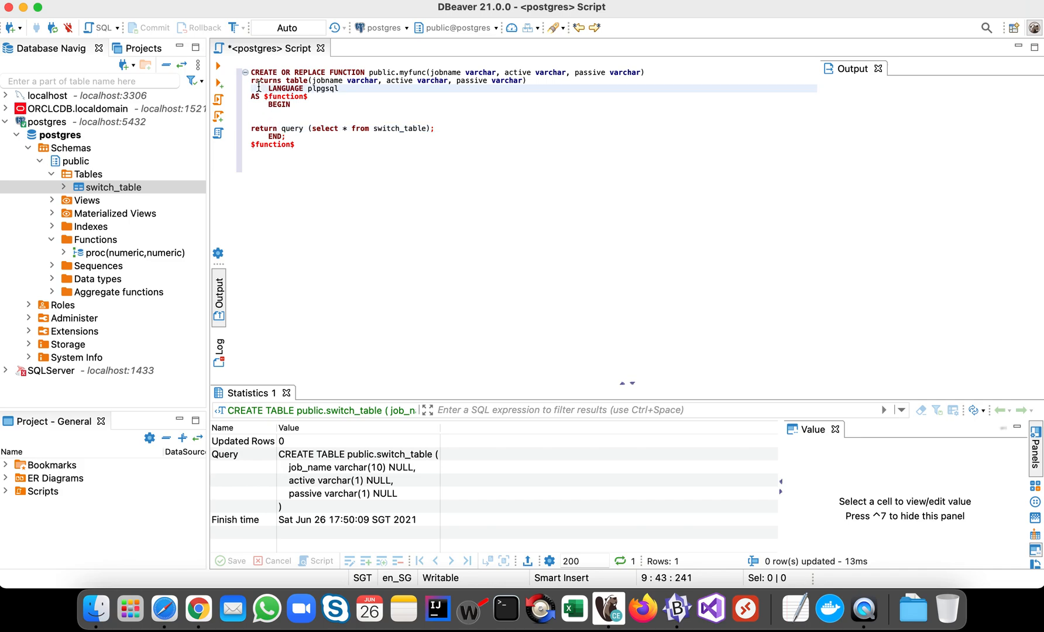
click(252, 80)
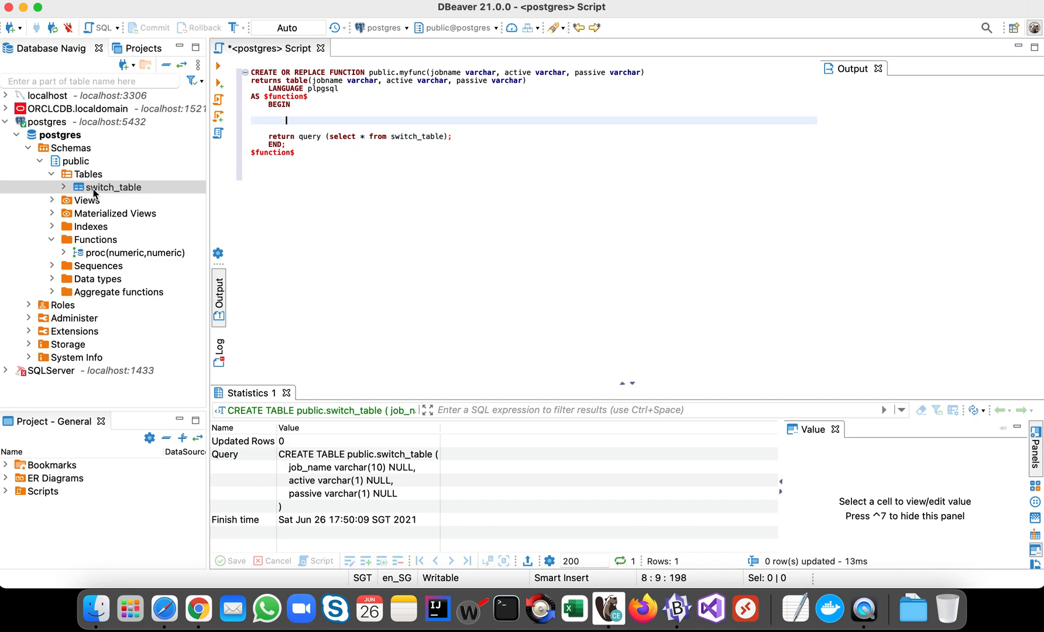
Generate an INSERT statement for switch_table and copy it for the function body.
right_click(114, 187)
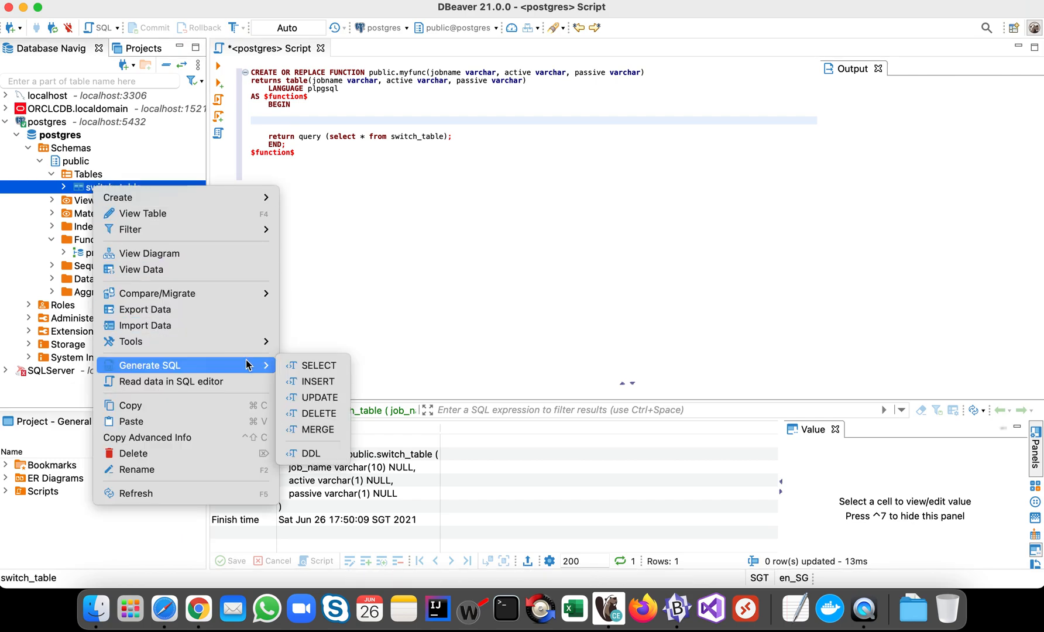
click(318, 382)
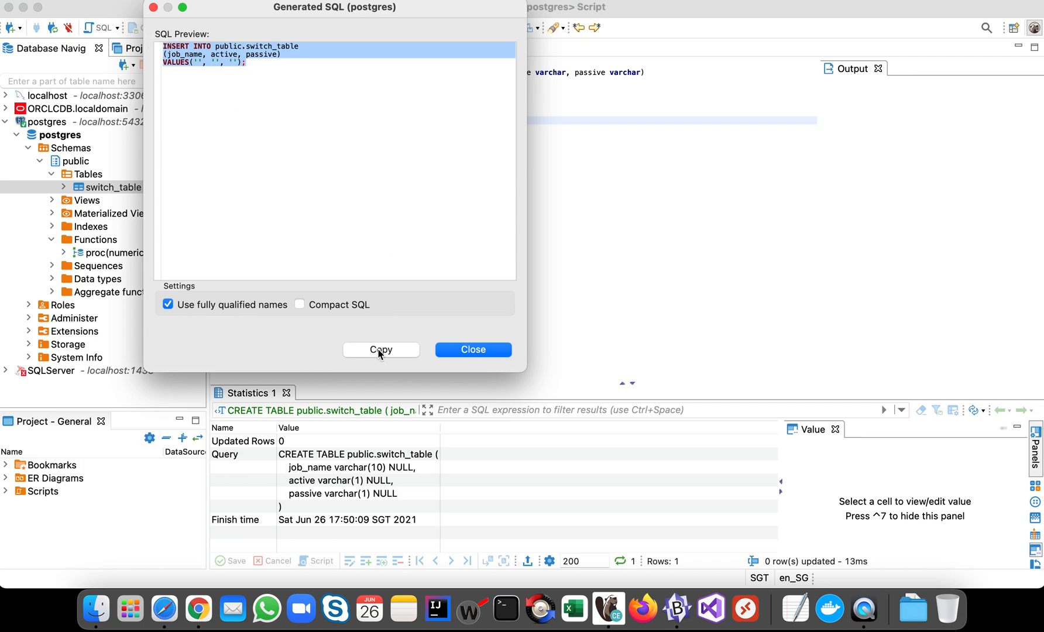
click(472, 350)
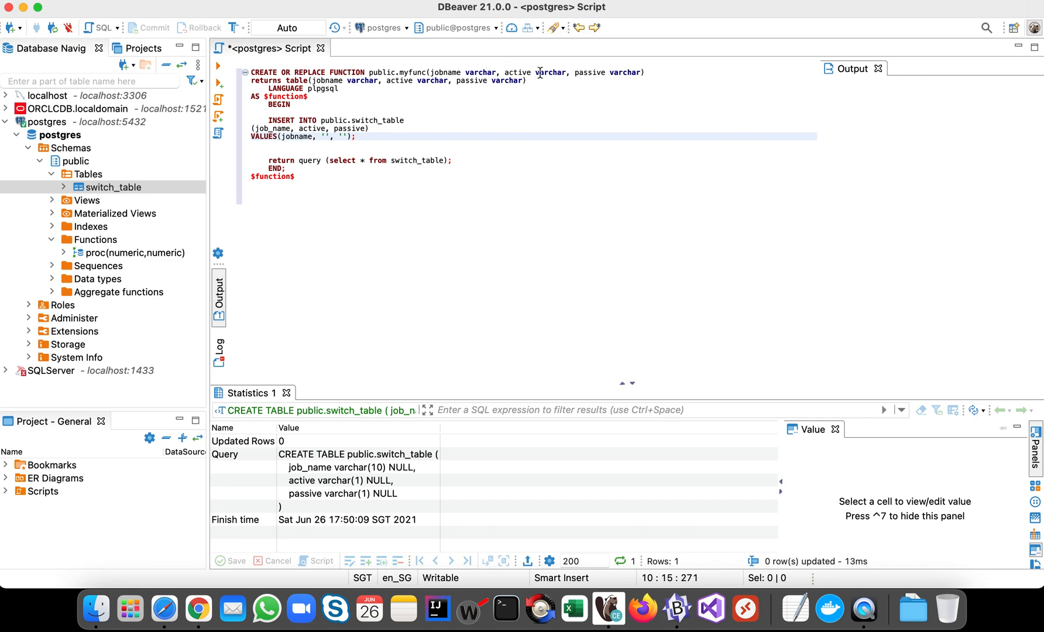
Prefix the parameters with underscores and pass _jobname, _active, _passive in a one-line INSERT.
double_click(517, 73)
text(_)
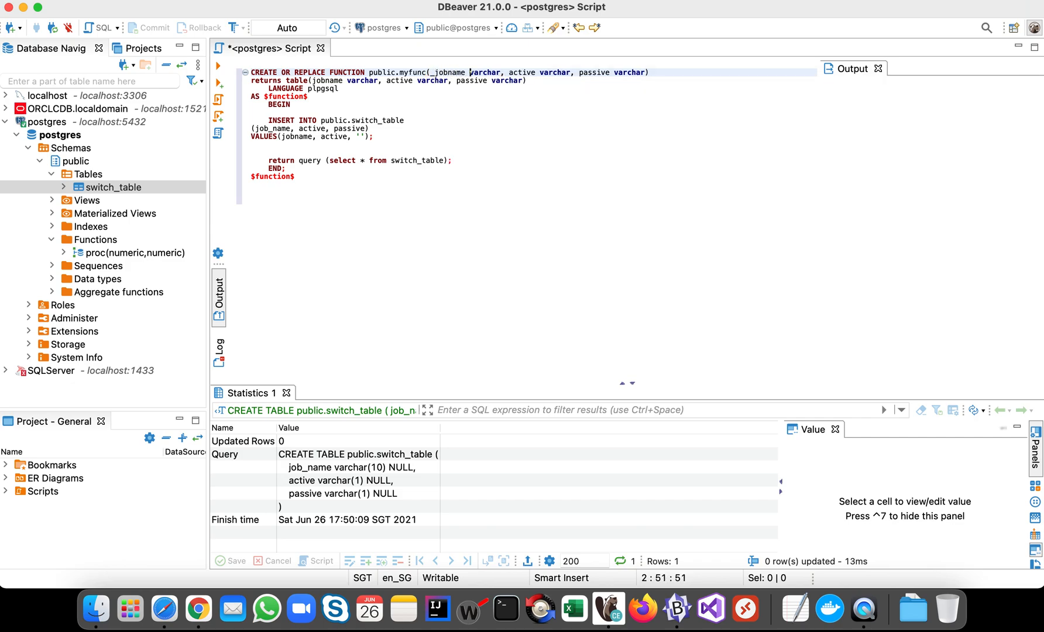
click(507, 73)
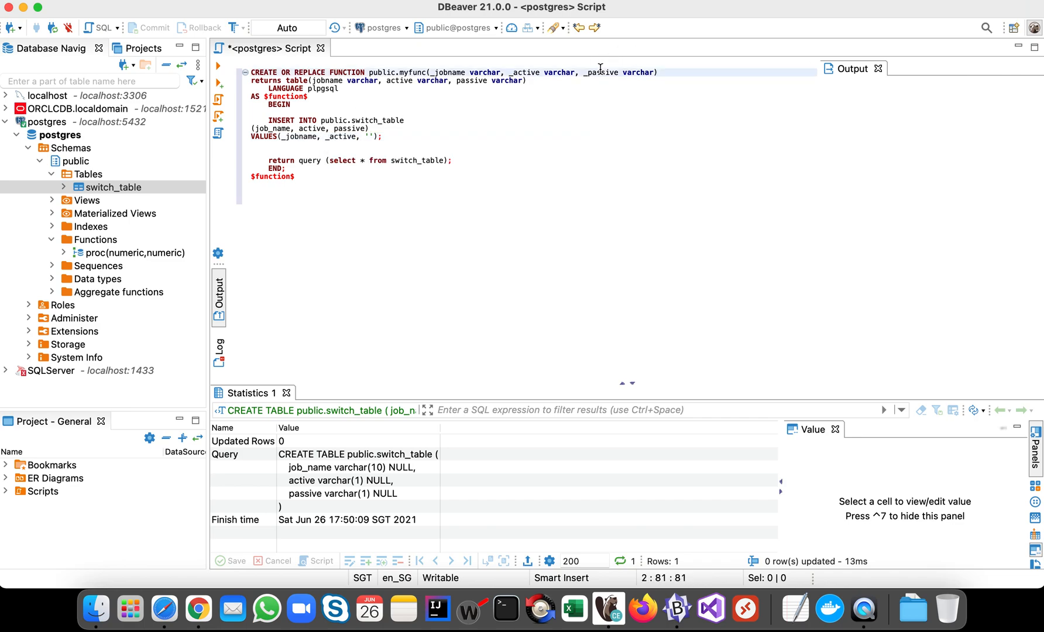
double_click(600, 73)
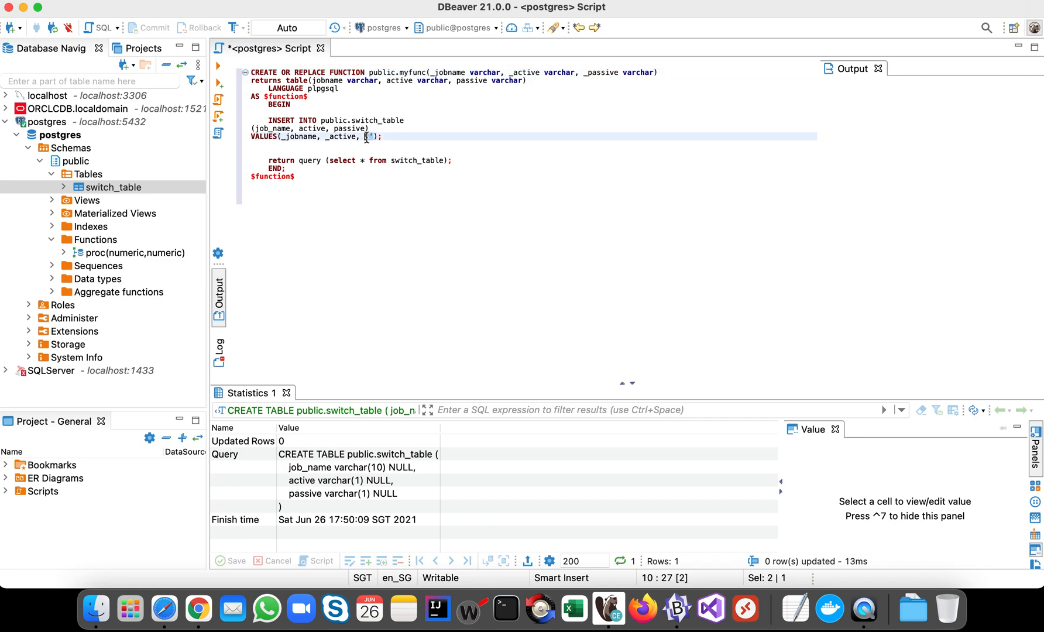
text(_passive)
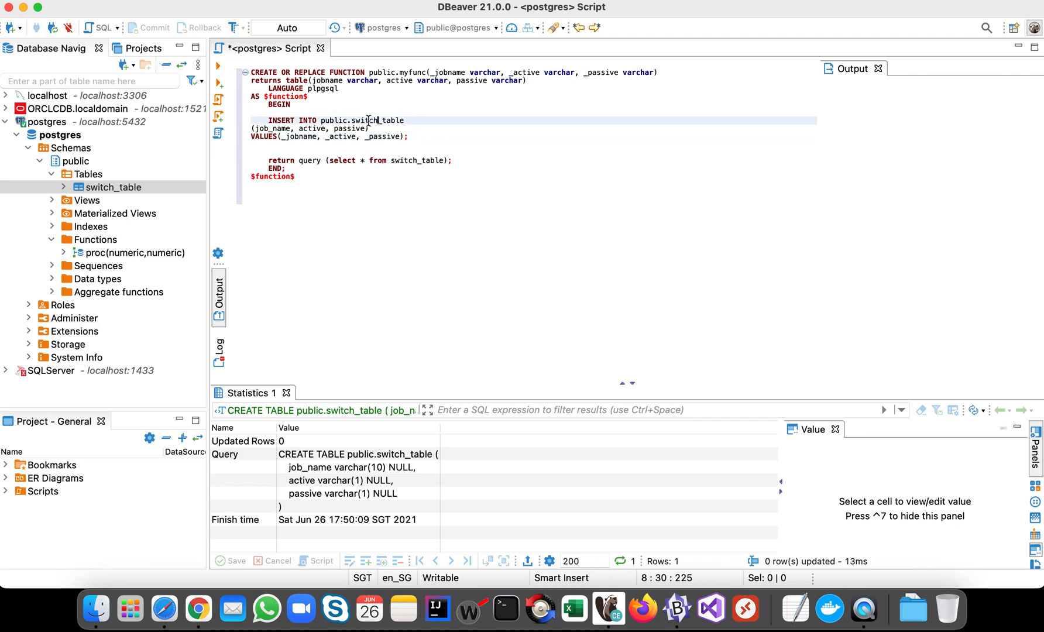
double_click(334, 120)
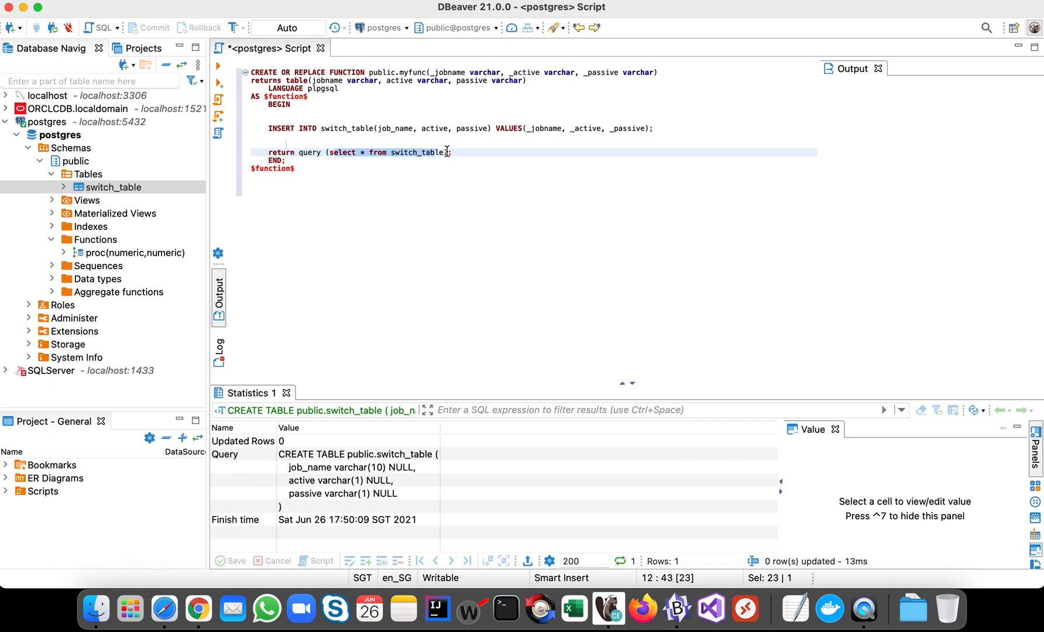
Select the whole CREATE OR REPLACE FUNCTION public.myfunc statement and execute it.
click(321, 168)
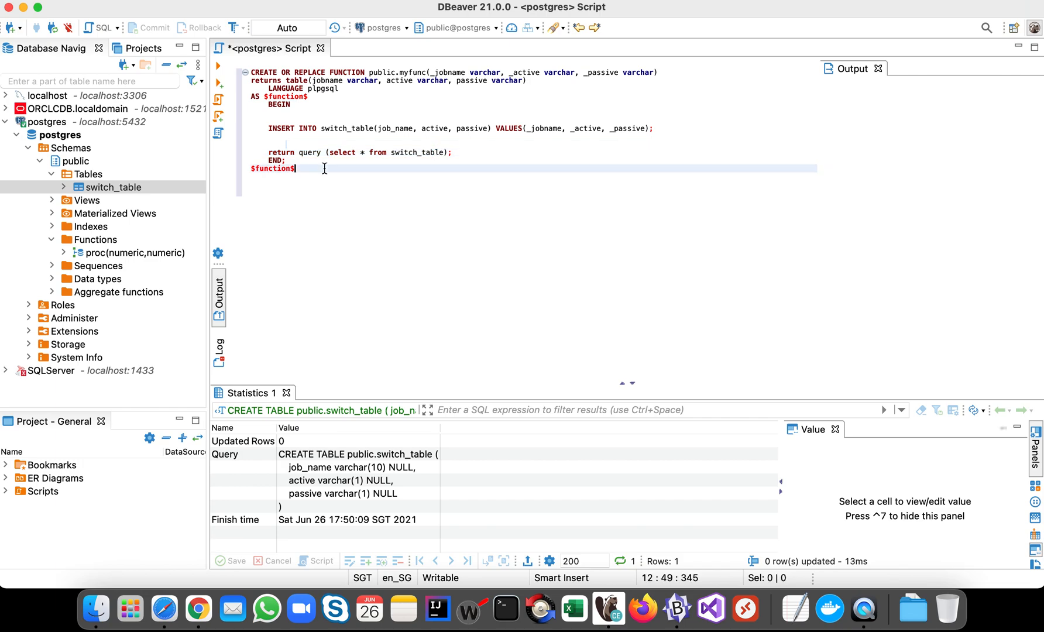
key(cmd+a)
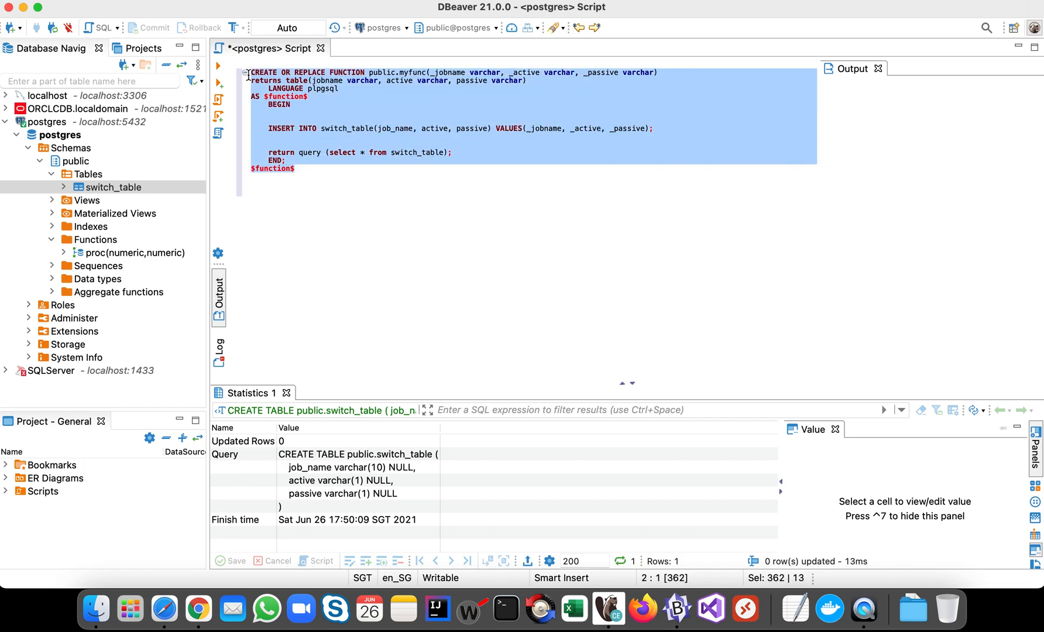
mouse_move(217, 68)
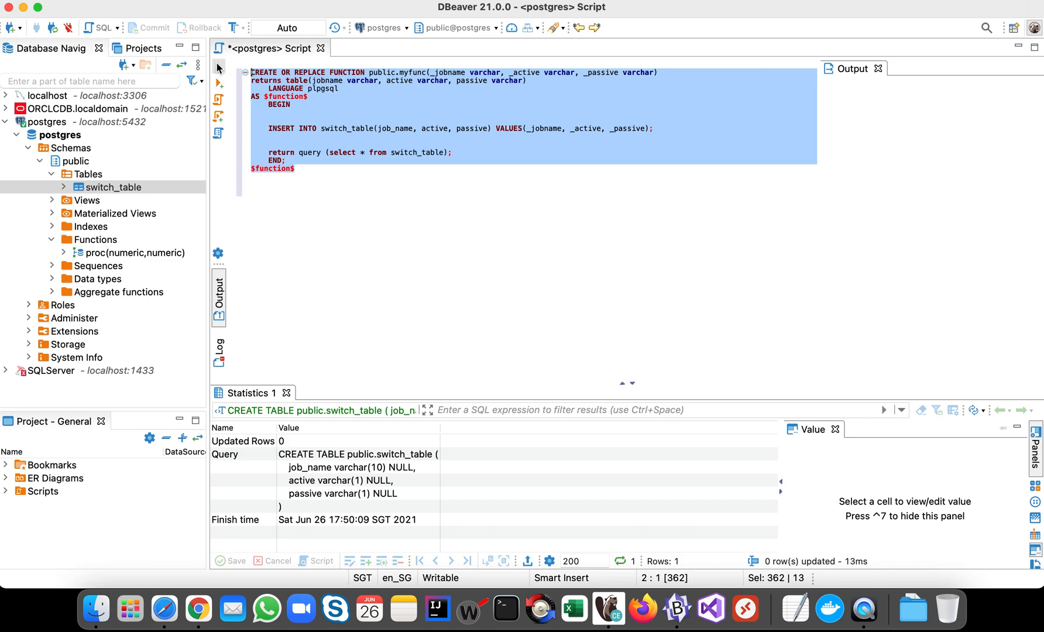
click(218, 67)
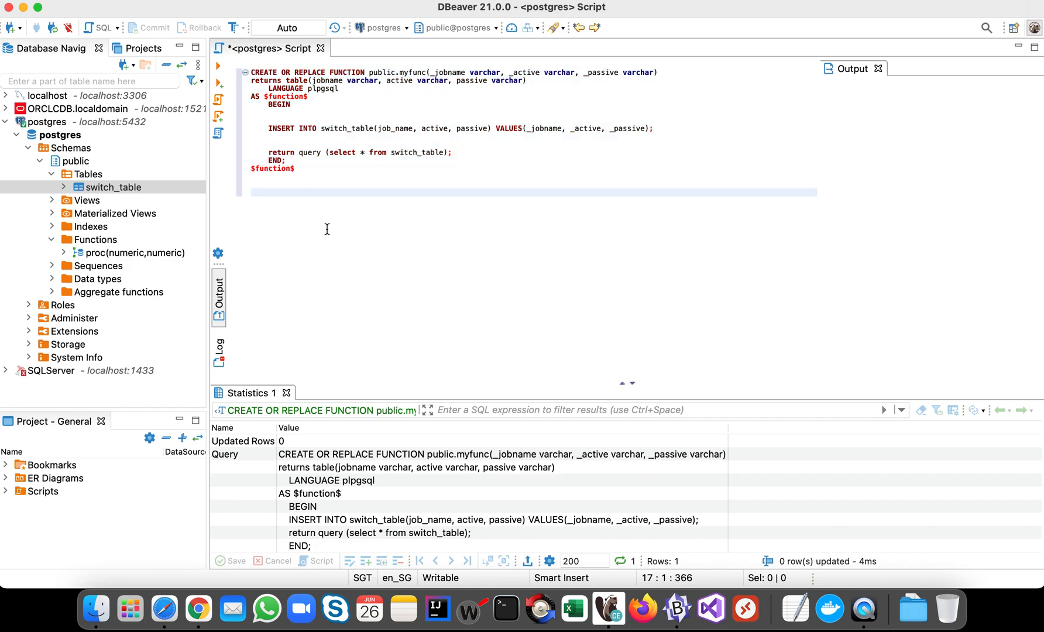
Write select myfunc('job1', 'a', 'b'); below the function, replacing the parameter placeholders.
text(select)
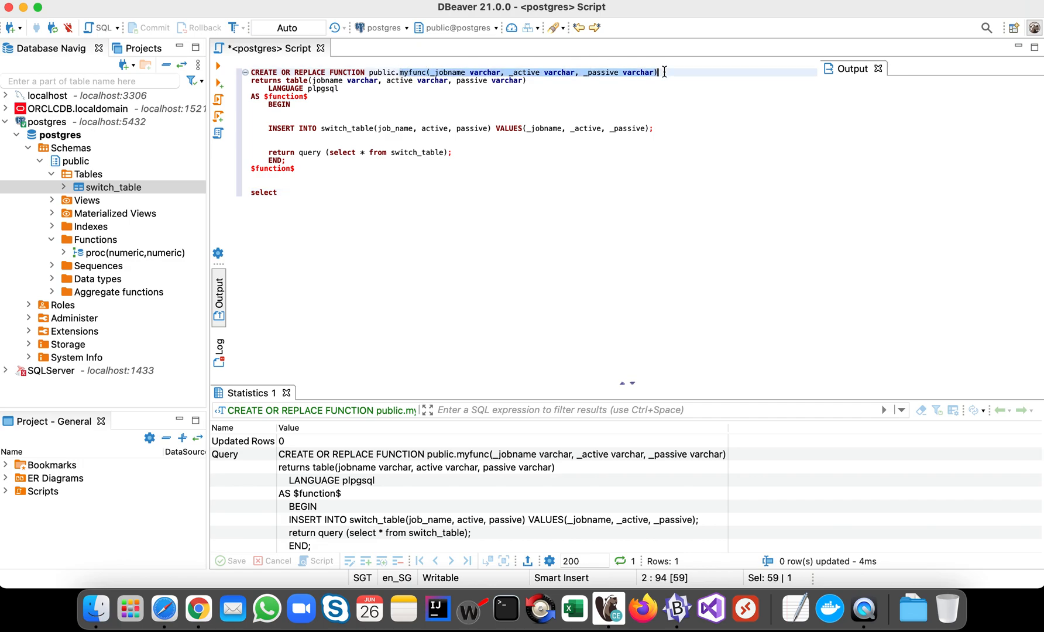
mouse_move(384, 181)
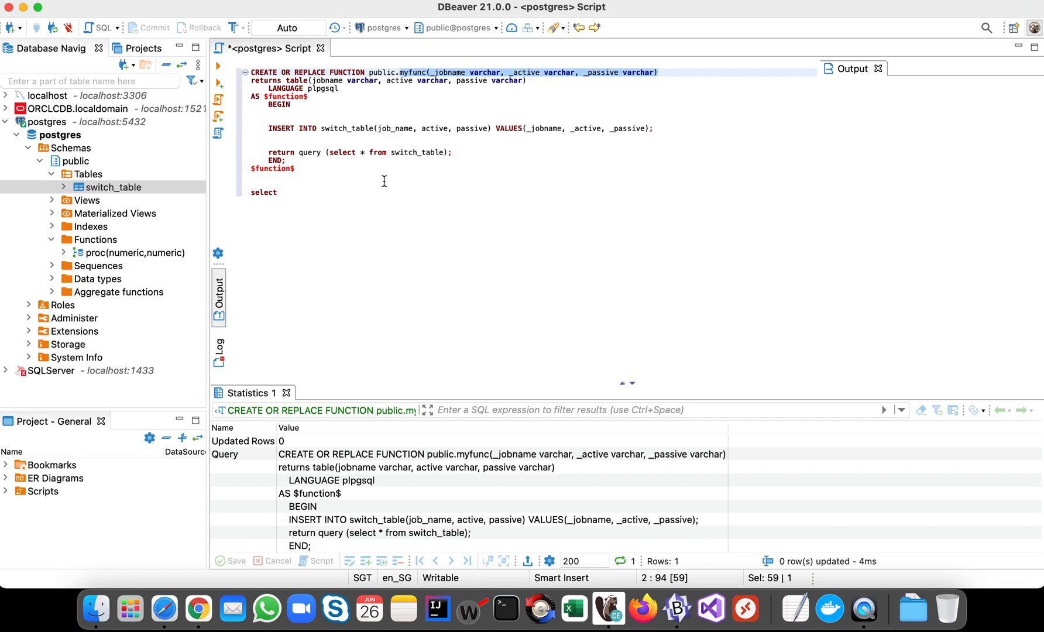
text(myfunc(_jobname varchar, _active varchar, _passive varchar))
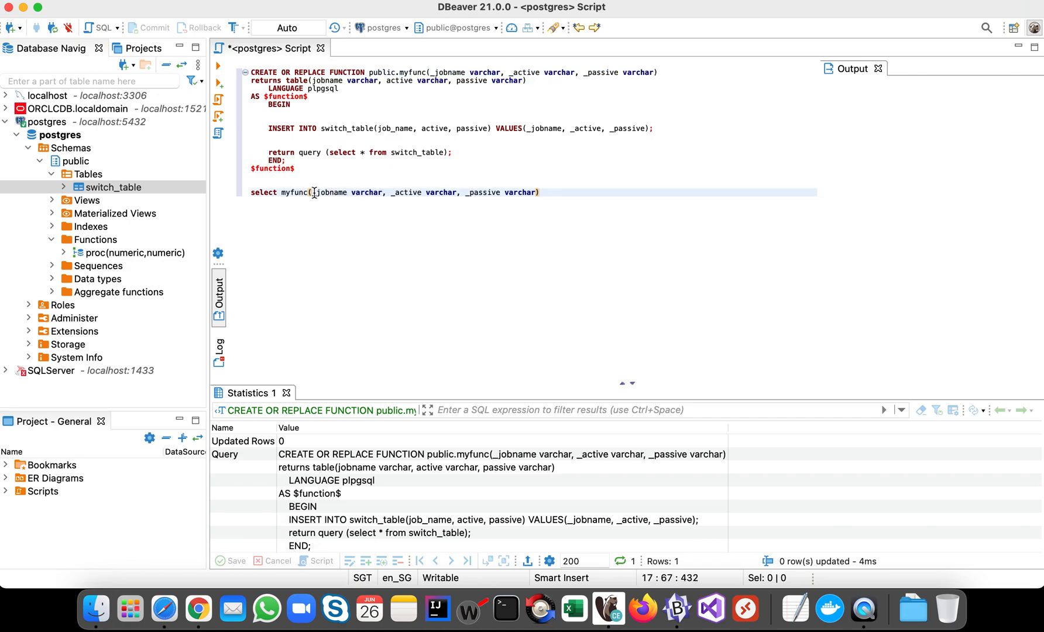
drag(313, 192, 385, 192)
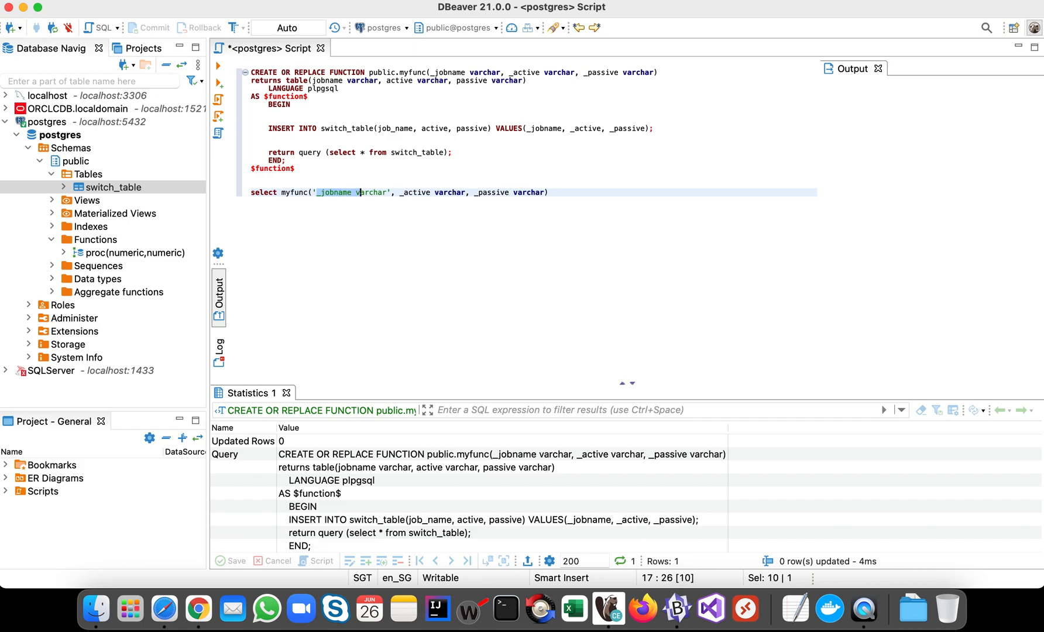
text(job)
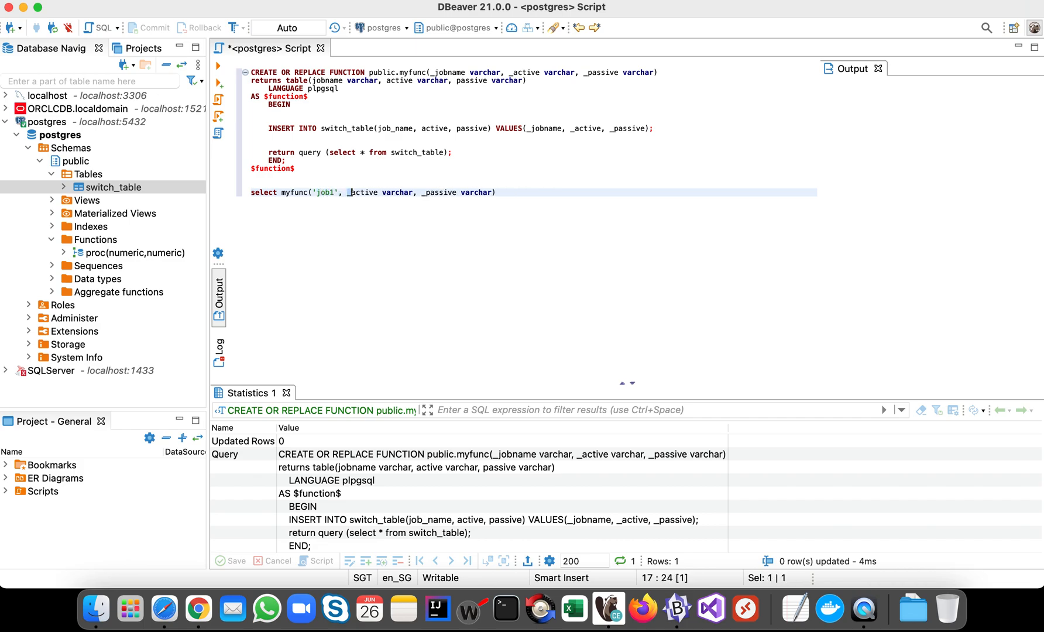
drag(346, 192, 413, 191)
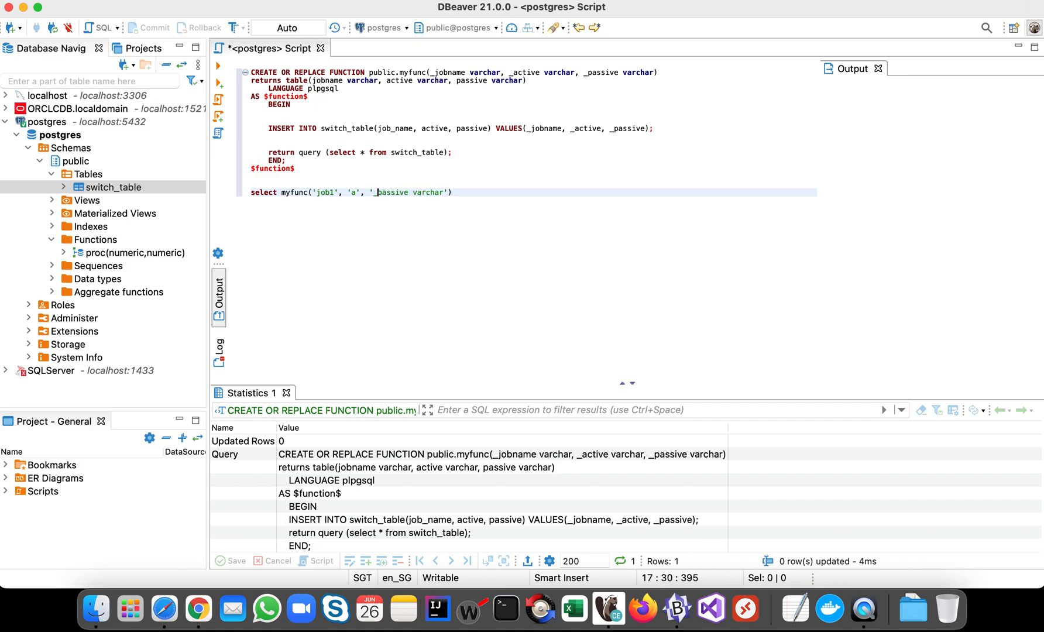
drag(375, 192, 450, 192)
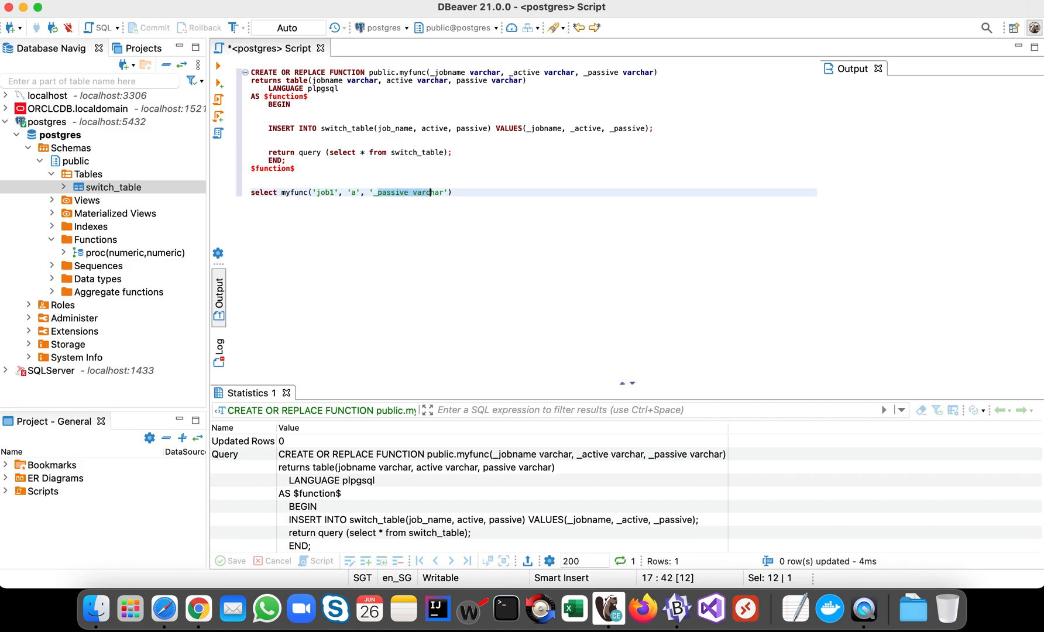
key(Delete)
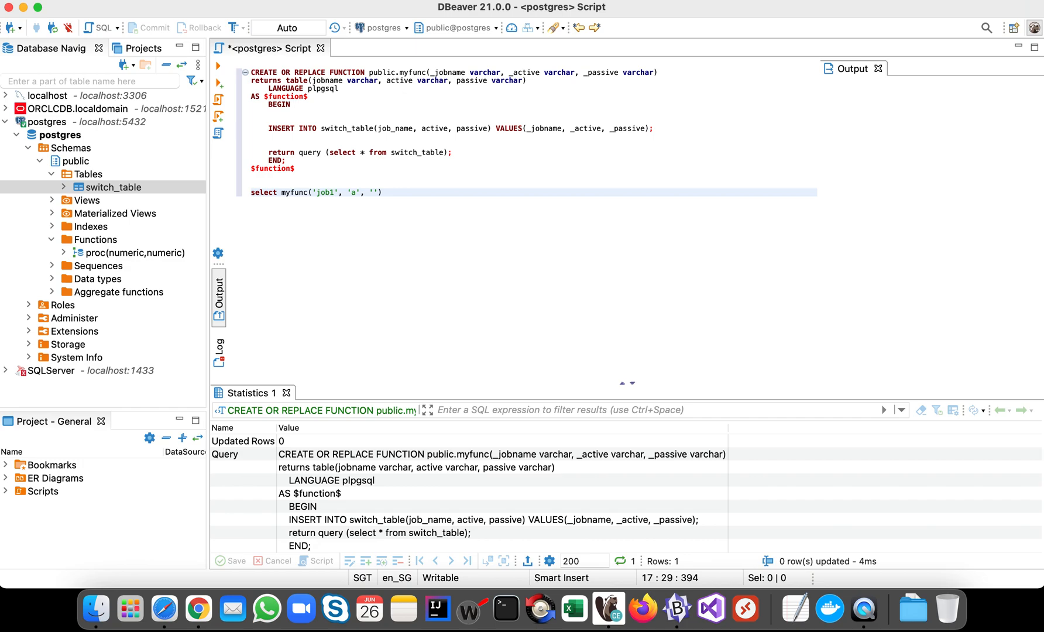
text(b)
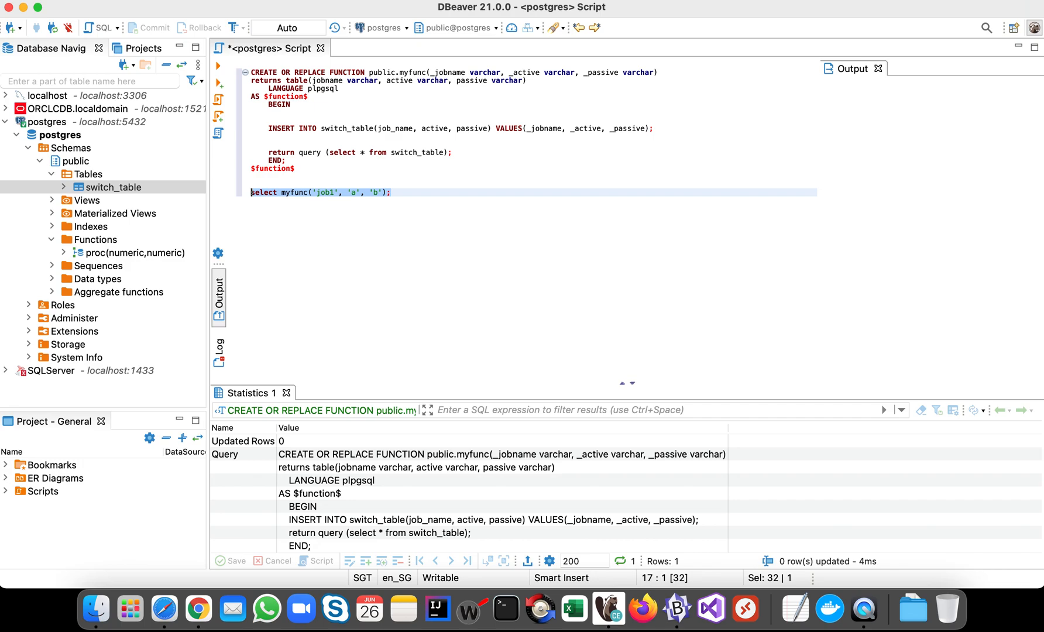
click(112, 187)
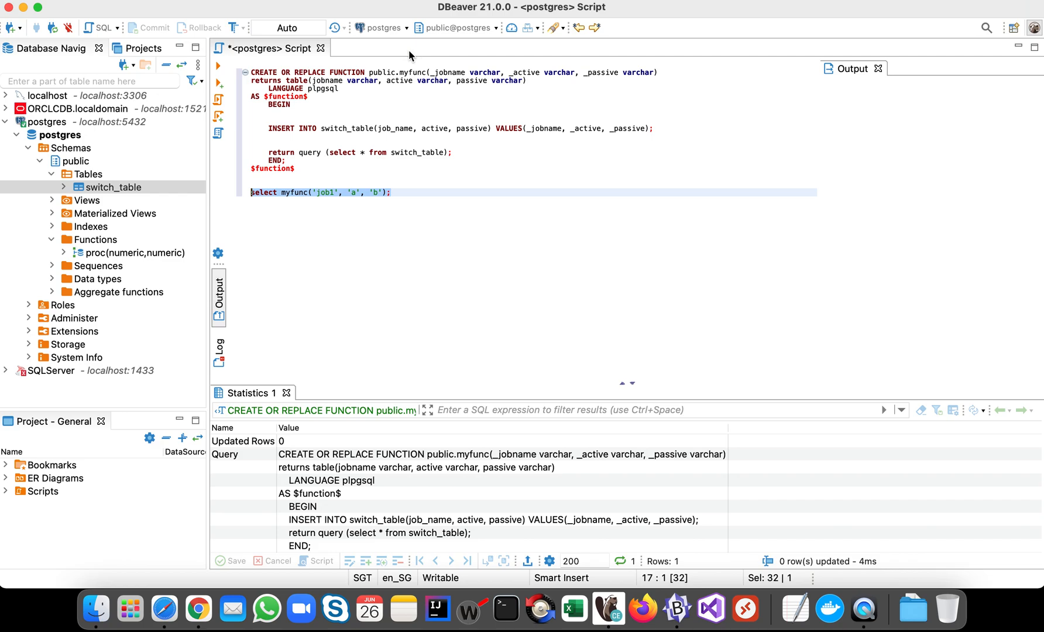
mouse_move(335, 140)
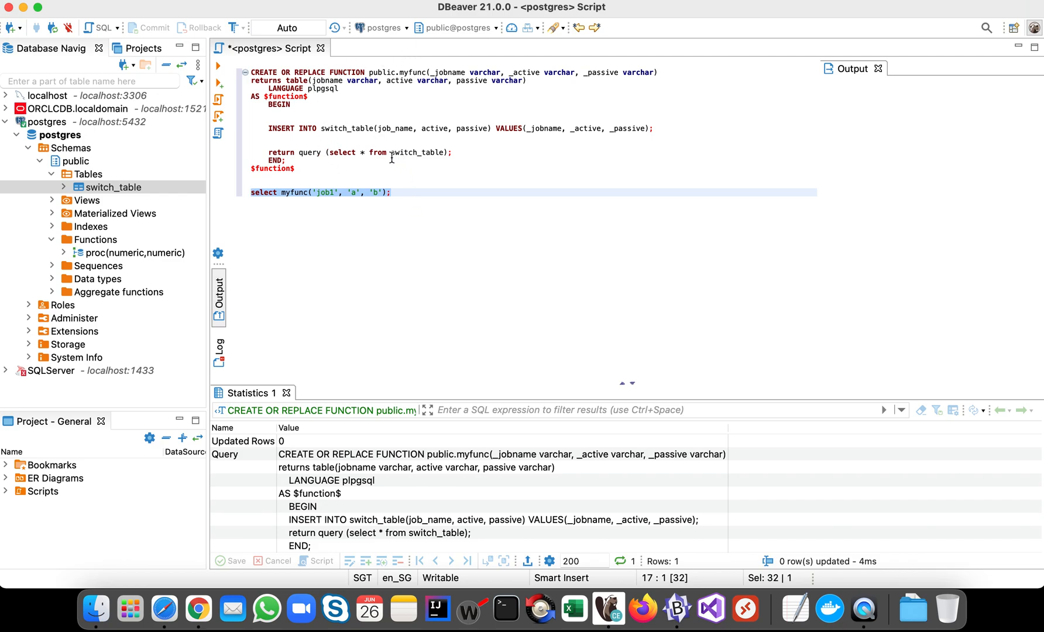
mouse_move(340, 202)
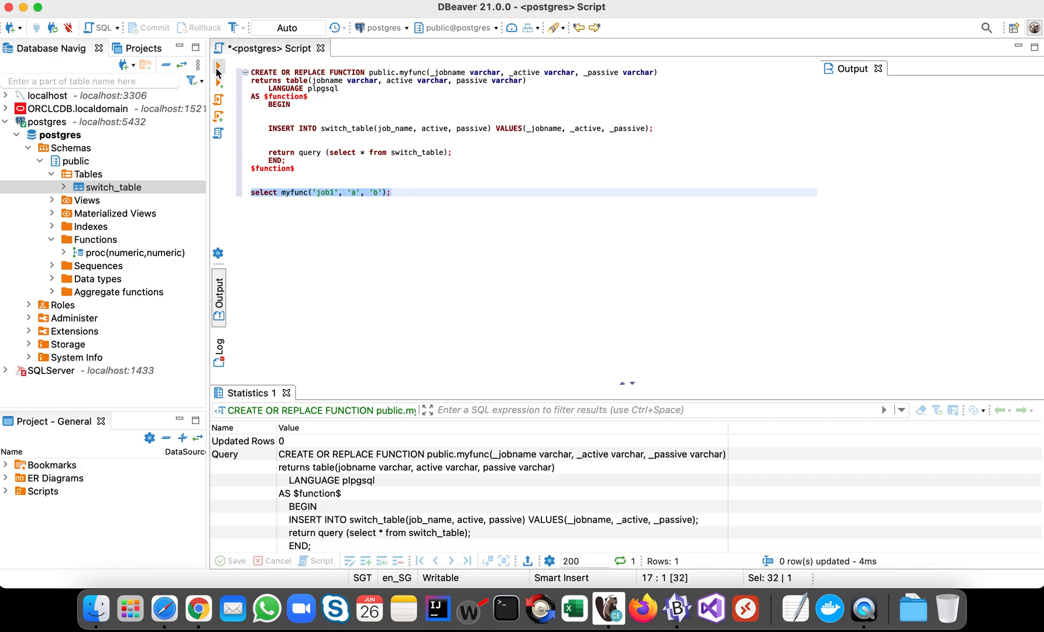
Execute the myfunc call so it returns the (job1,a,b) row.
click(215, 66)
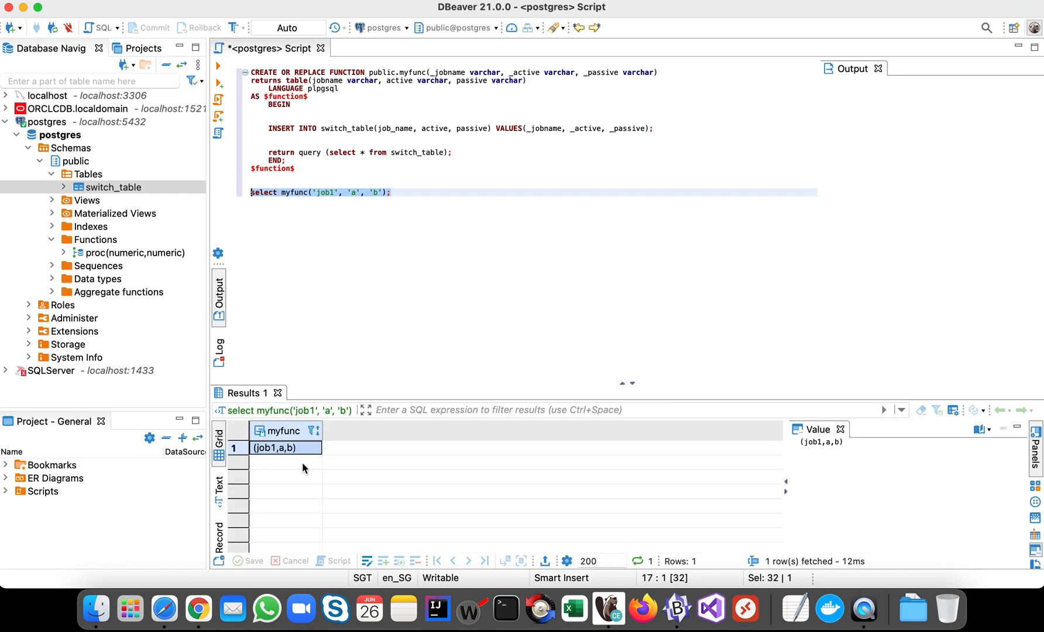
mouse_move(341, 372)
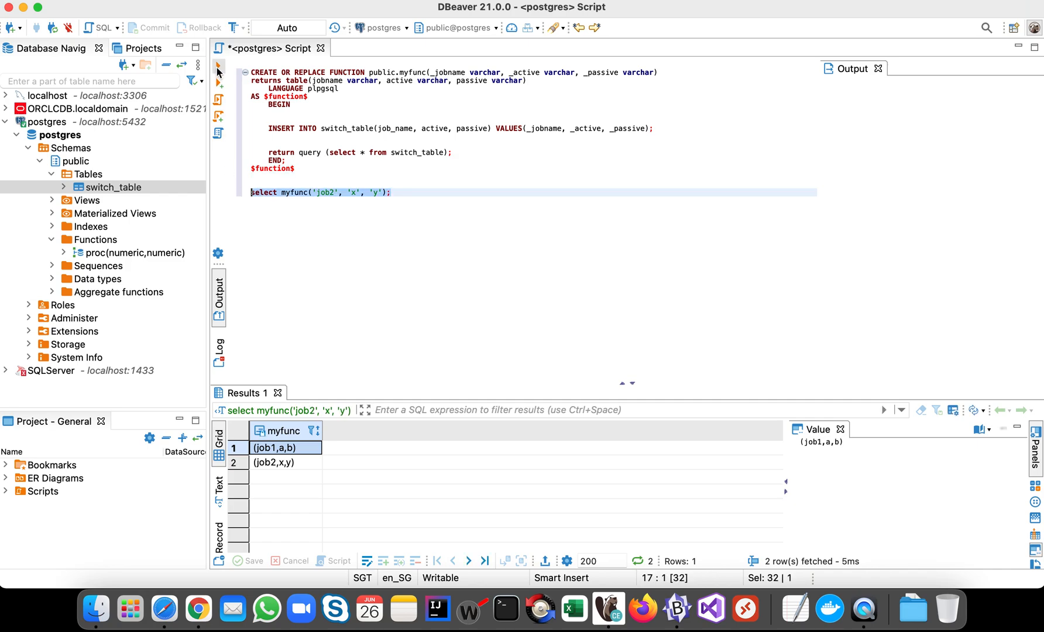
mouse_move(146, 204)
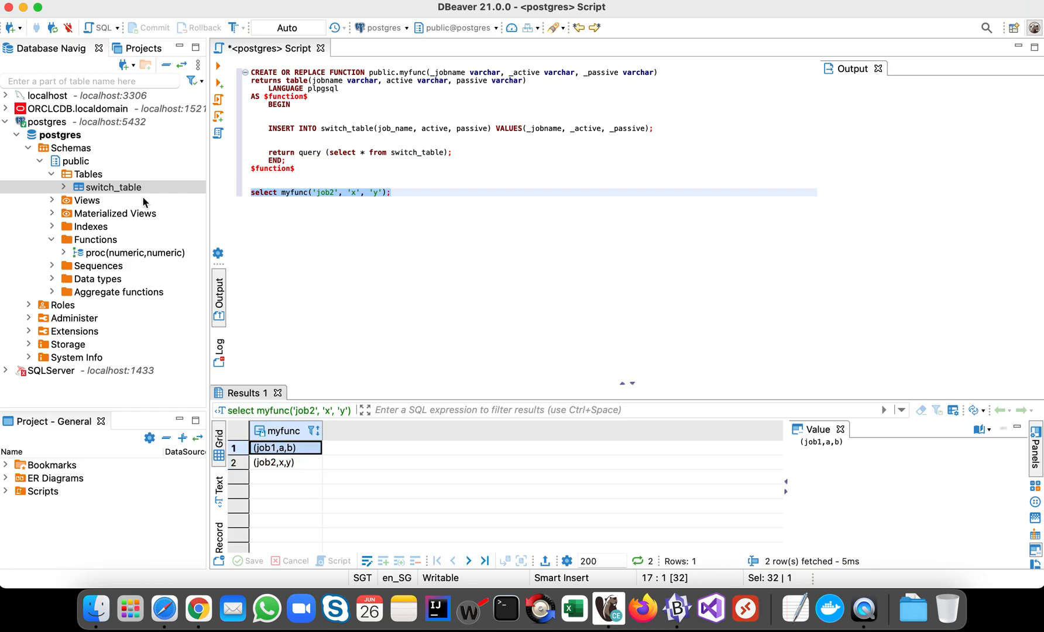
View switch_table's data showing the job1 and job2 rows, then return to the script.
double_click(112, 187)
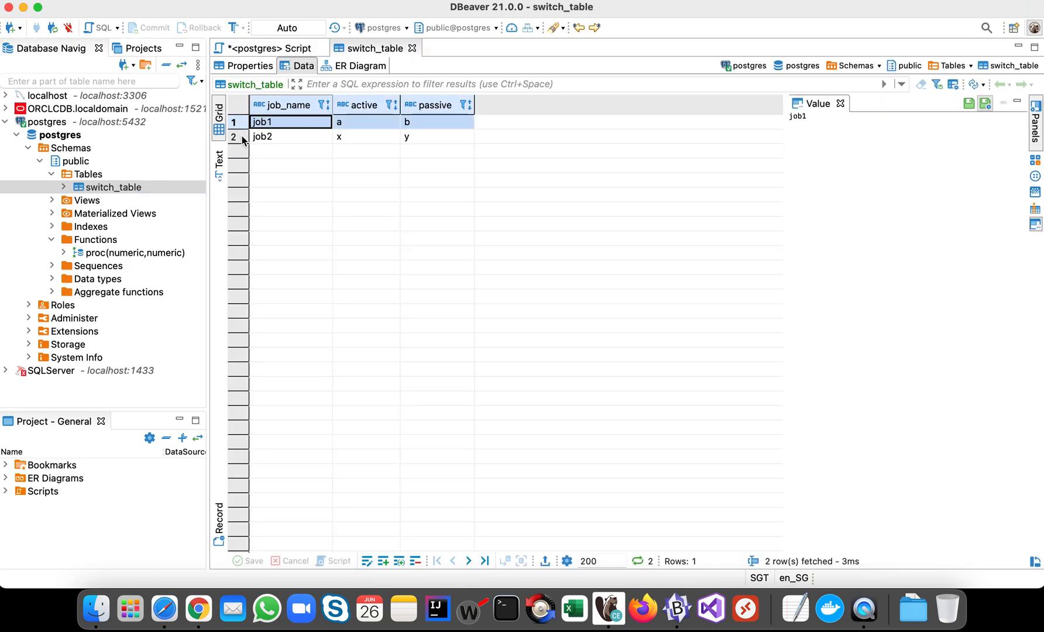
click(279, 137)
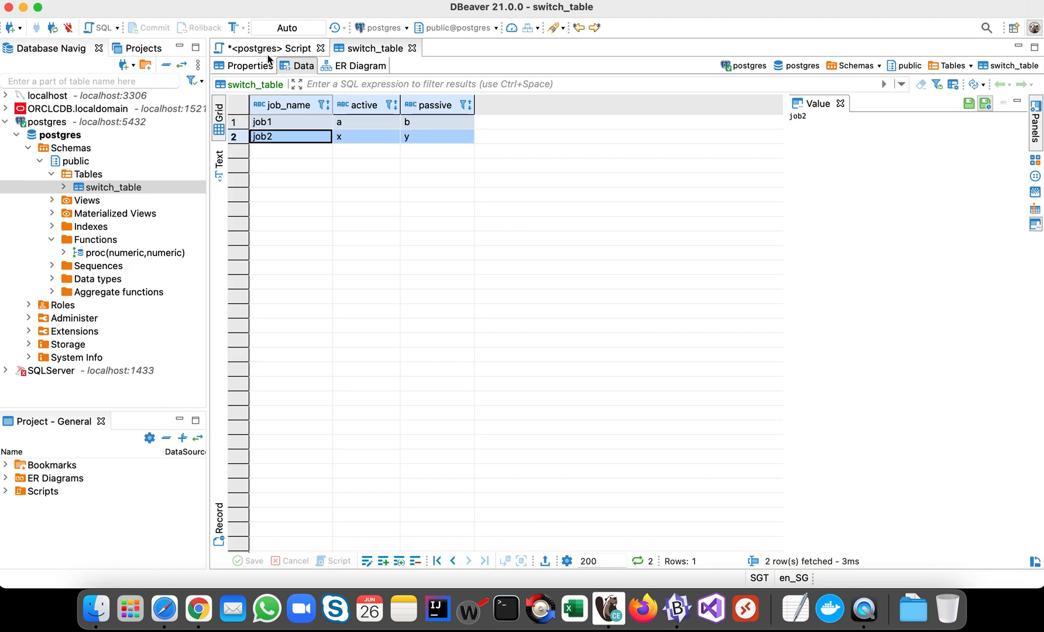
click(269, 49)
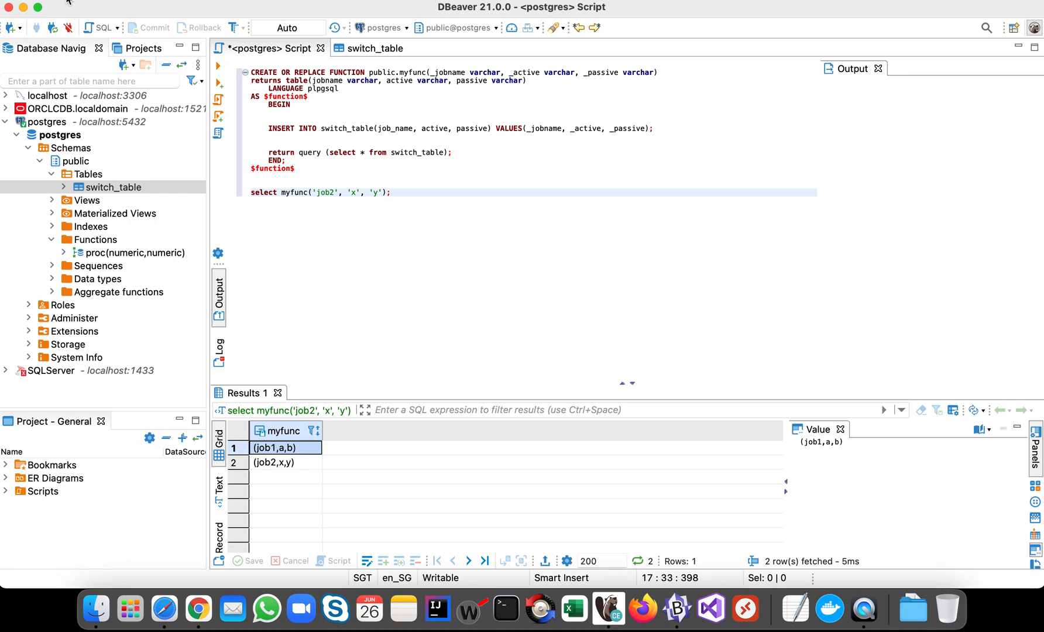
mouse_move(353, 249)
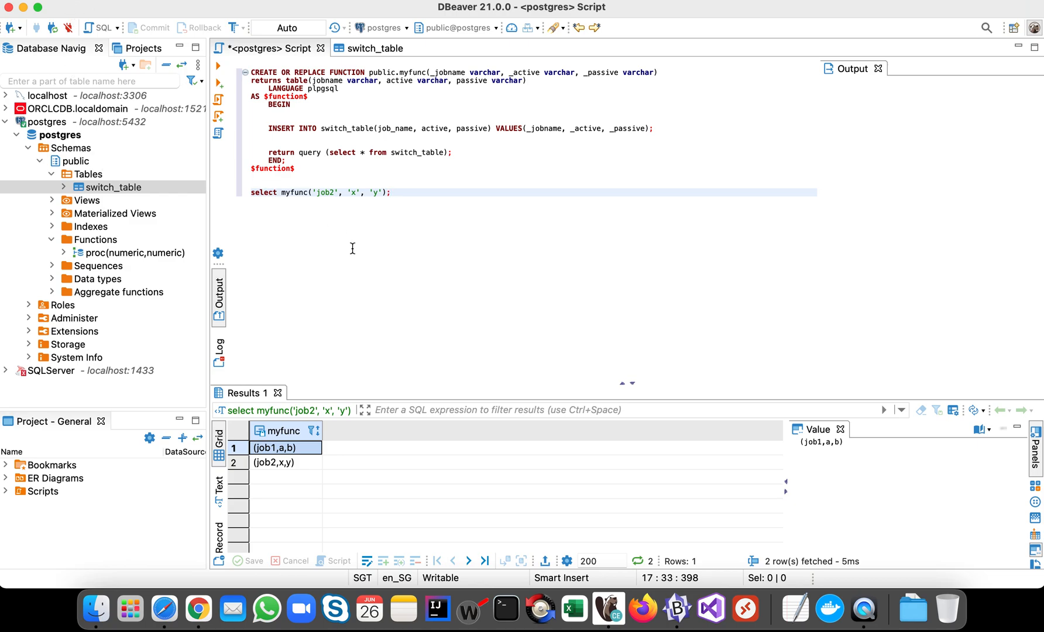
drag(267, 112, 294, 168)
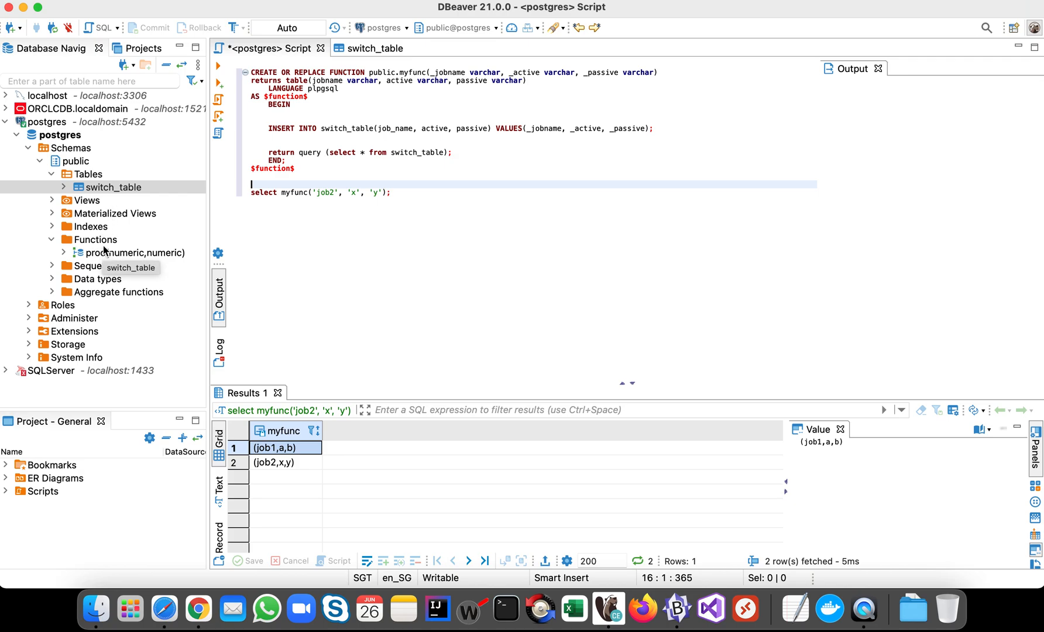
right_click(96, 240)
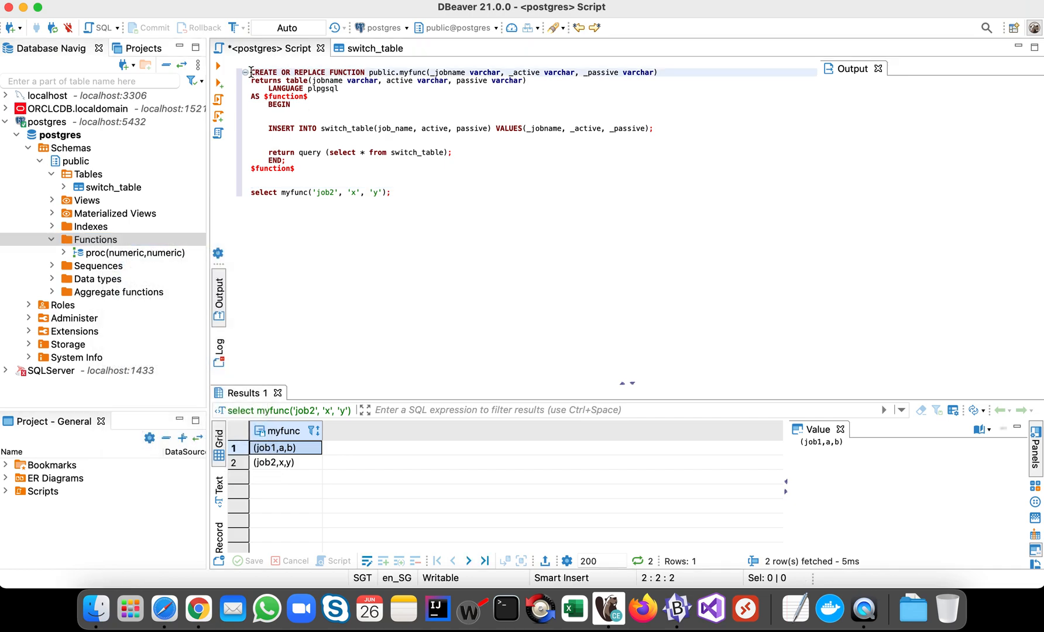
drag(250, 72, 390, 191)
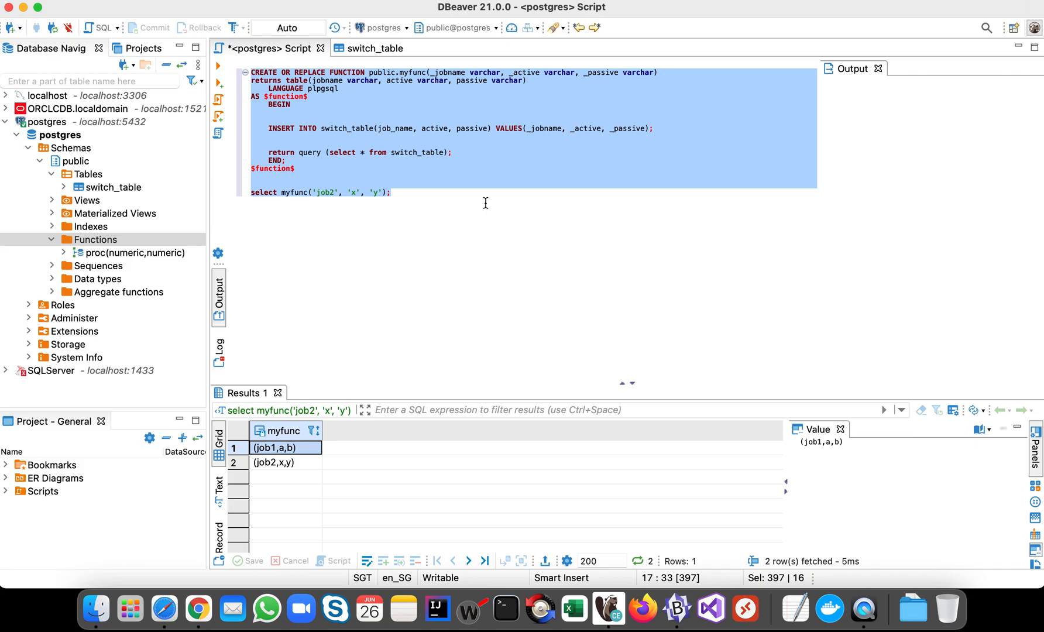